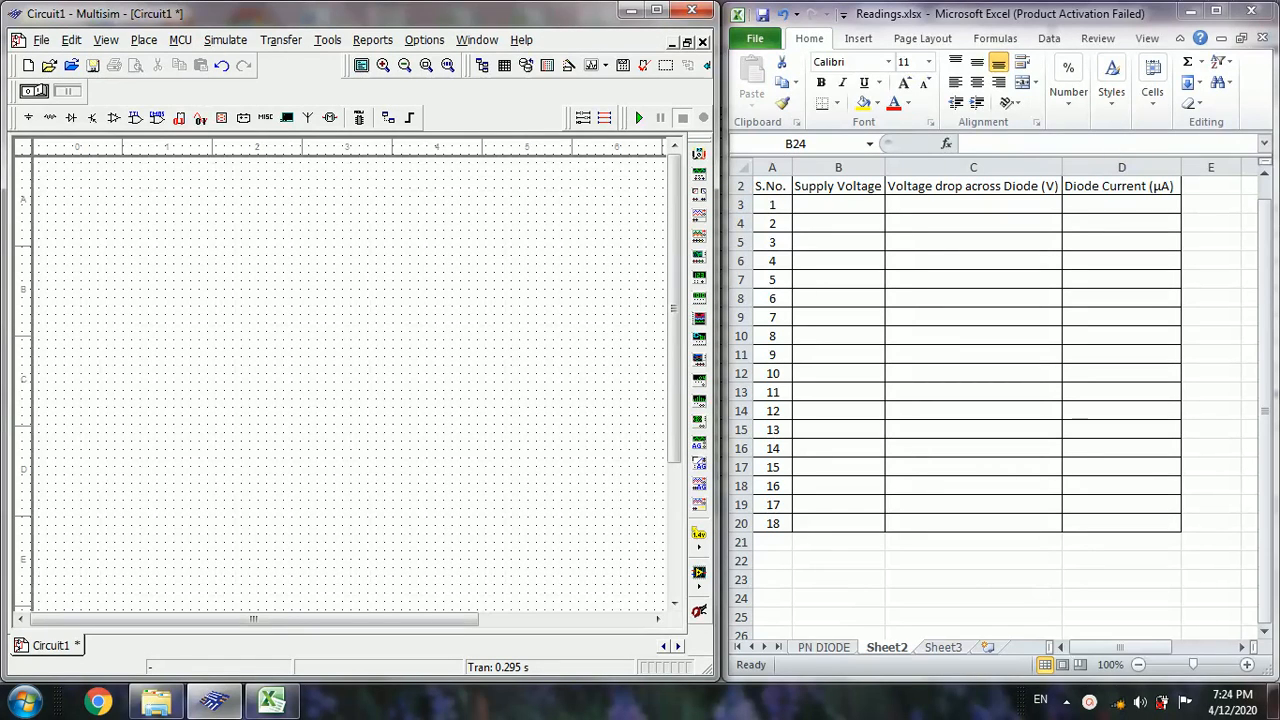
mouse_move(160, 104)
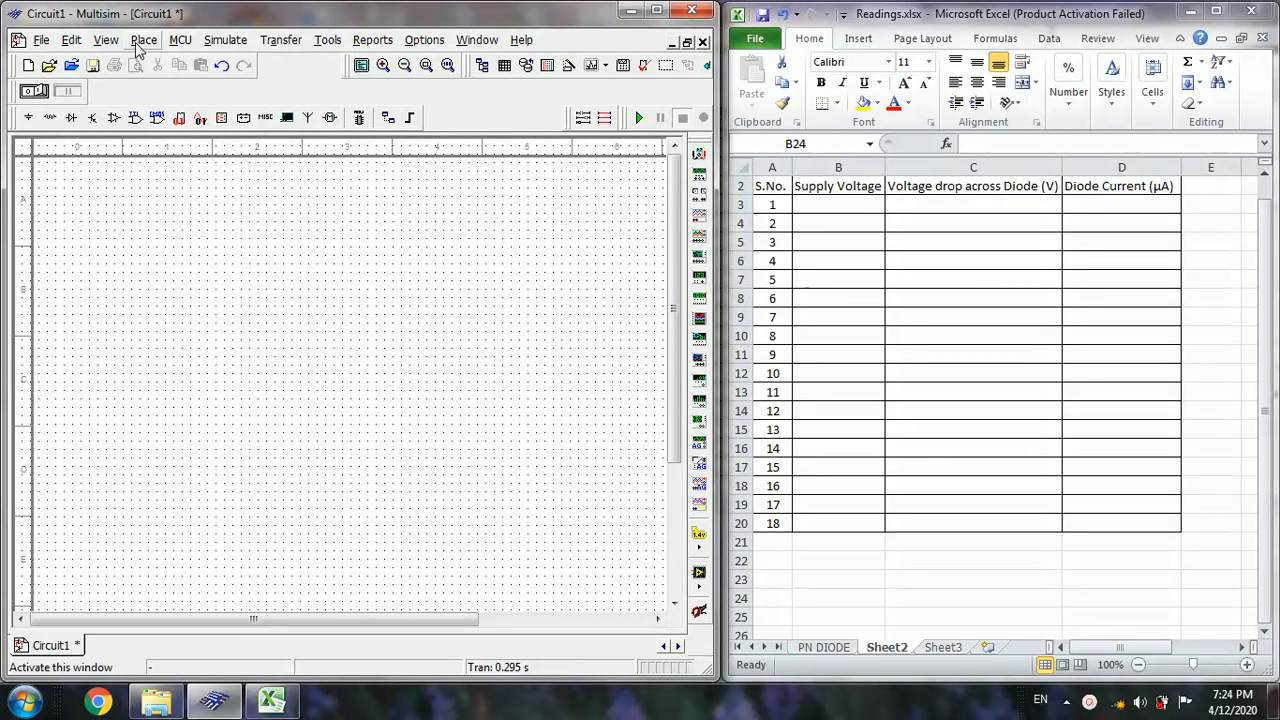
- Bring up the Place menu for adding parts to the blank circuit
click(144, 40)
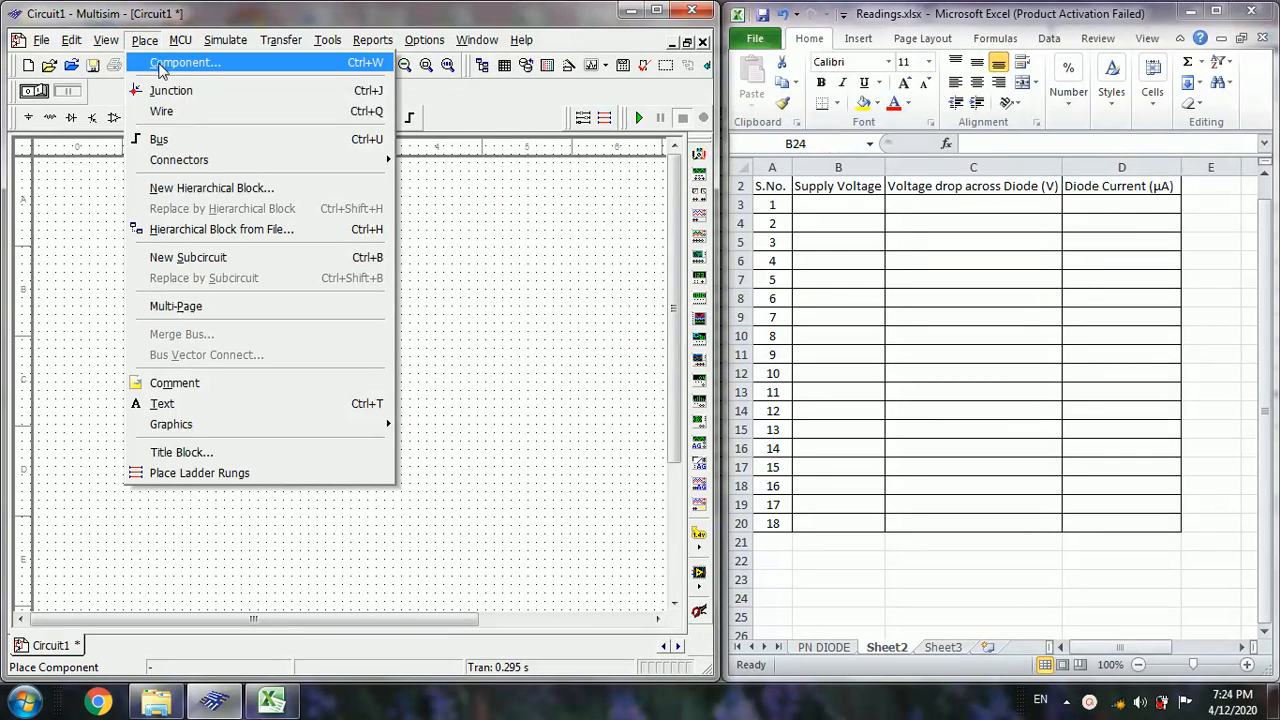
- Choose a DC_POWER source from Sources > POWER_SOURCES and place it as V1 (12 V)
click(184, 62)
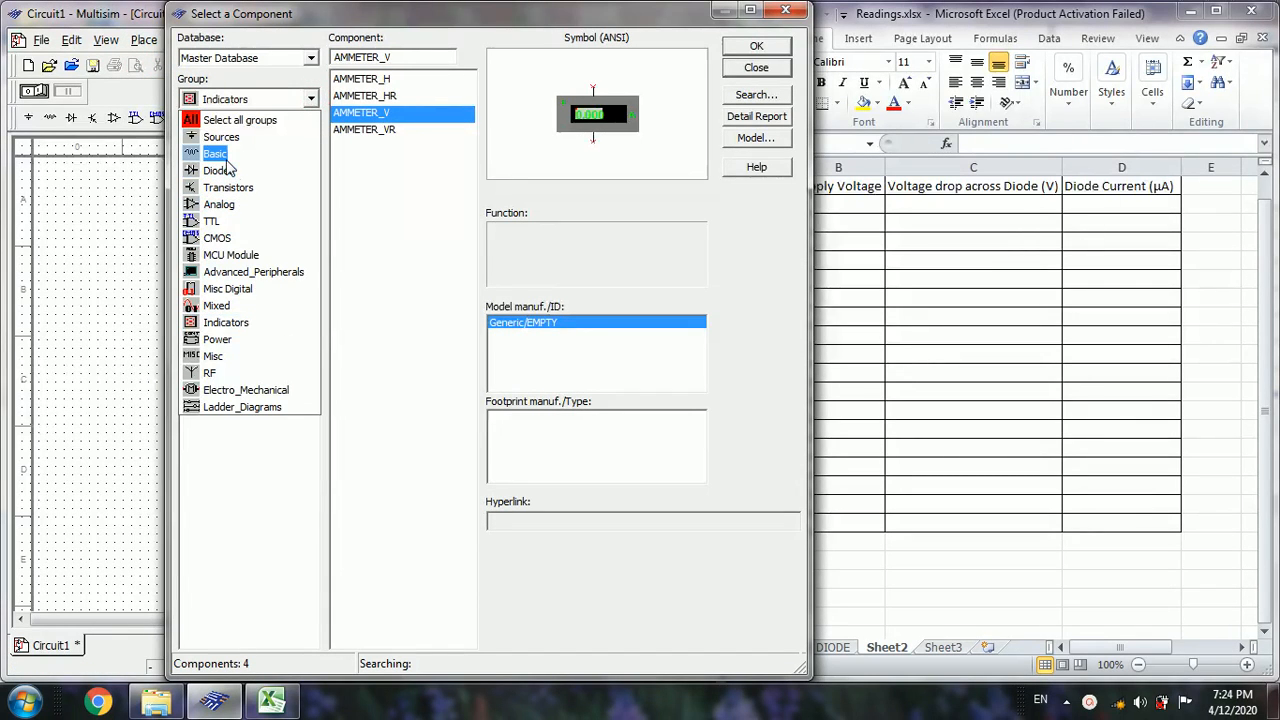
click(218, 98)
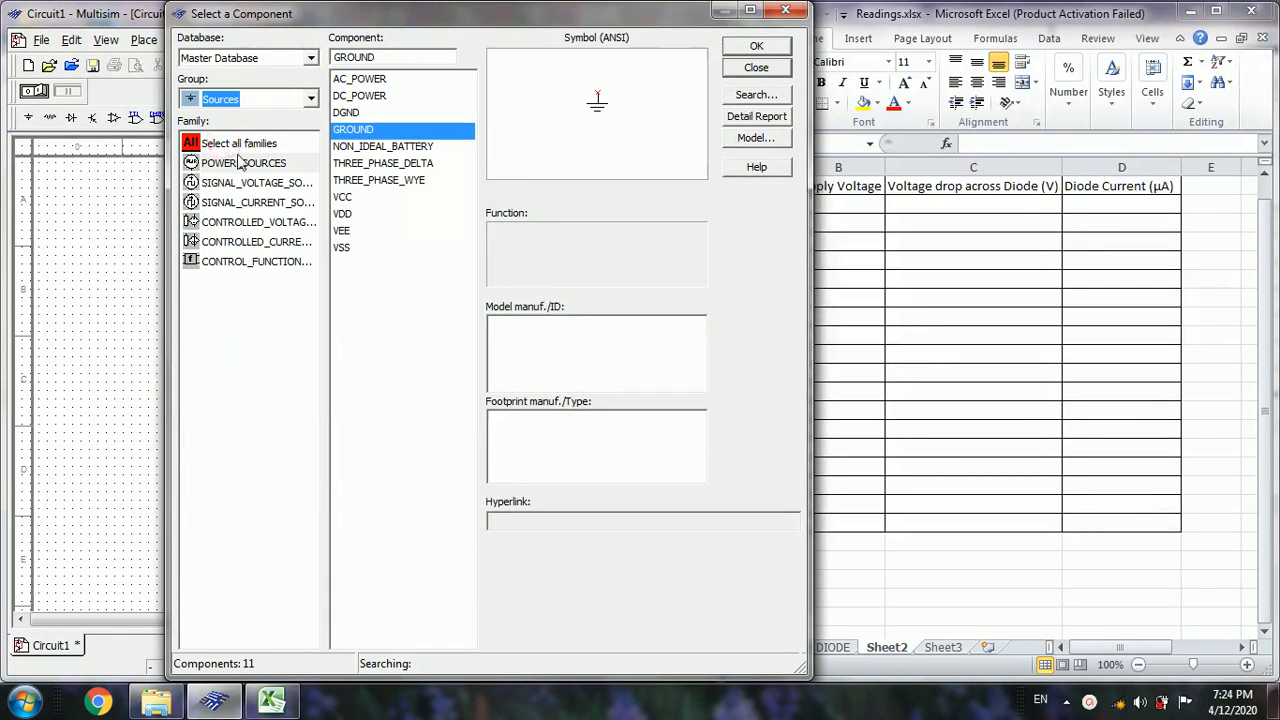
click(244, 162)
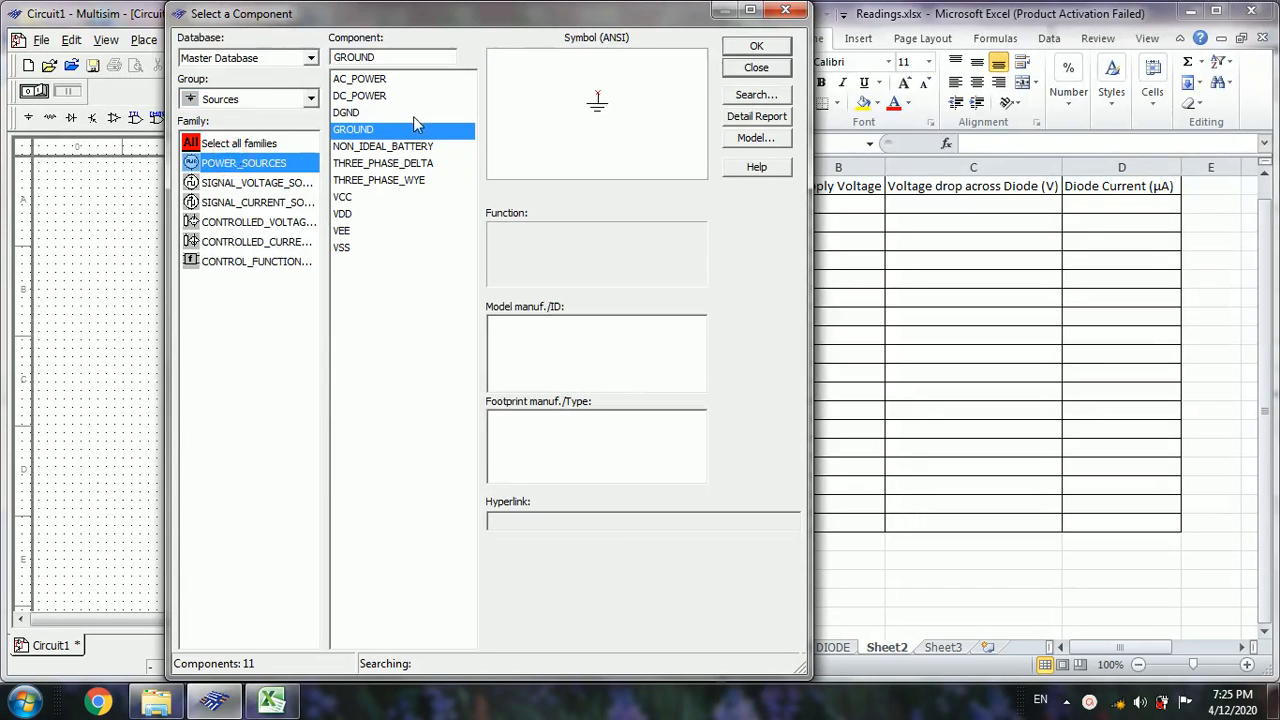
click(756, 68)
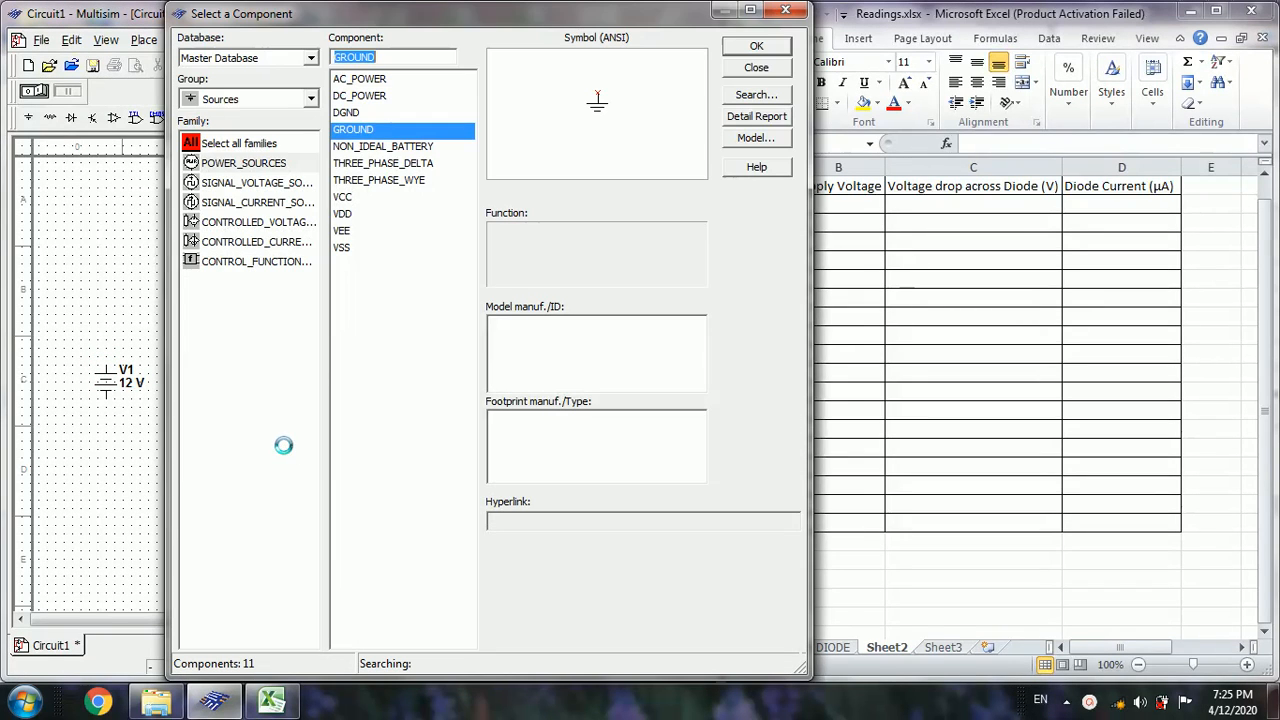
- Switch the component catalogue to the Basic group's resistor family
click(310, 98)
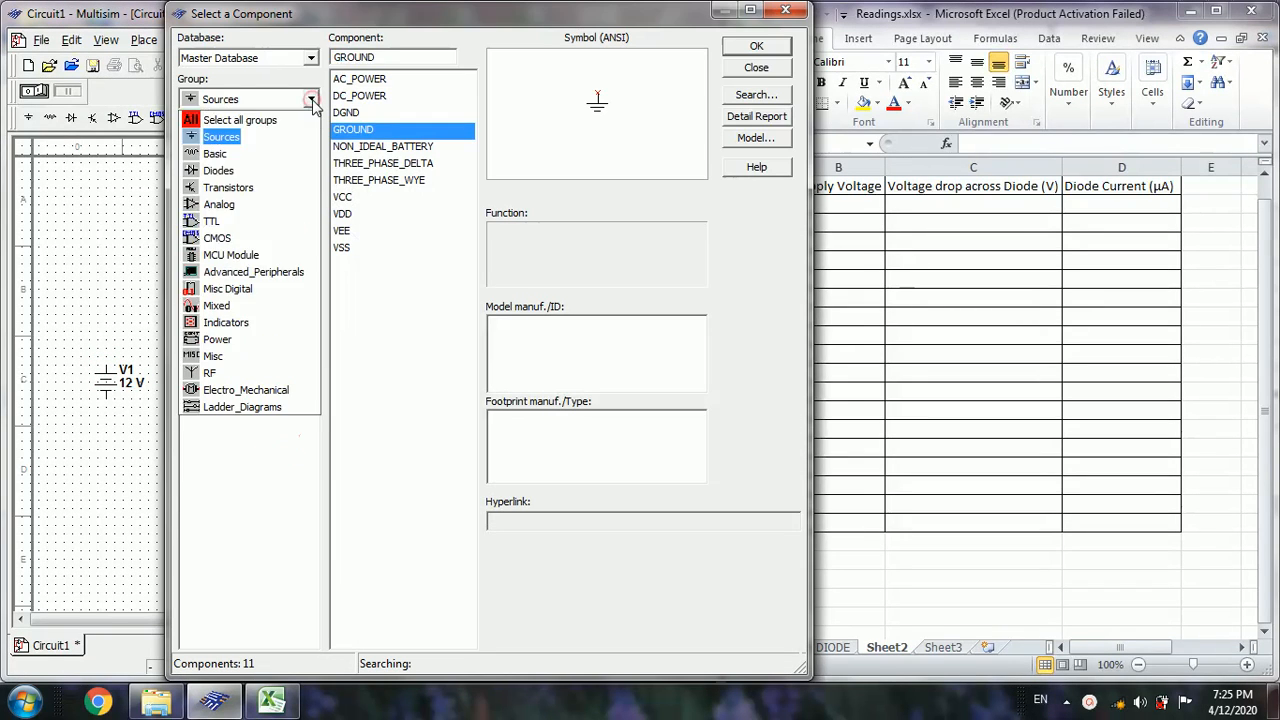
click(214, 100)
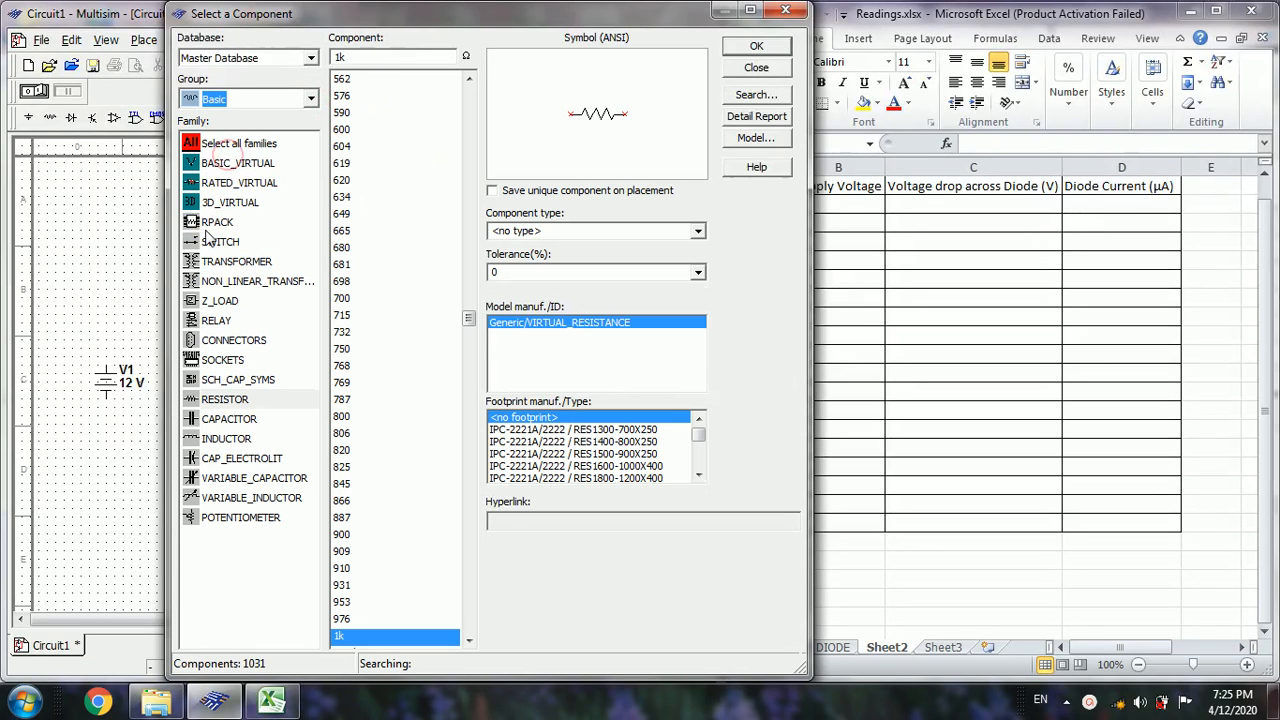
click(224, 400)
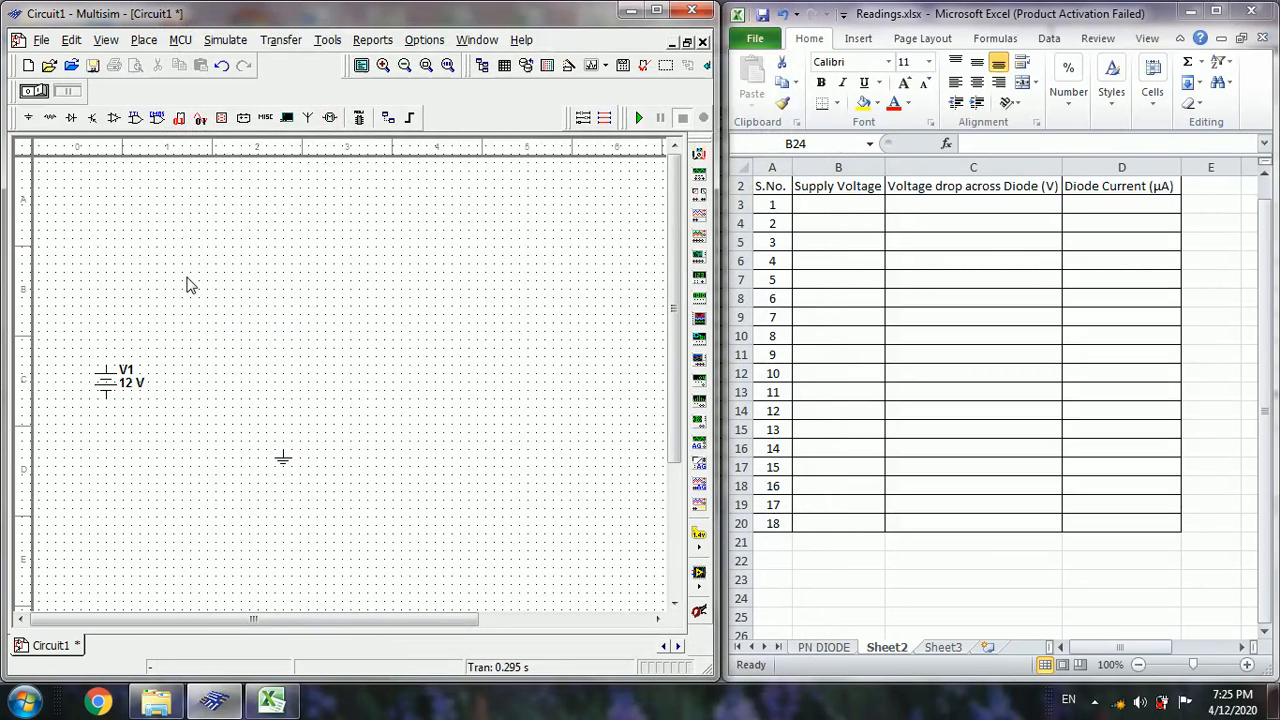
- Place the 1 kΩ resistor R1 and a 1N4007GP diode D1 on the schematic
click(28, 116)
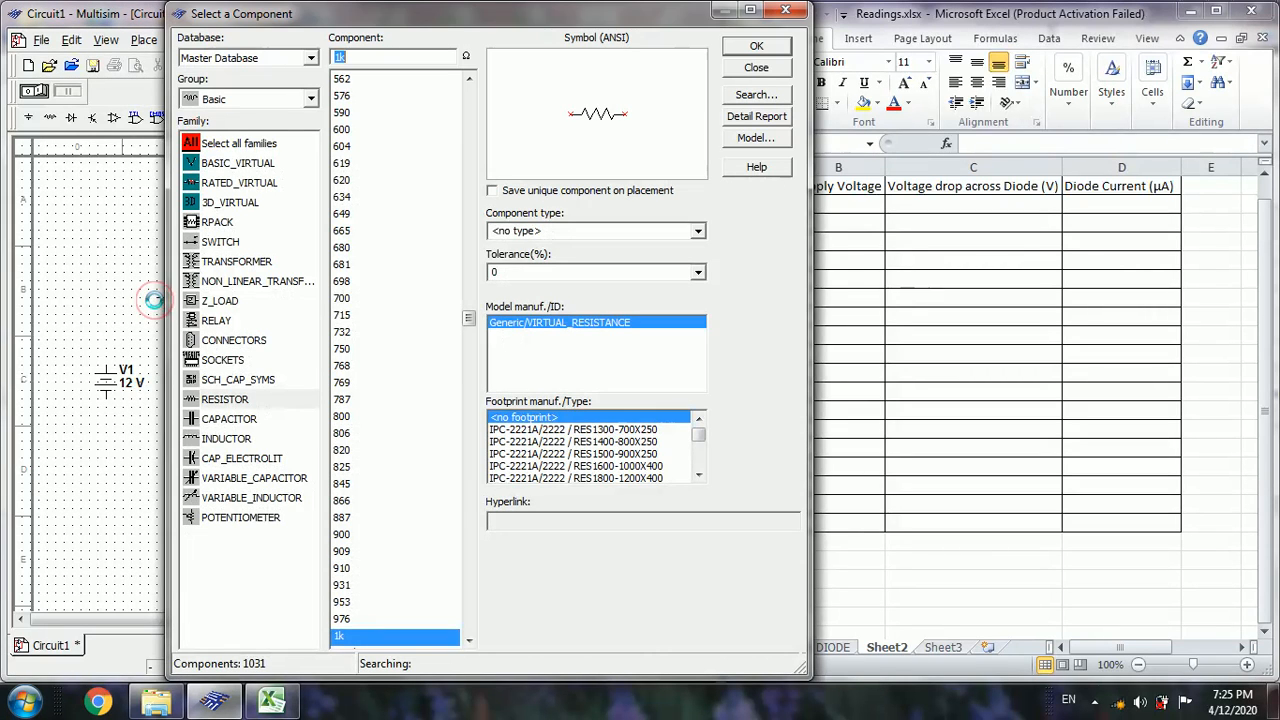
click(310, 98)
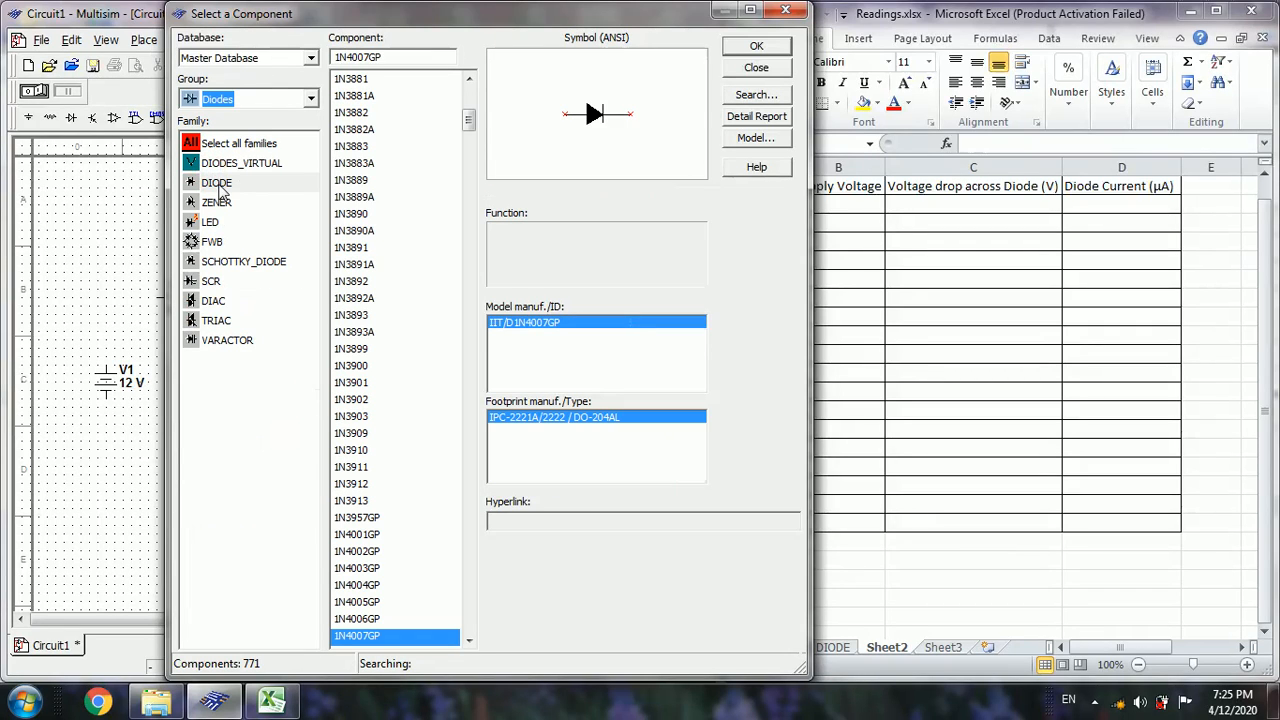
click(216, 182)
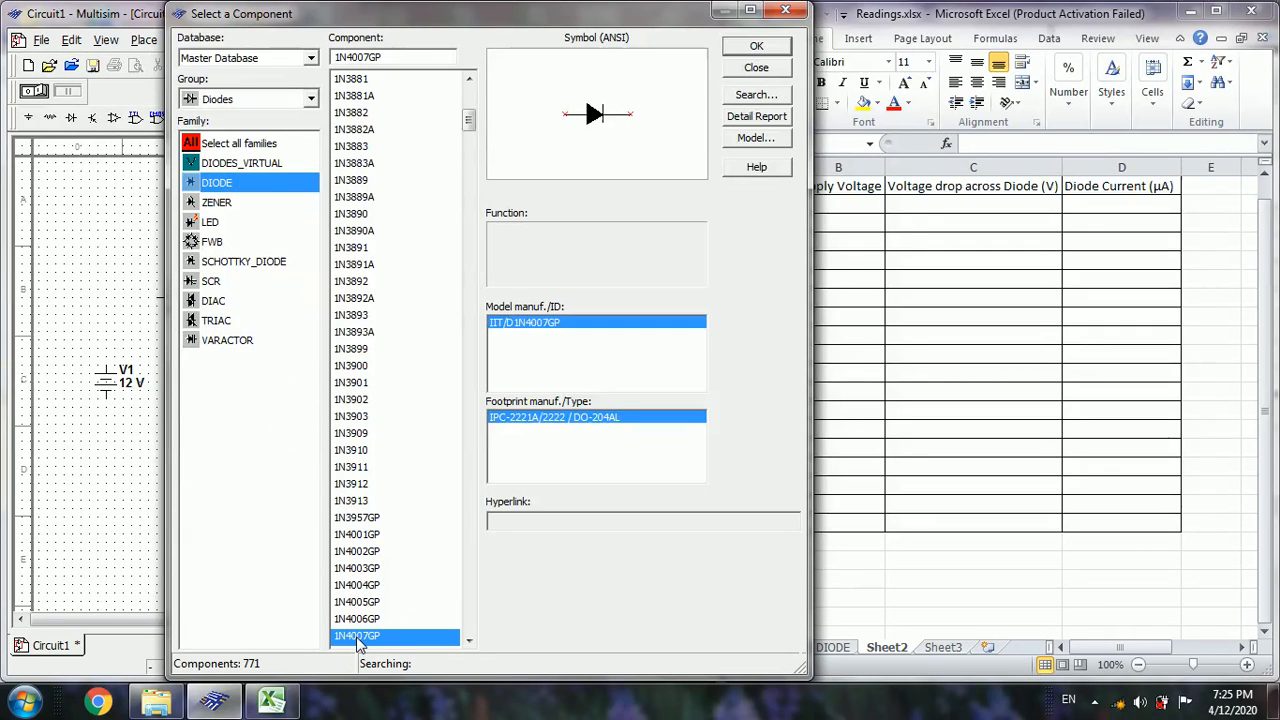
click(756, 46)
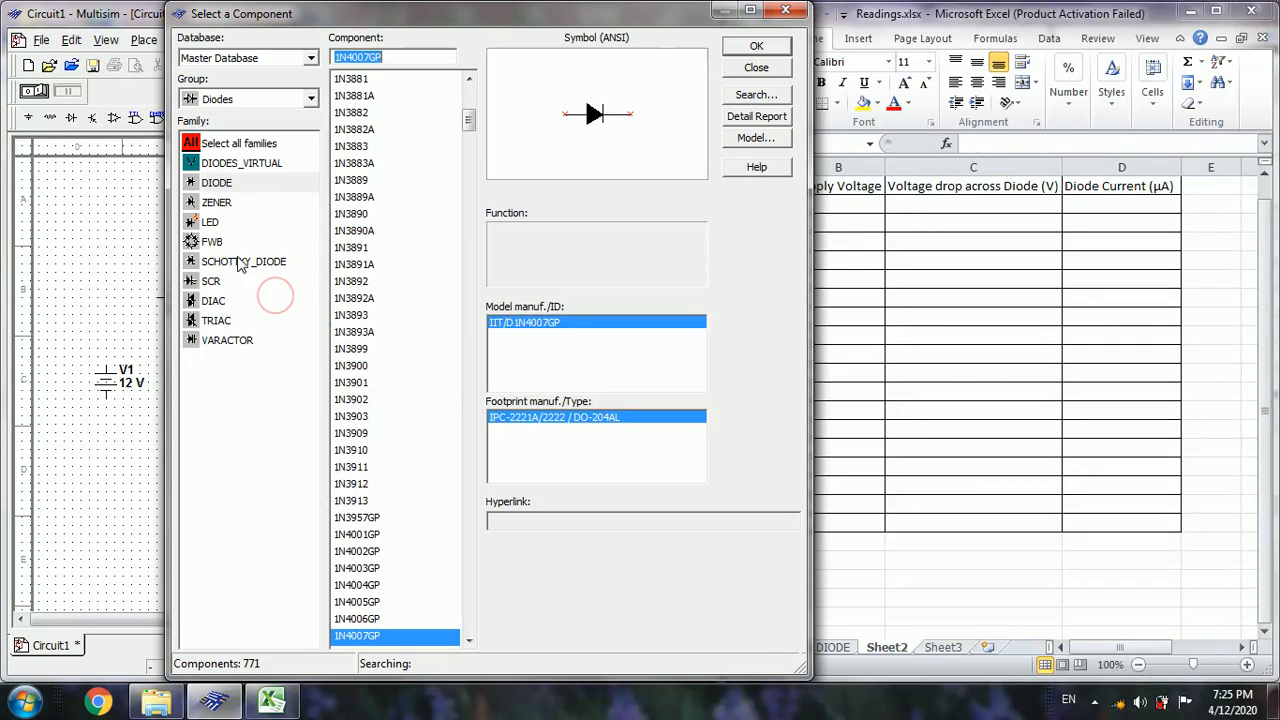
click(310, 98)
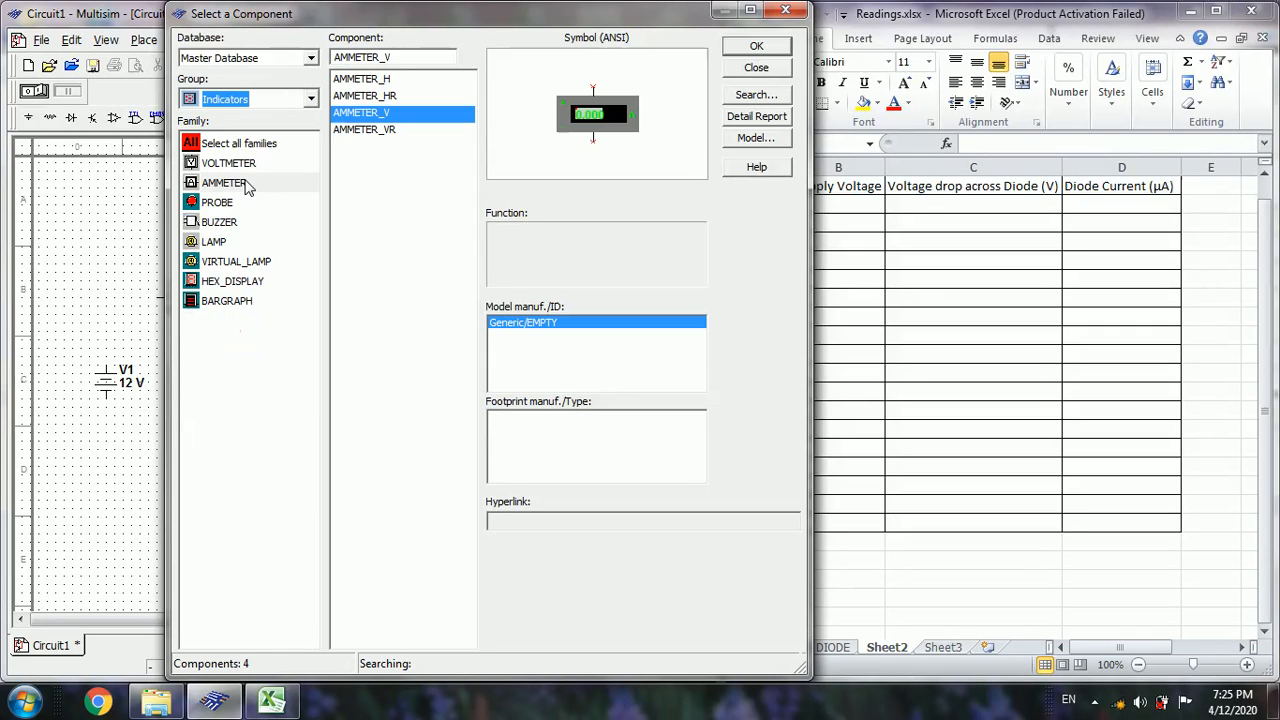
- Add an ammeter U1 beside the diode and a horizontal voltmeter U2 from Indicators
click(224, 182)
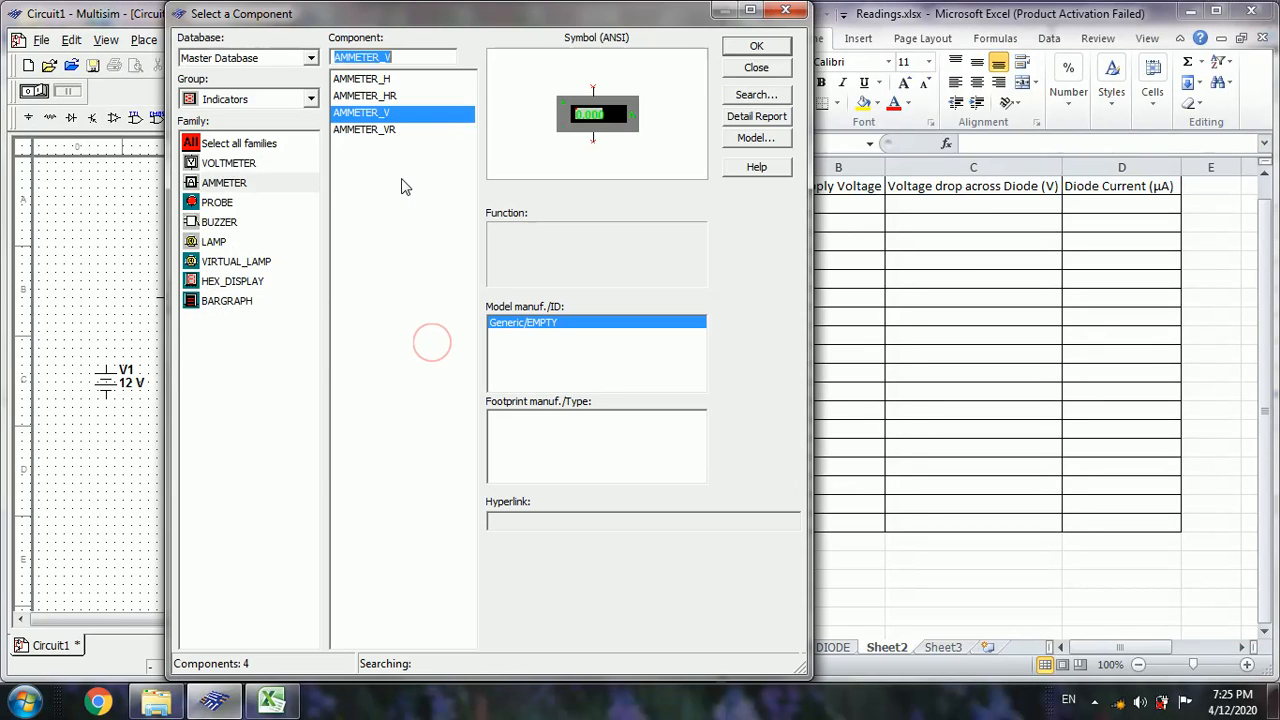
click(228, 164)
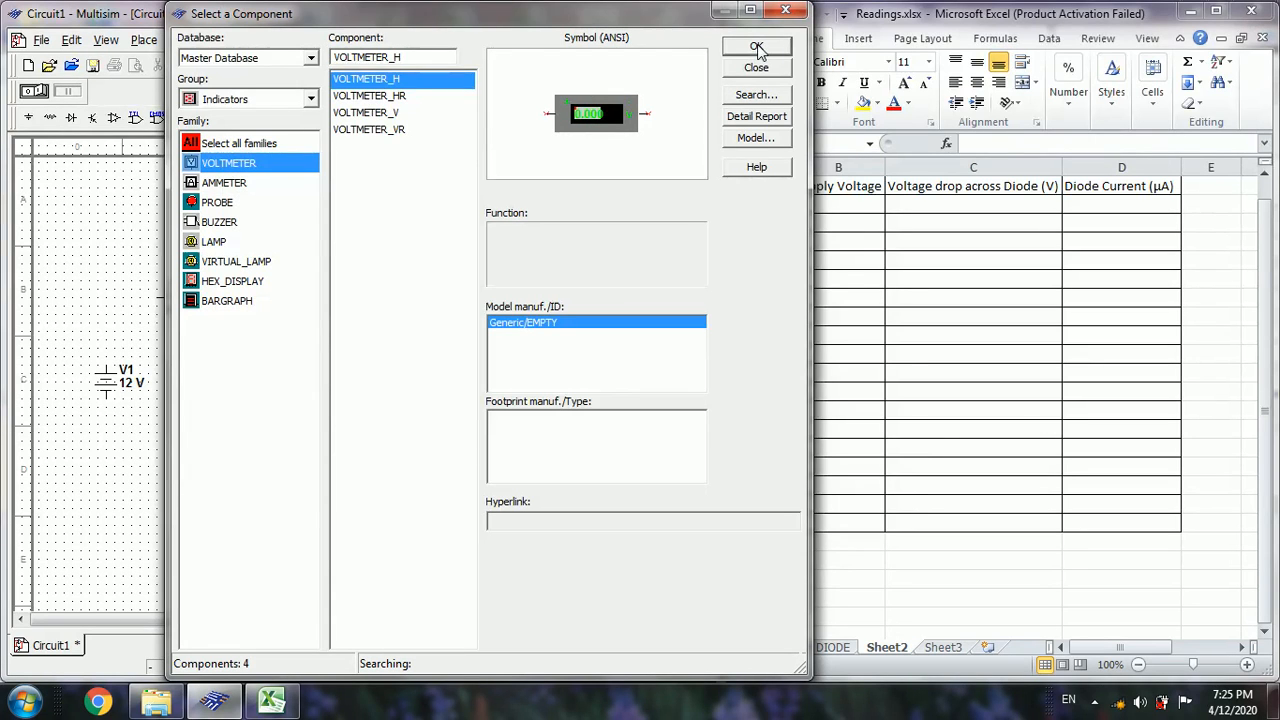
click(756, 52)
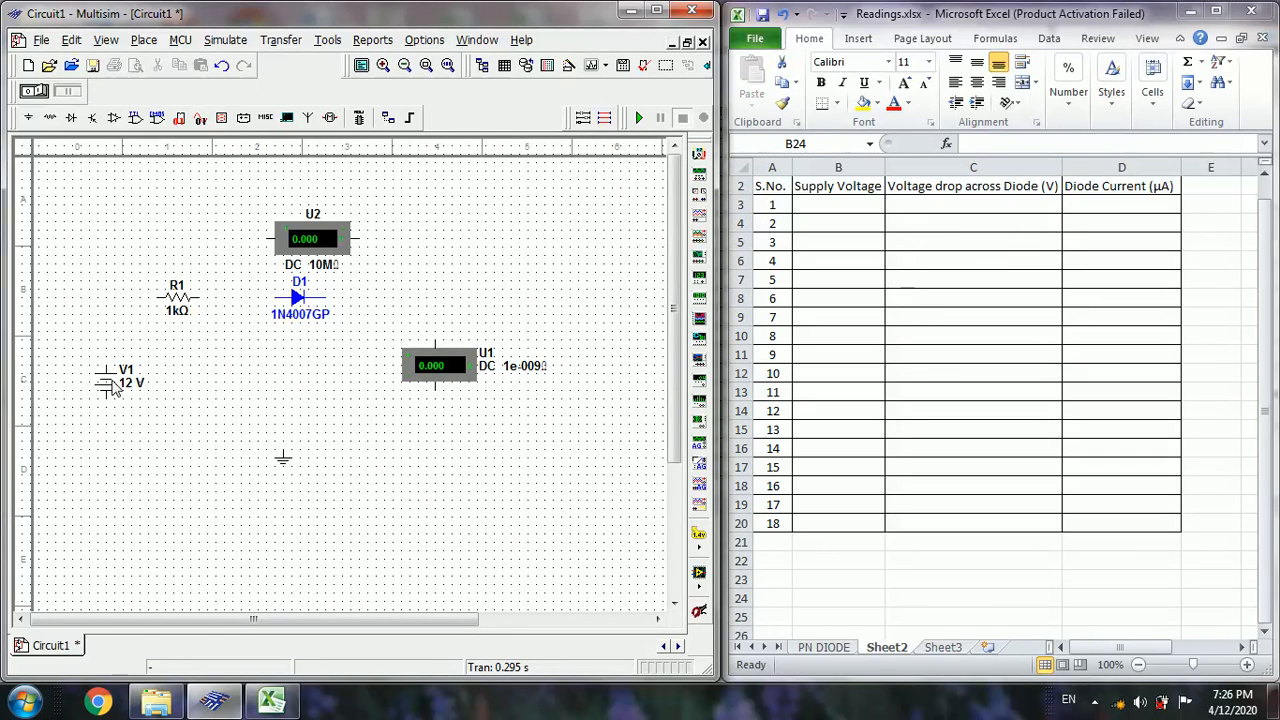
- Flip source V1 vertically to reverse its polarity
click(124, 384)
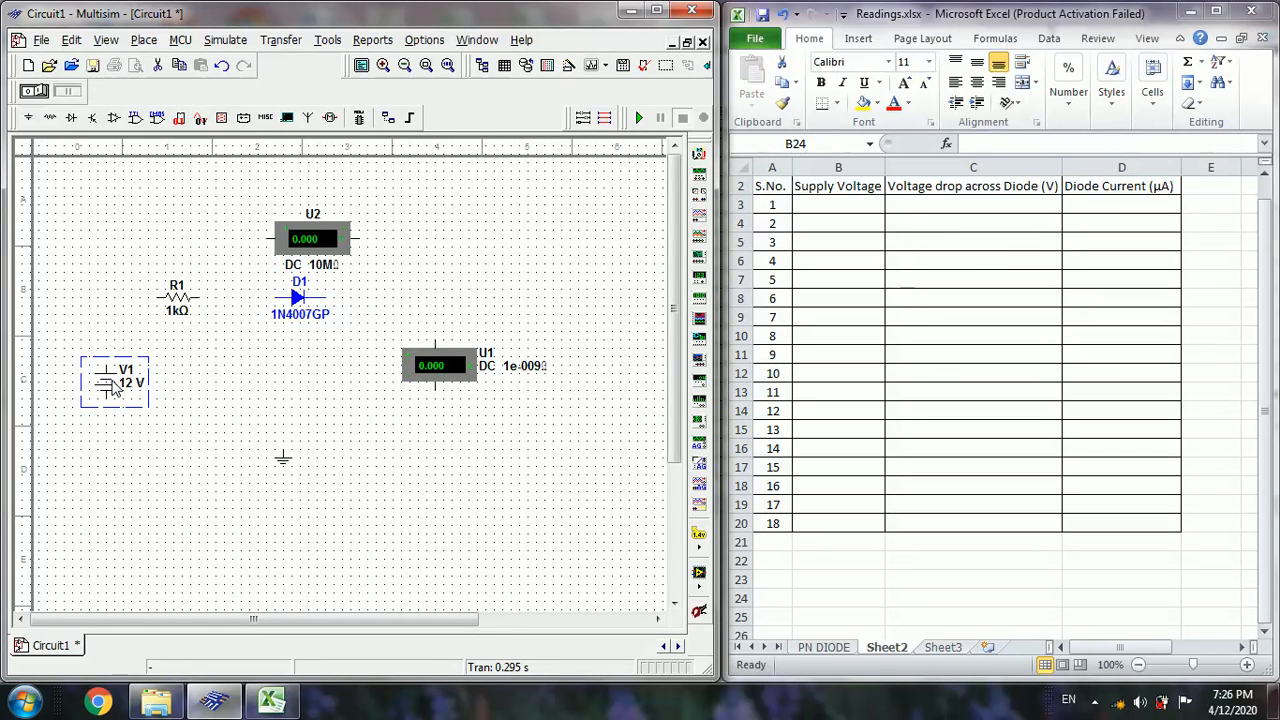
right_click(114, 382)
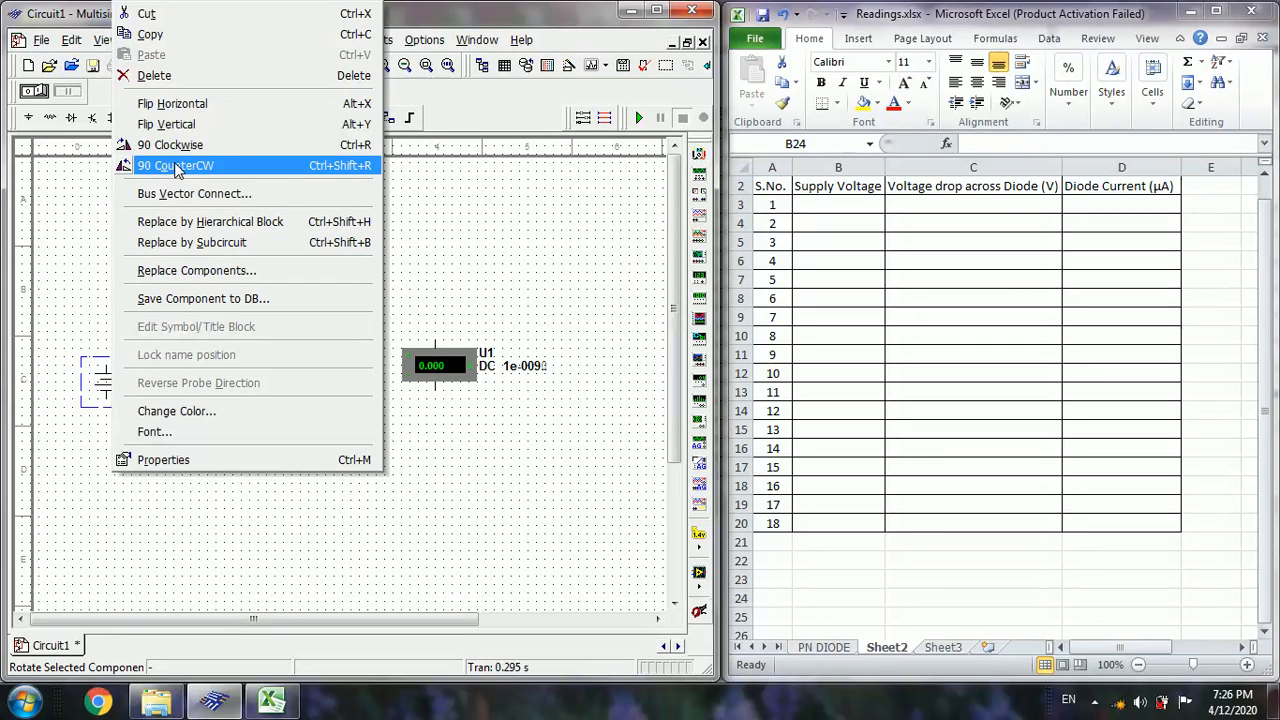
mouse_move(172, 104)
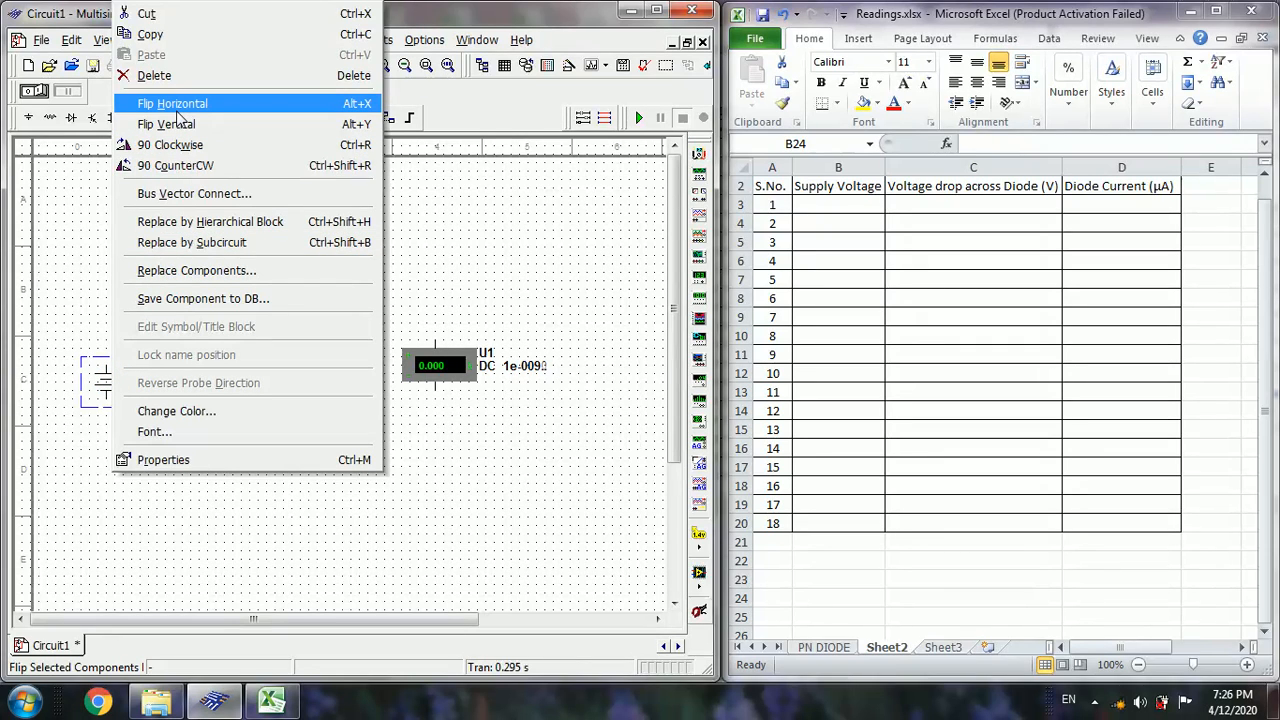
mouse_move(166, 124)
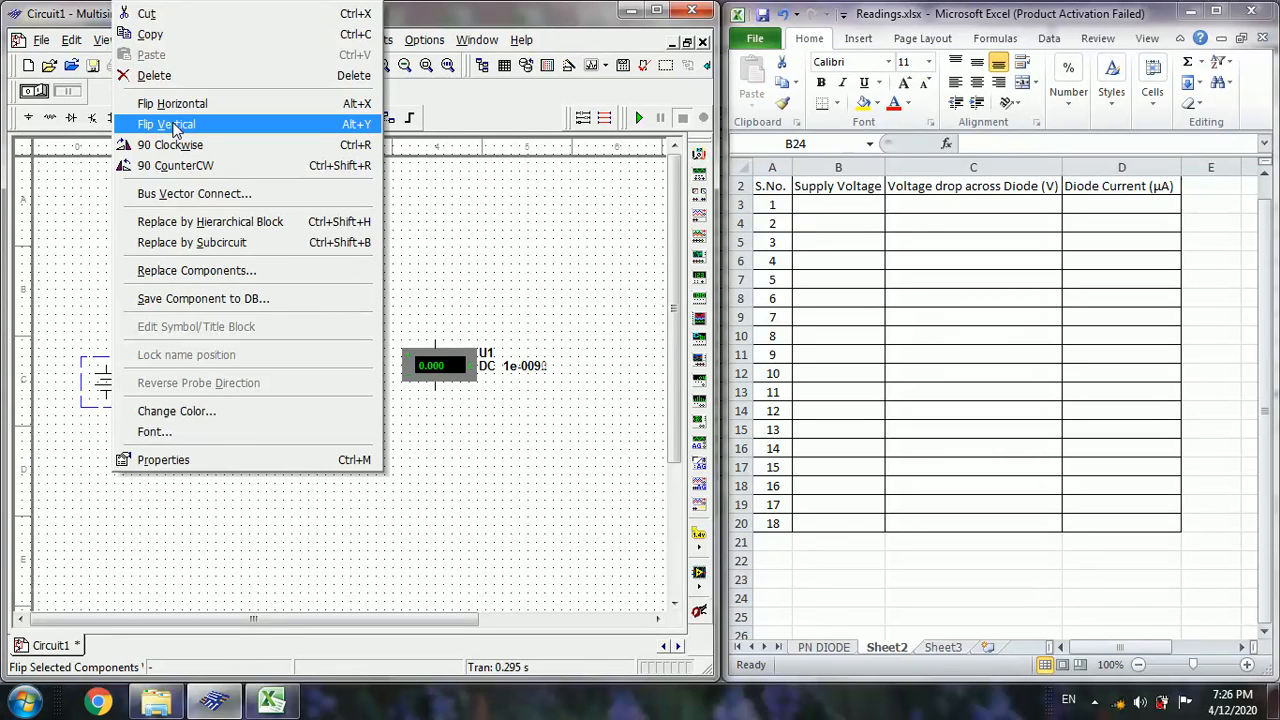
click(166, 124)
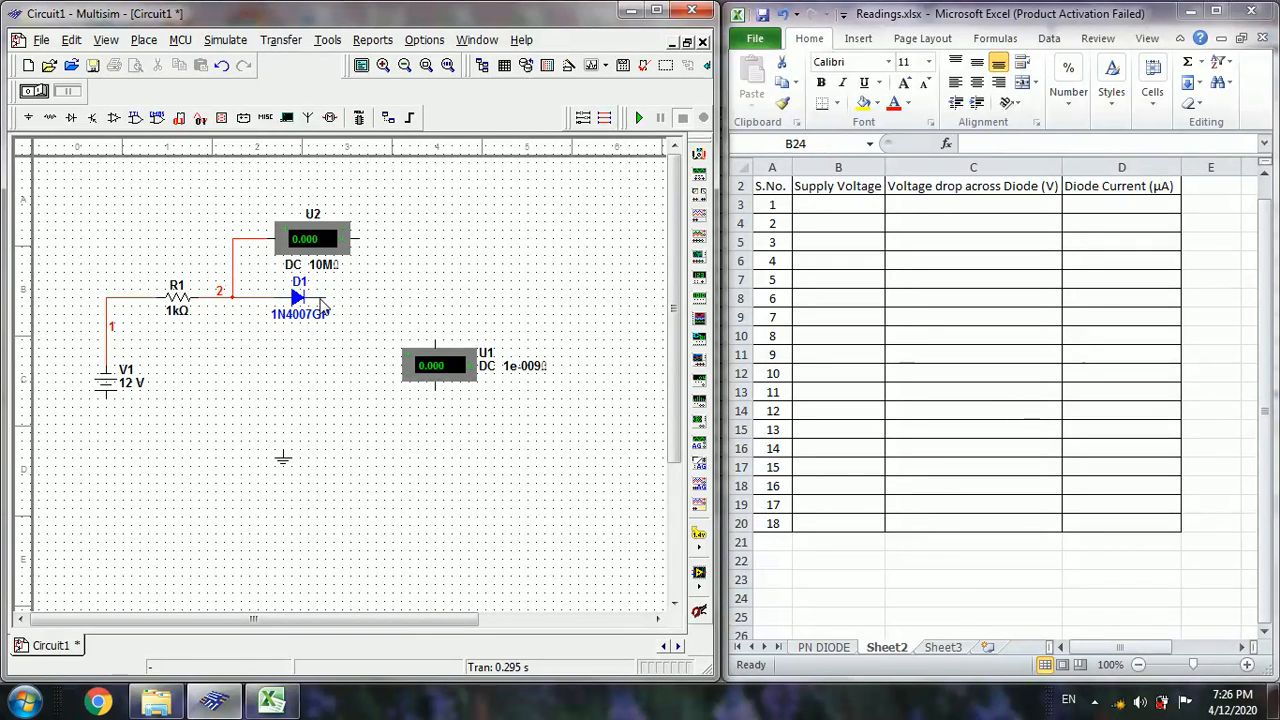
- Wire V1, R1, D1, U1 and ground into a loop with U2 across the diode
drag(300, 298, 424, 320)
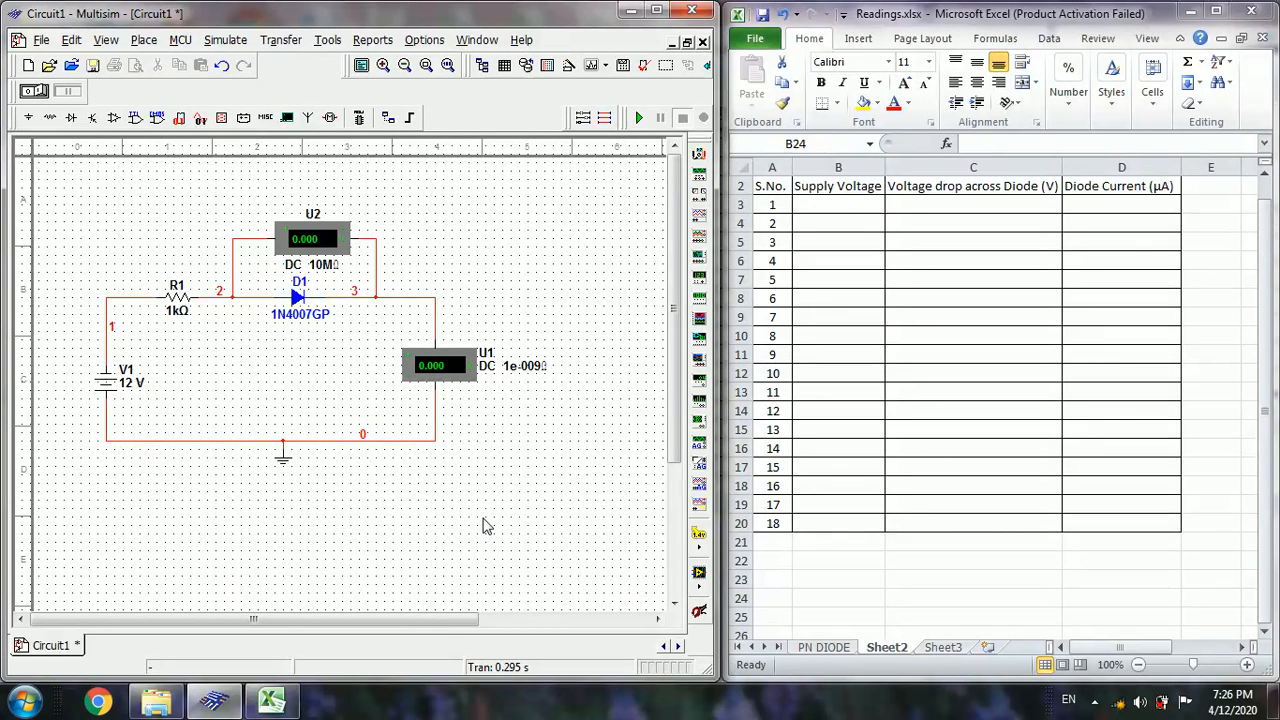
mouse_move(648, 152)
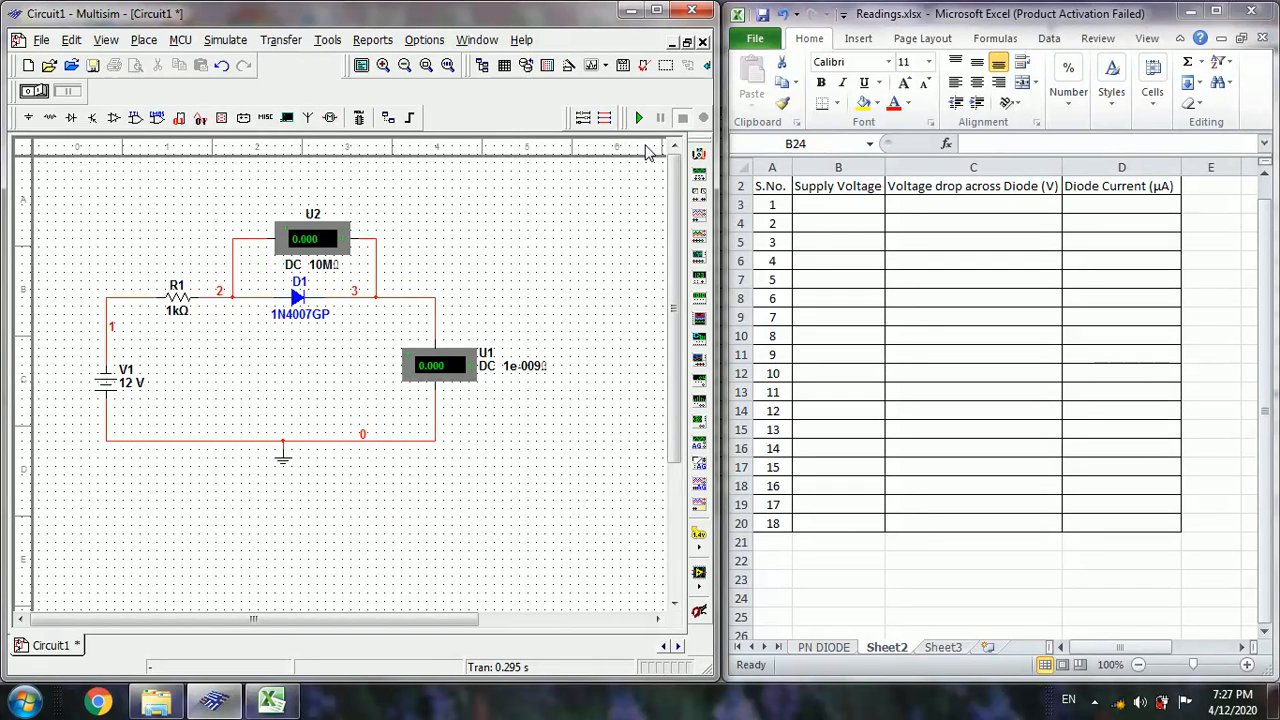
- Set V1 to 0 V and run then stop the simulation, both meters reading zero
click(128, 384)
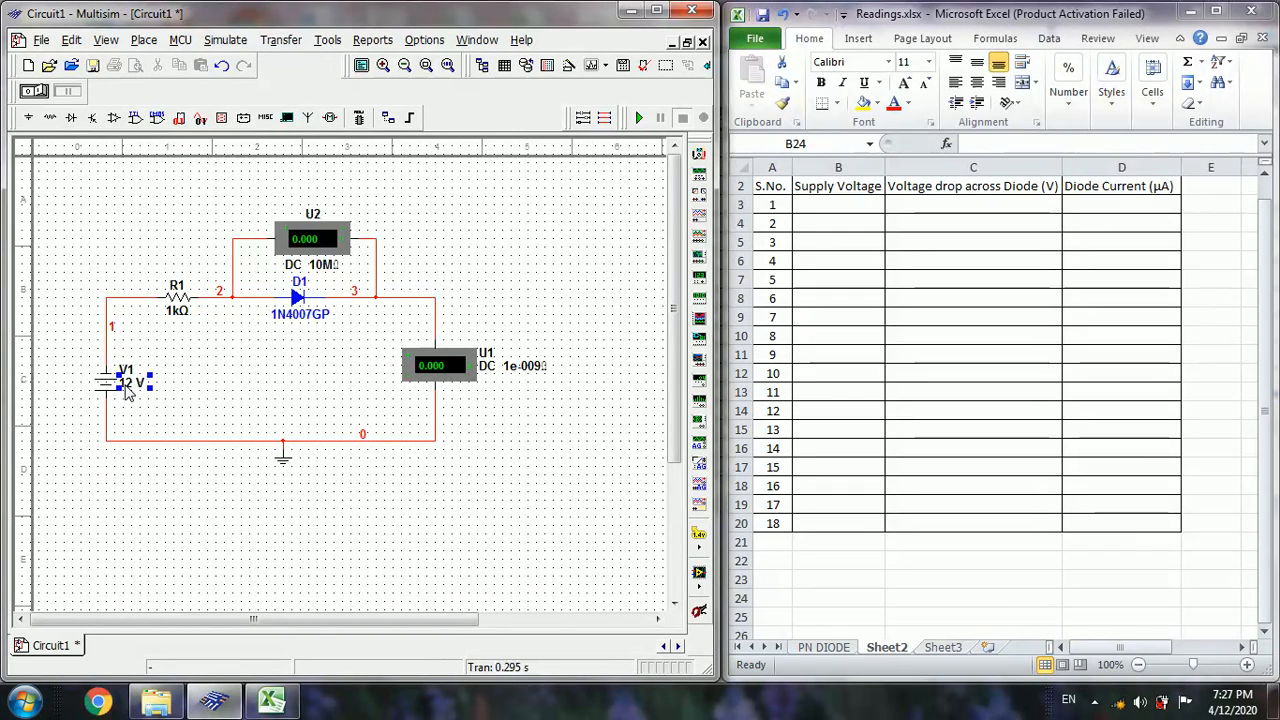
double_click(128, 382)
text(0)
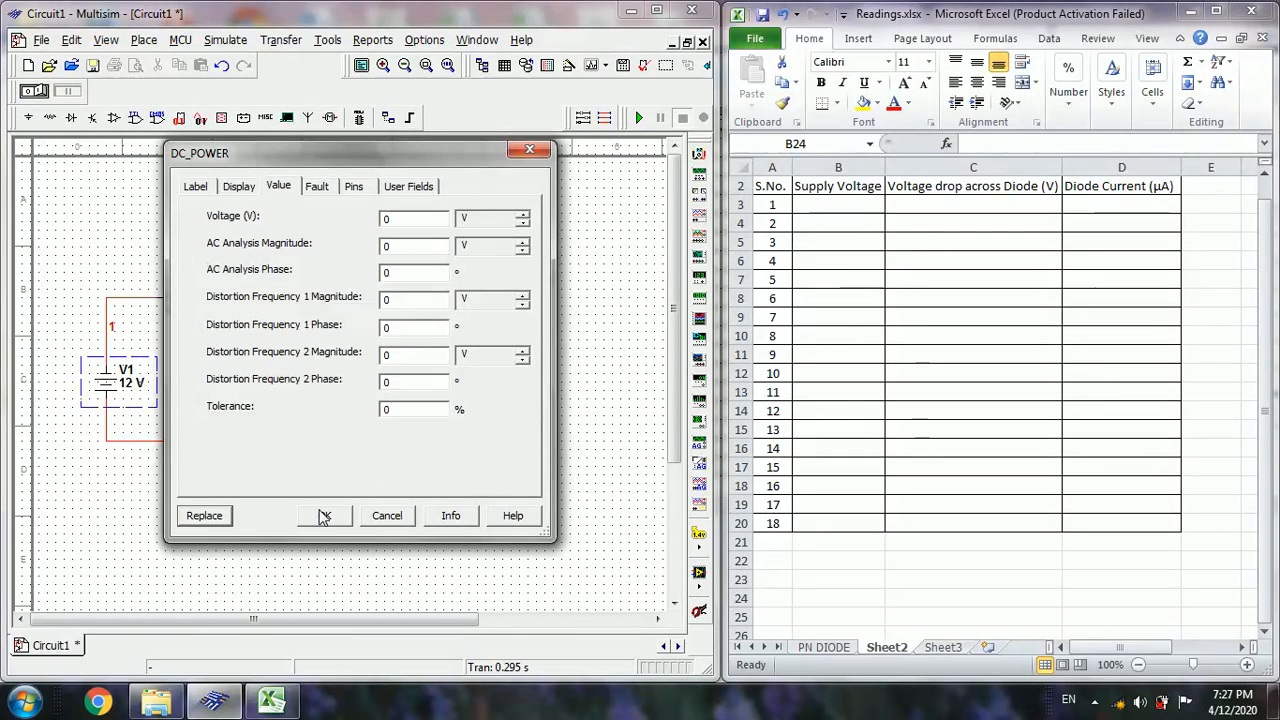
click(324, 516)
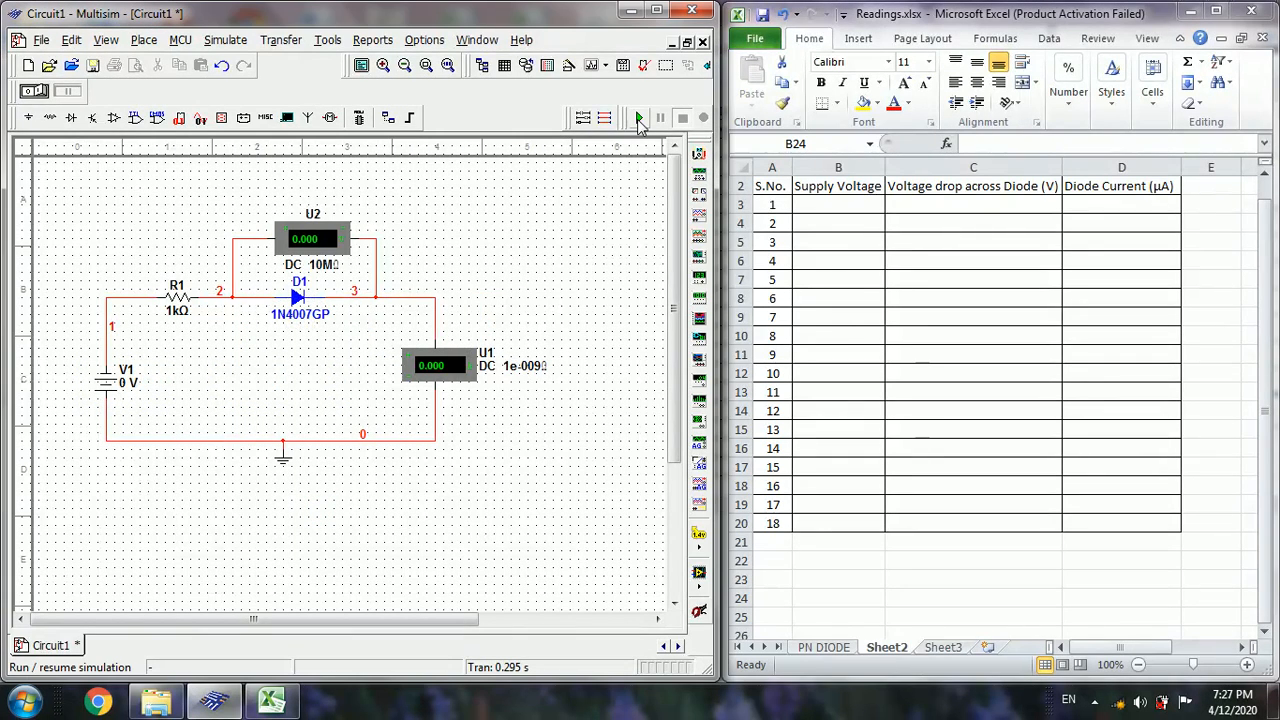
click(636, 116)
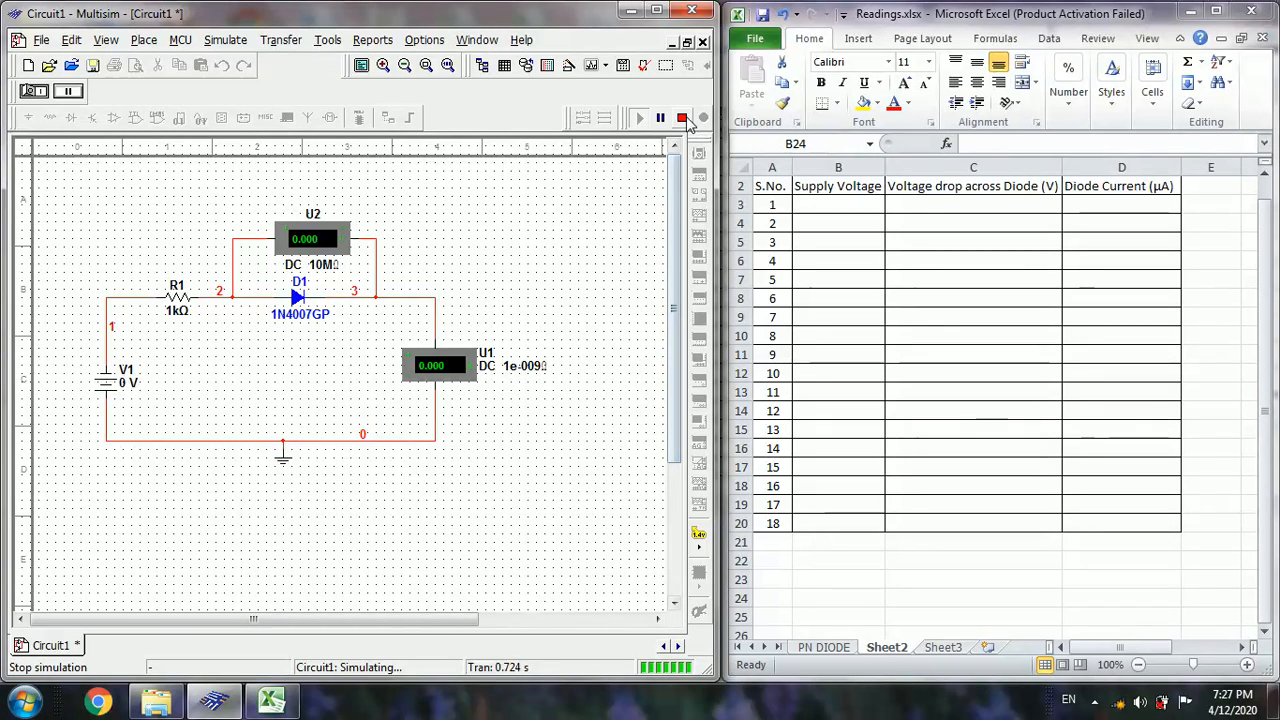
click(682, 118)
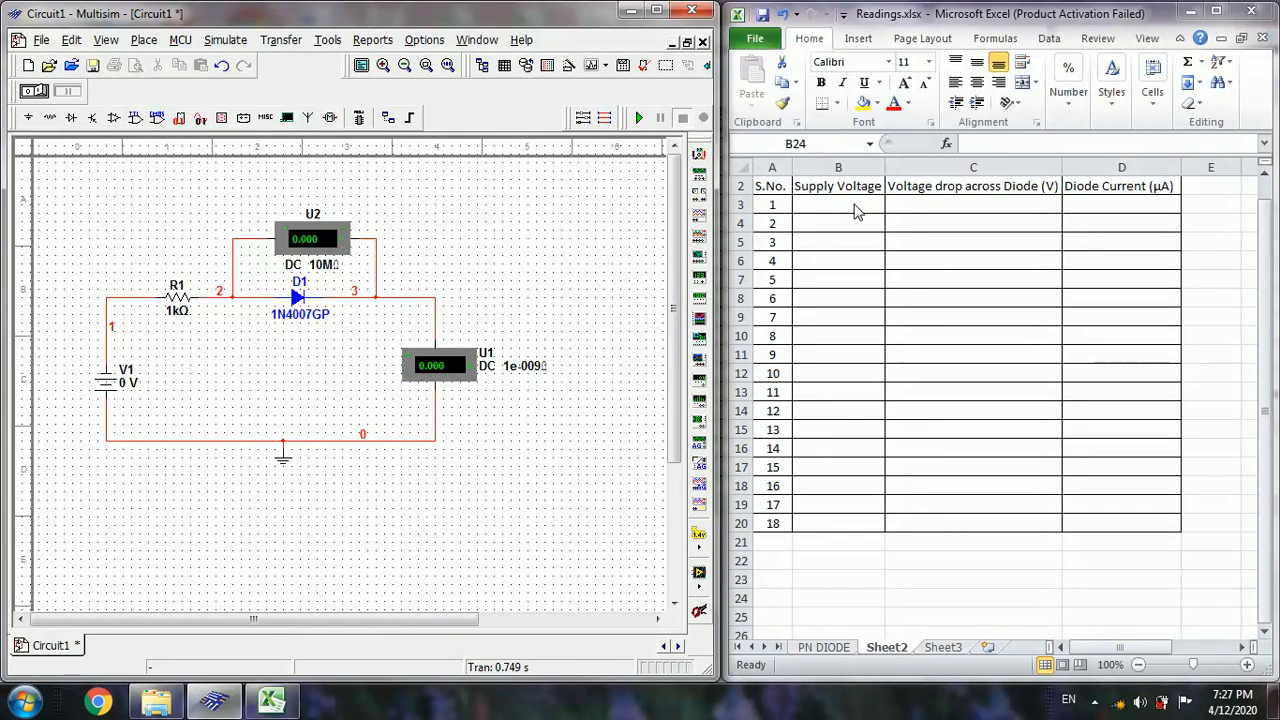
- Enter 0 for supply voltage and 0 for diode voltage drop in reading row 1
click(838, 204)
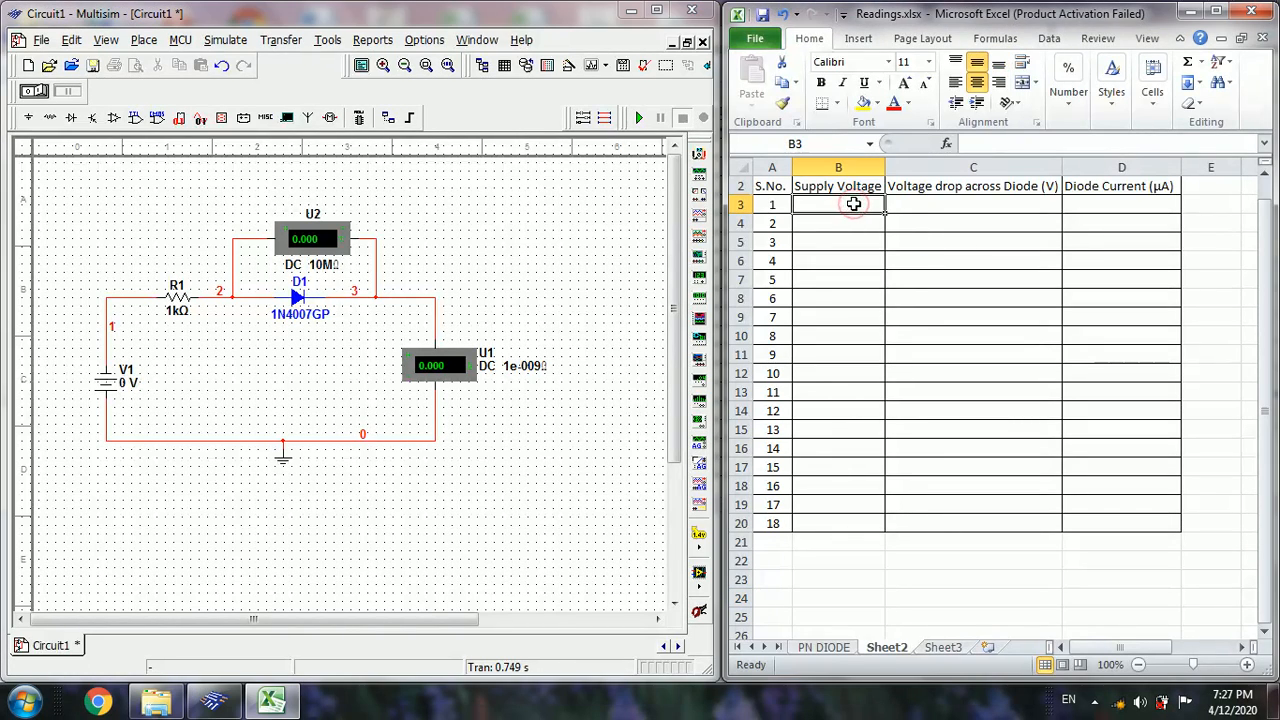
text(0)
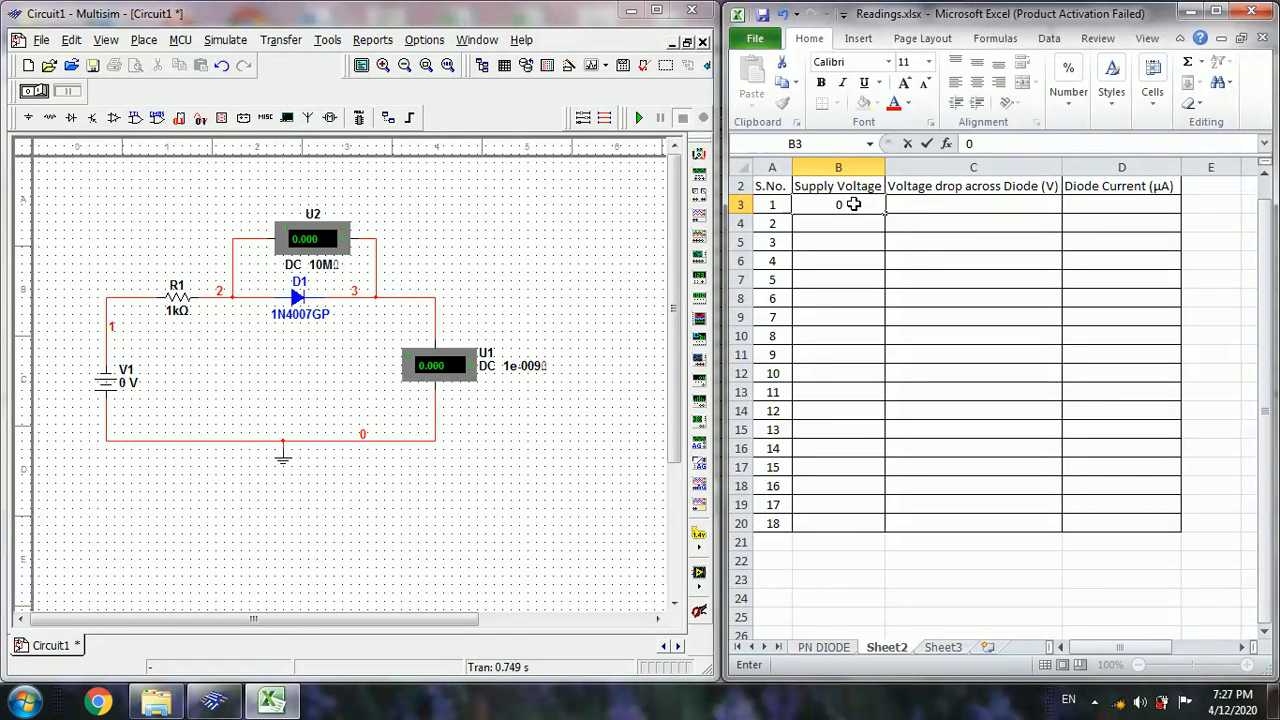
click(972, 204)
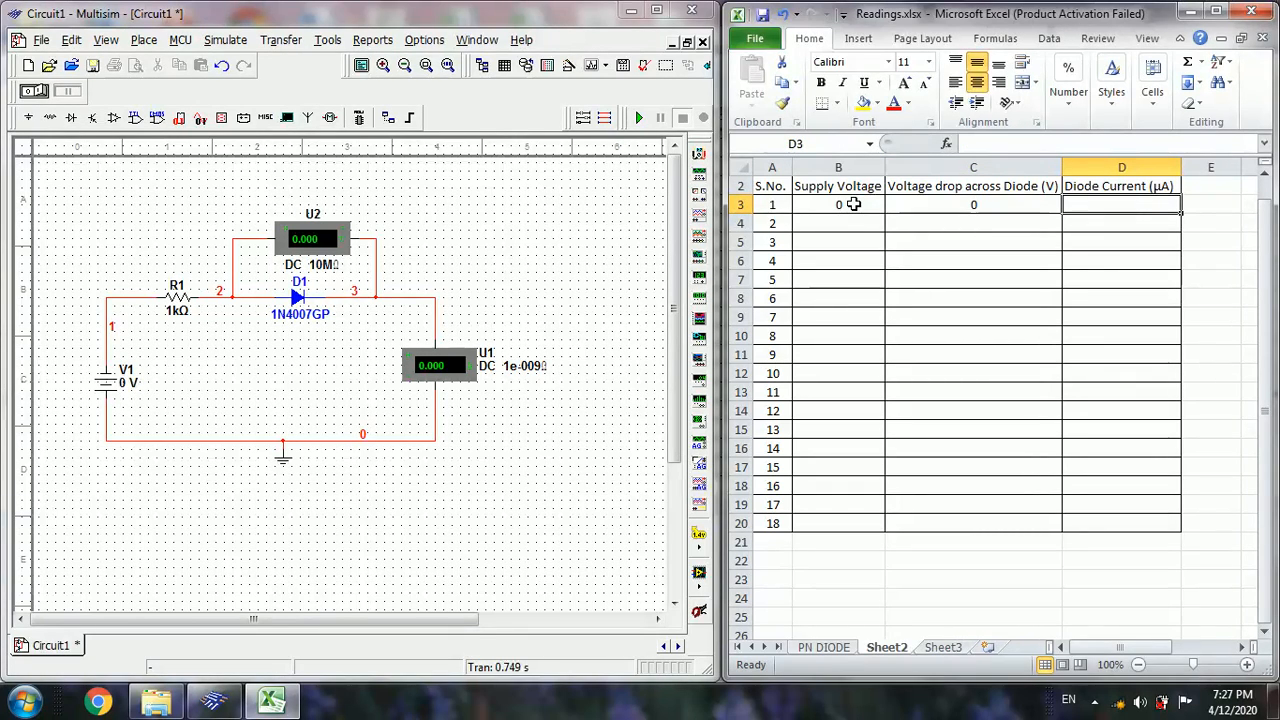
text(0)
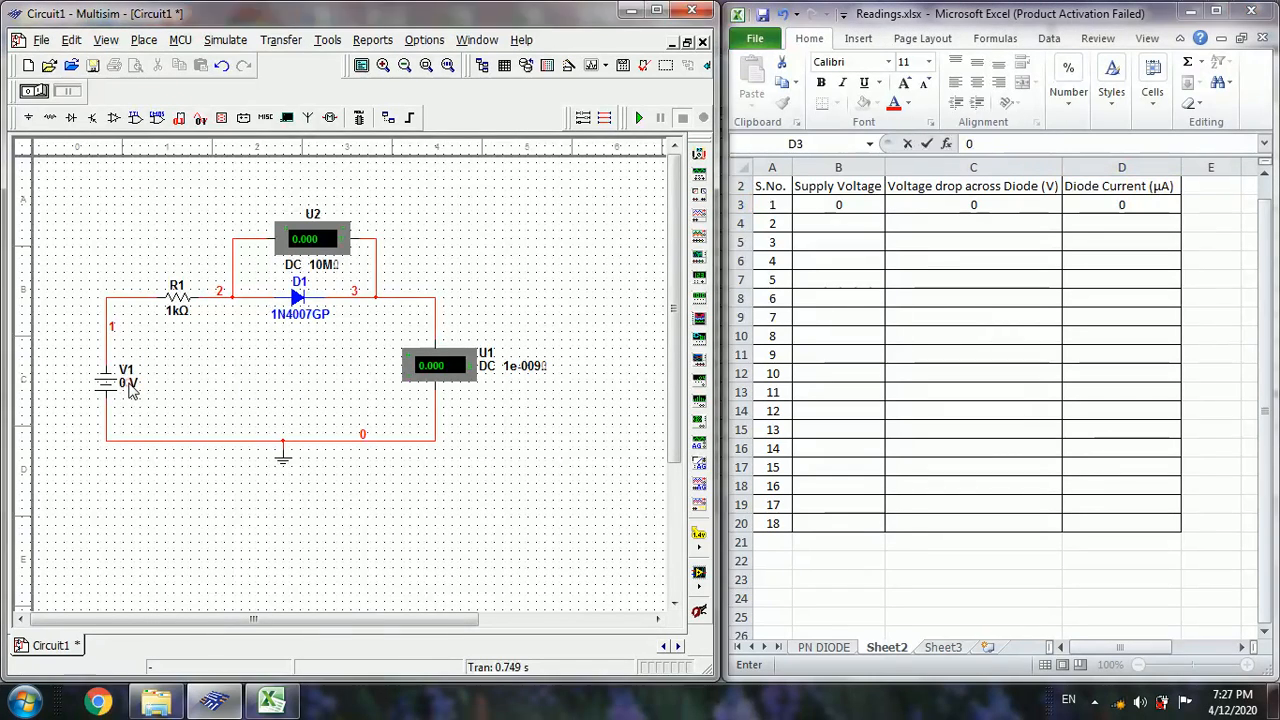
- Set V1 to 5 V and simulate, giving about -4.999 V across the diode
double_click(128, 382)
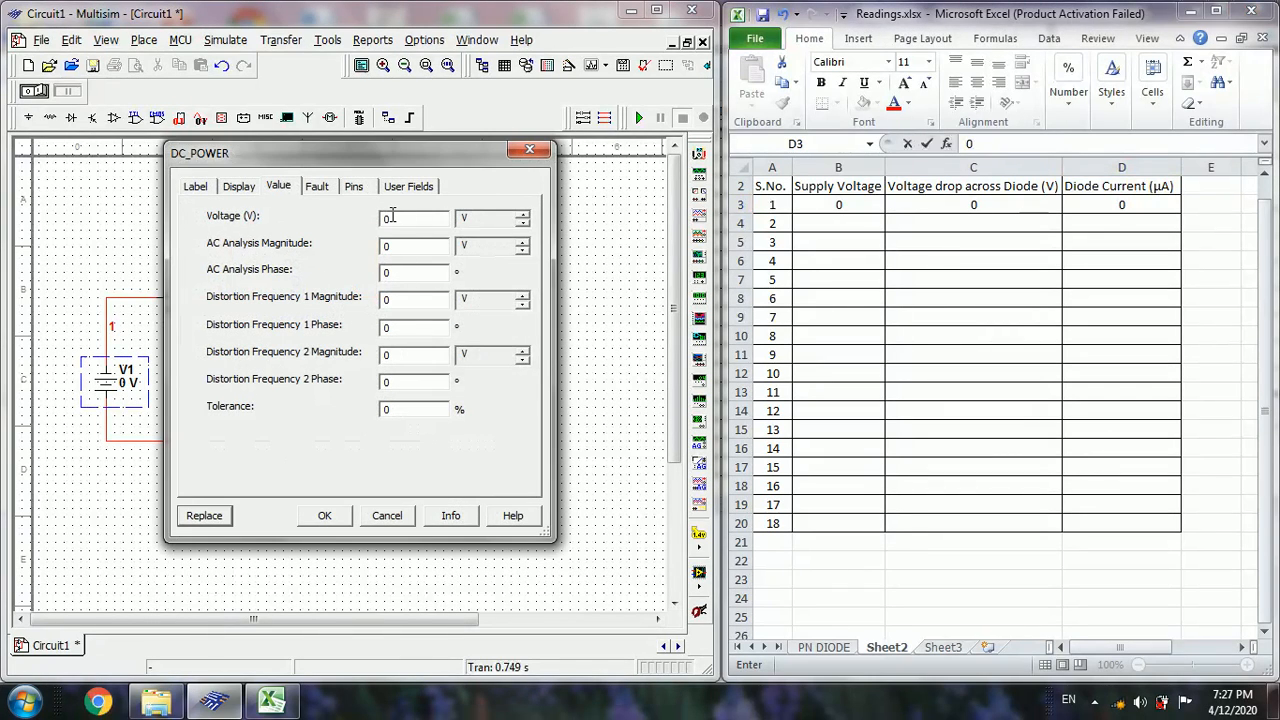
text(5)
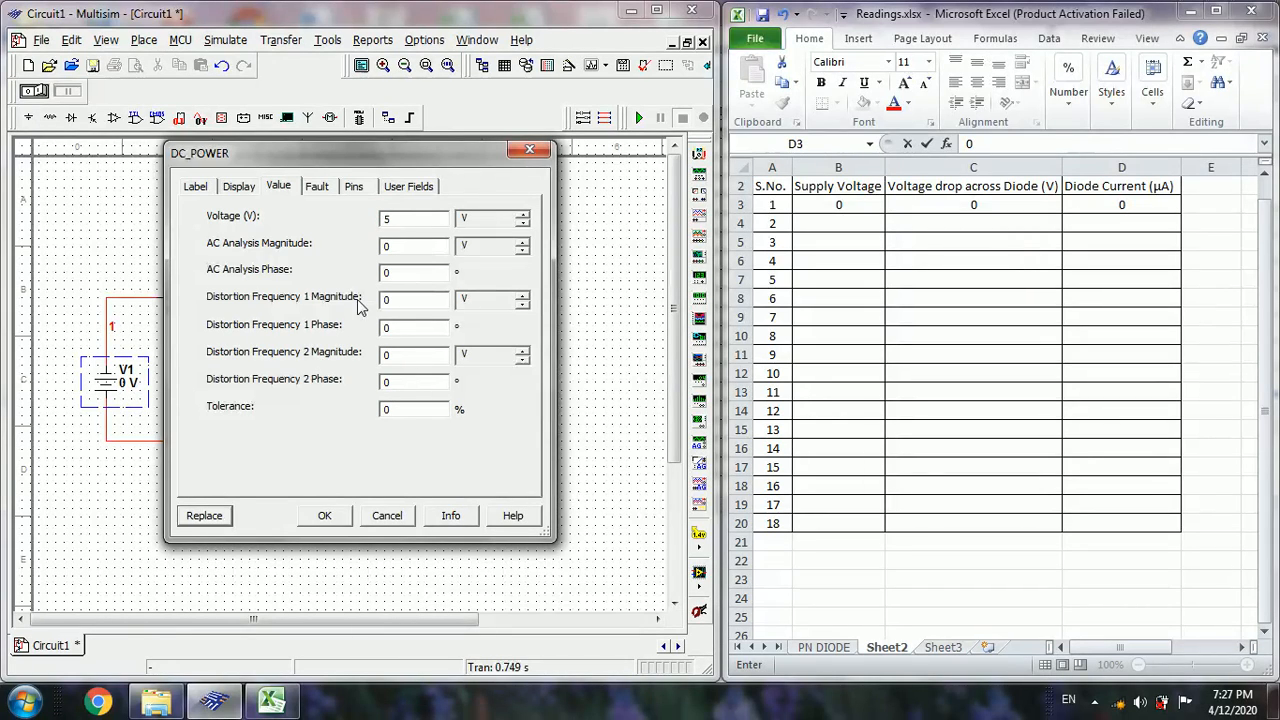
click(324, 516)
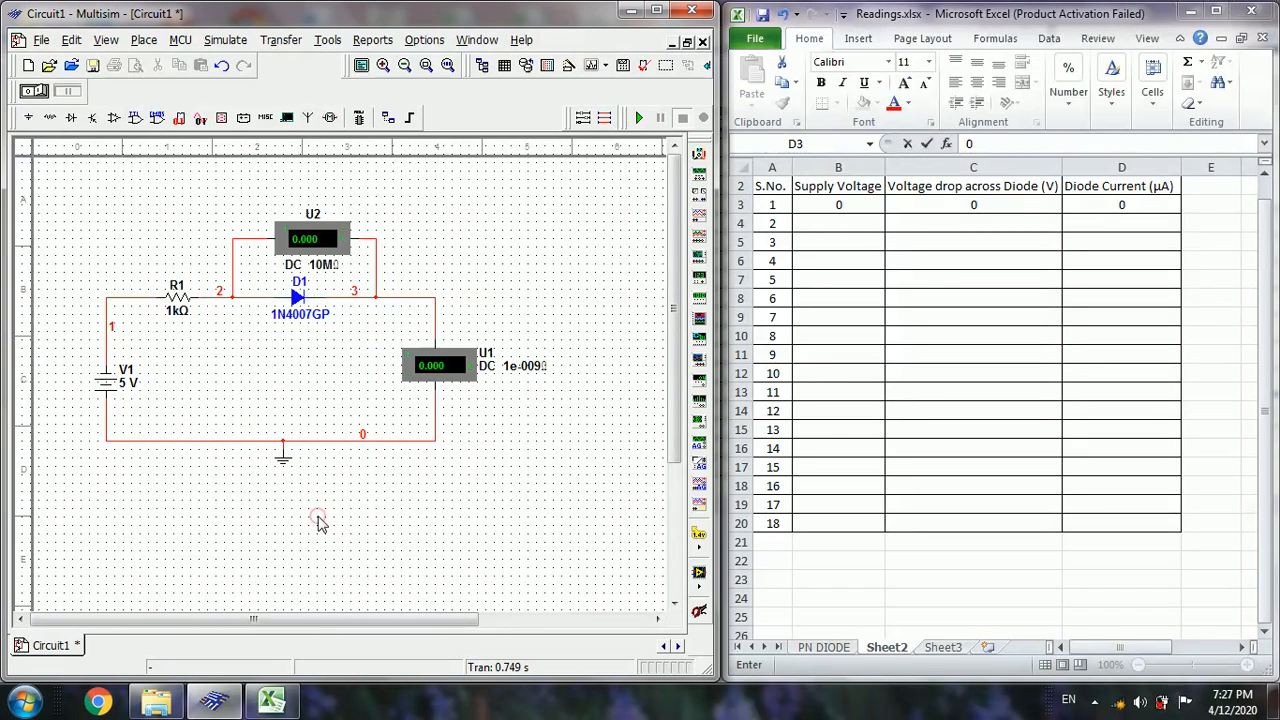
mouse_move(104, 392)
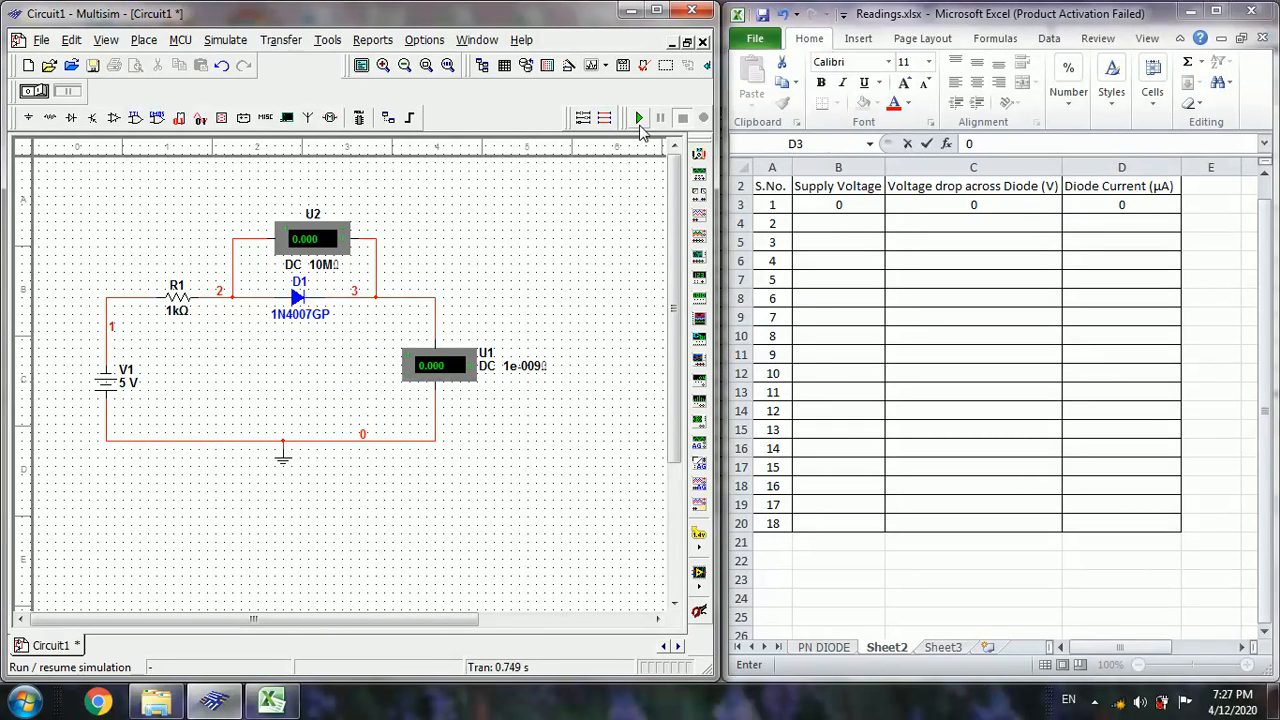
click(638, 118)
text(5)
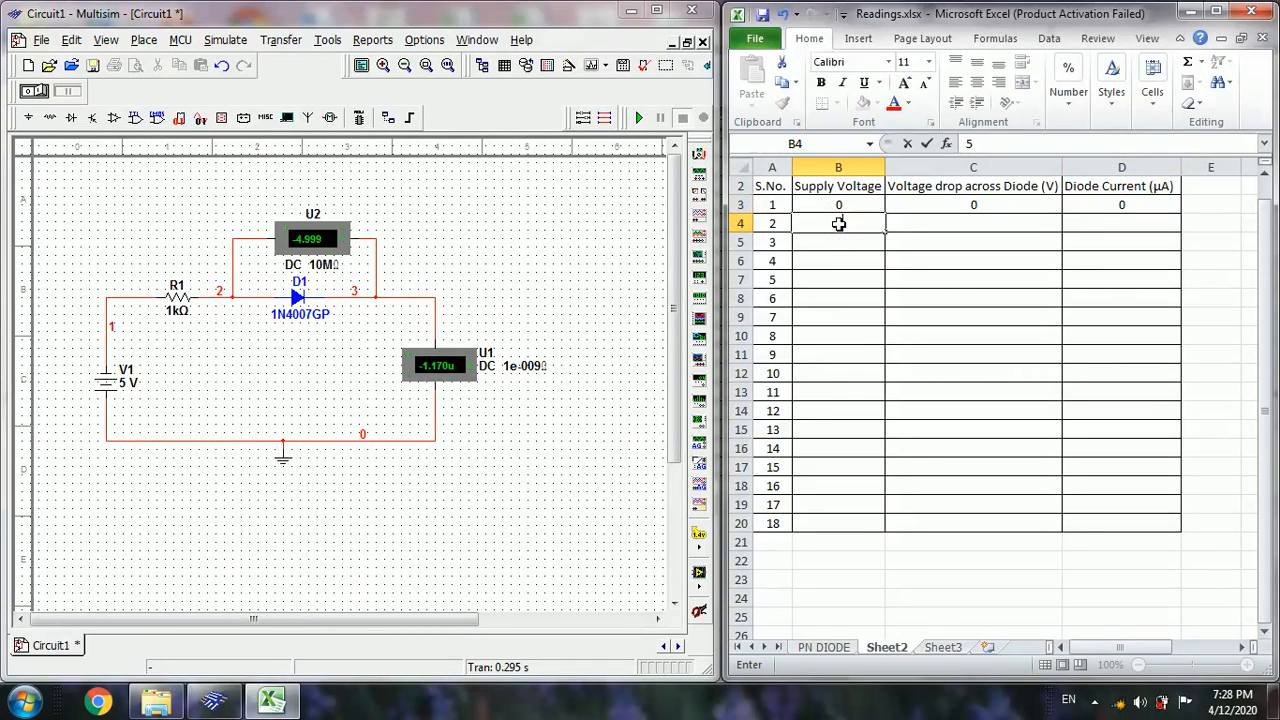
- Enter -4.99 V drop, -1.17 µA current and 5 V supply in reading row 2
click(972, 224)
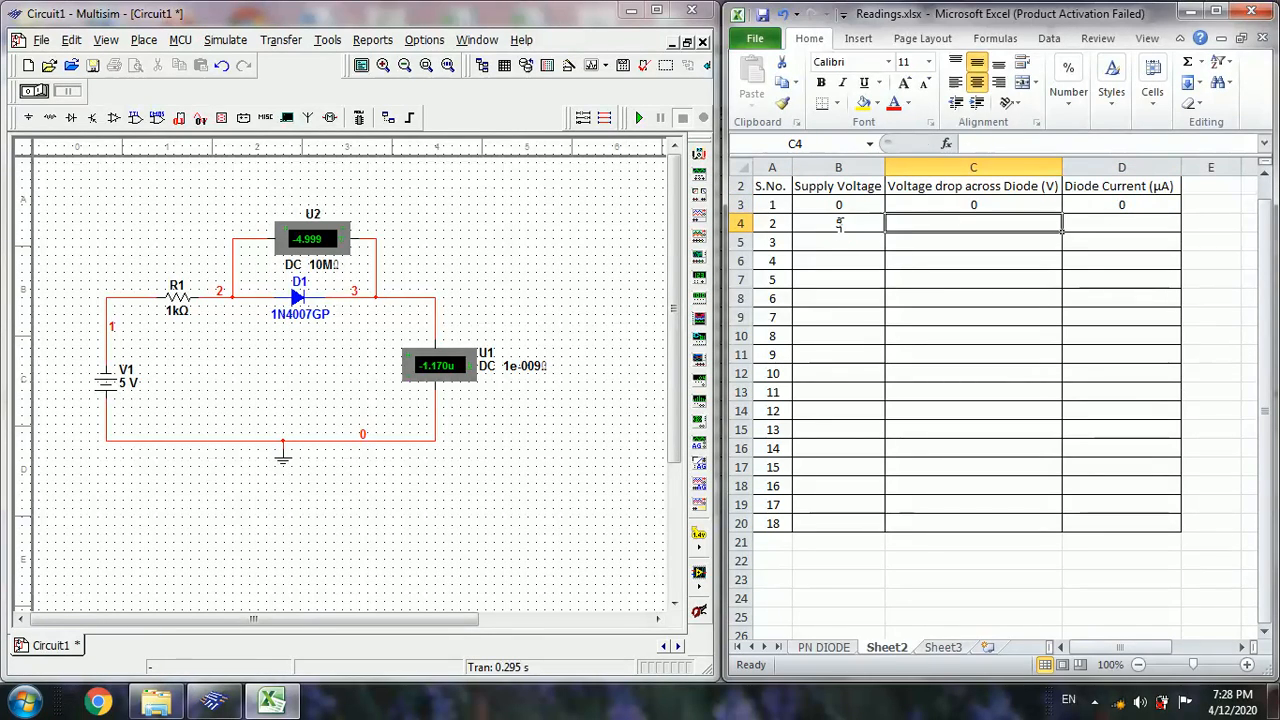
text(-)
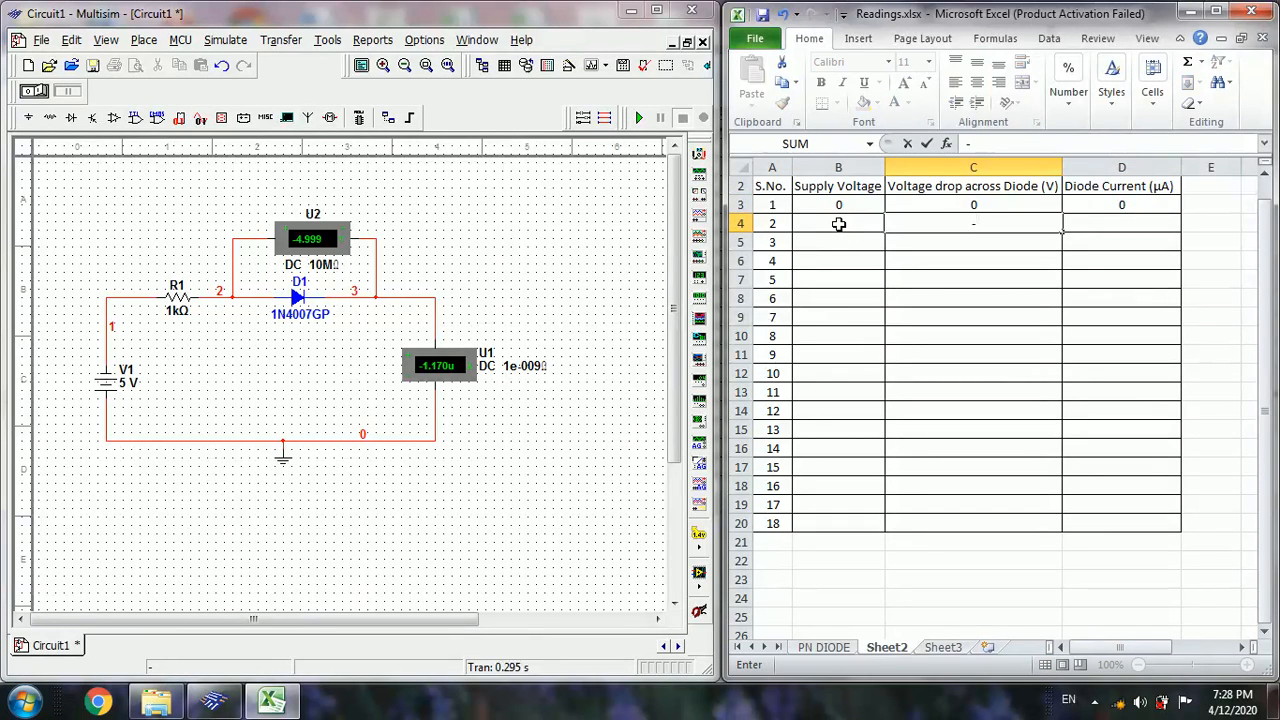
text(-4.99)
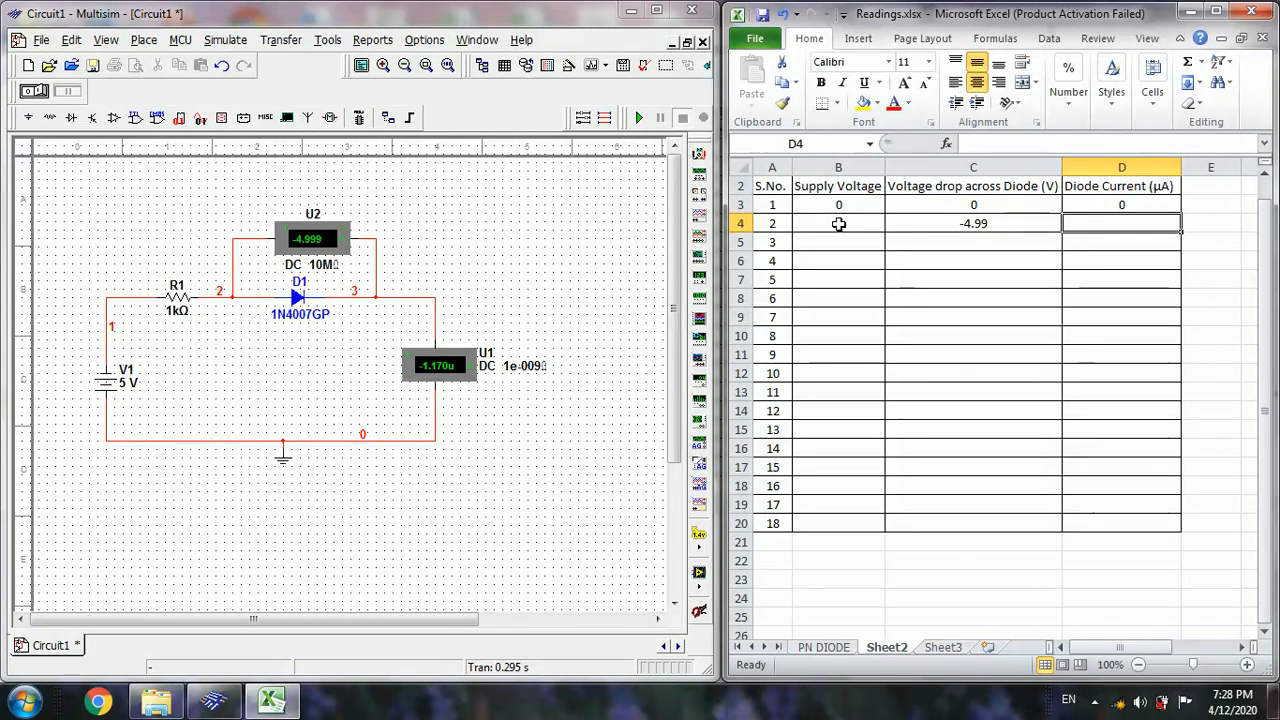
text(-)
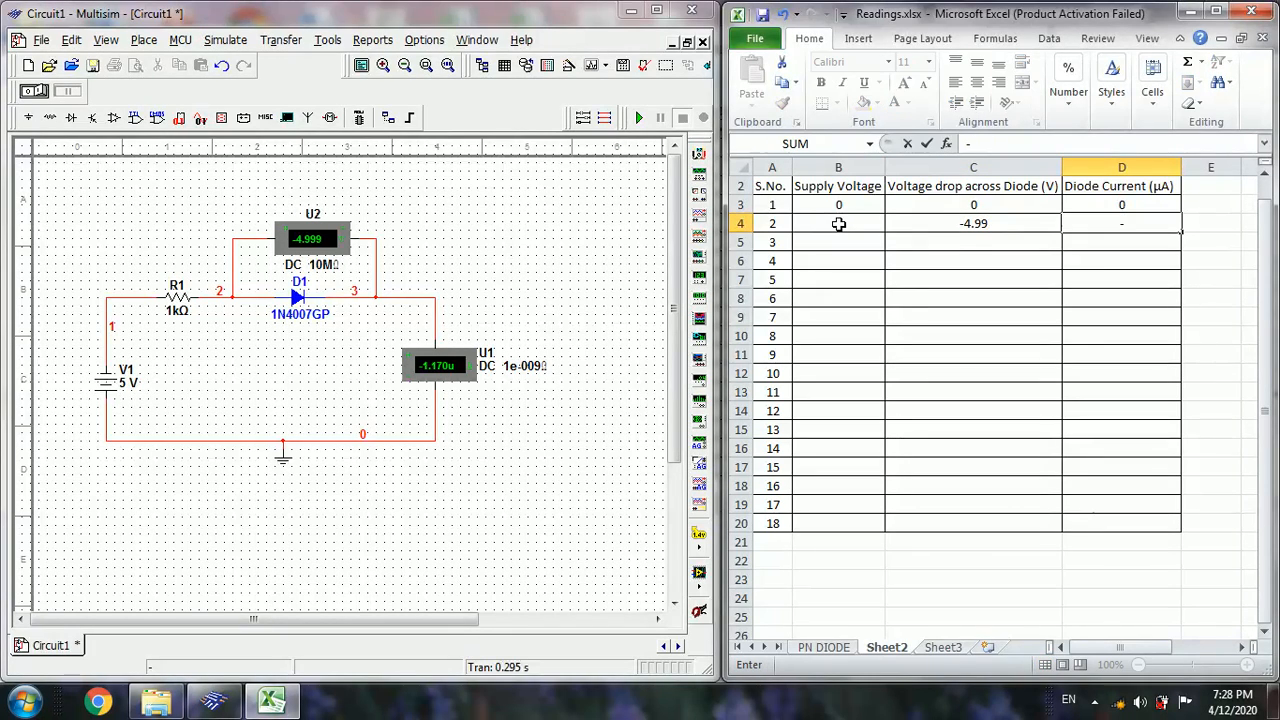
text(-1.17)
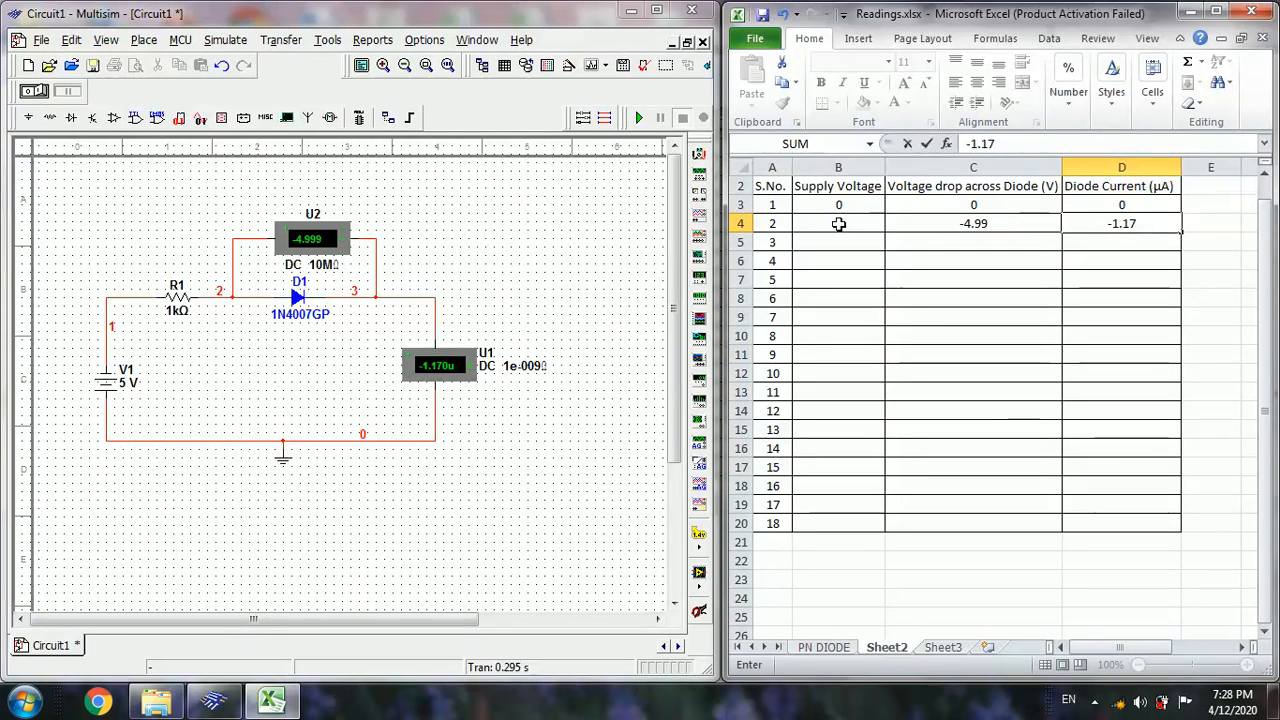
text(5)
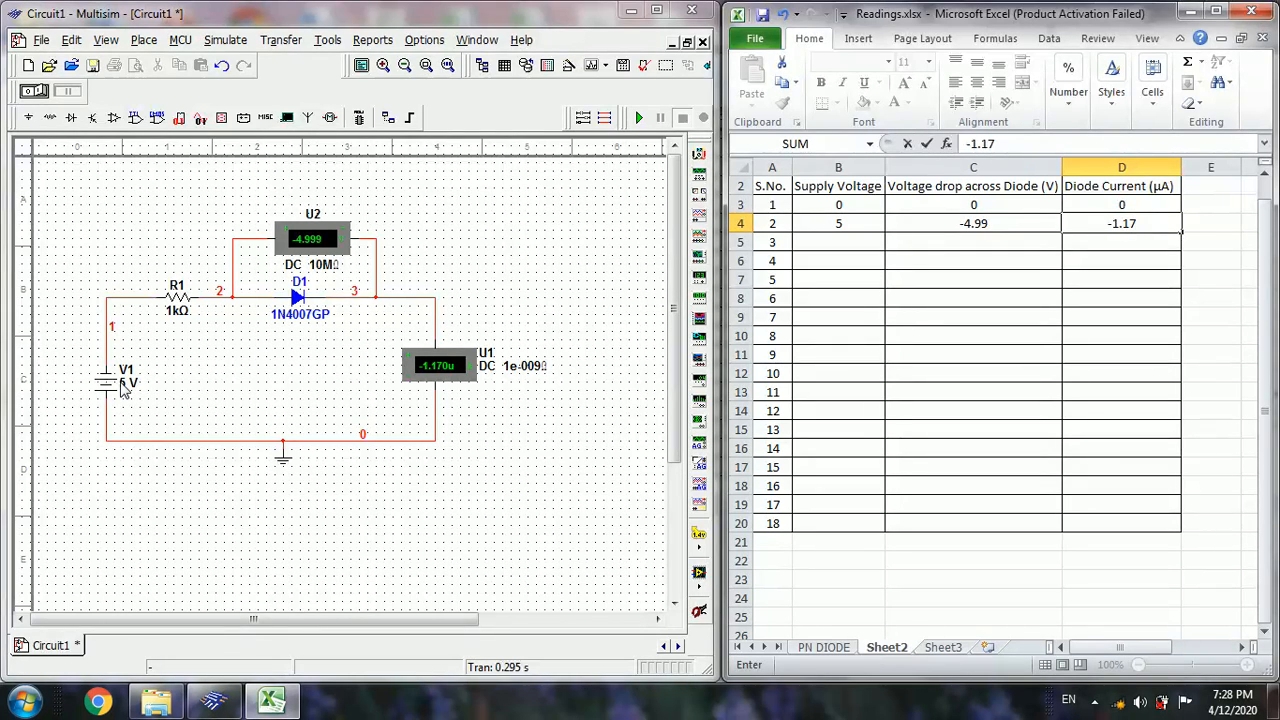
- Set V1 to 10 V and simulate, showing about -9.998 V across the diode
double_click(116, 384)
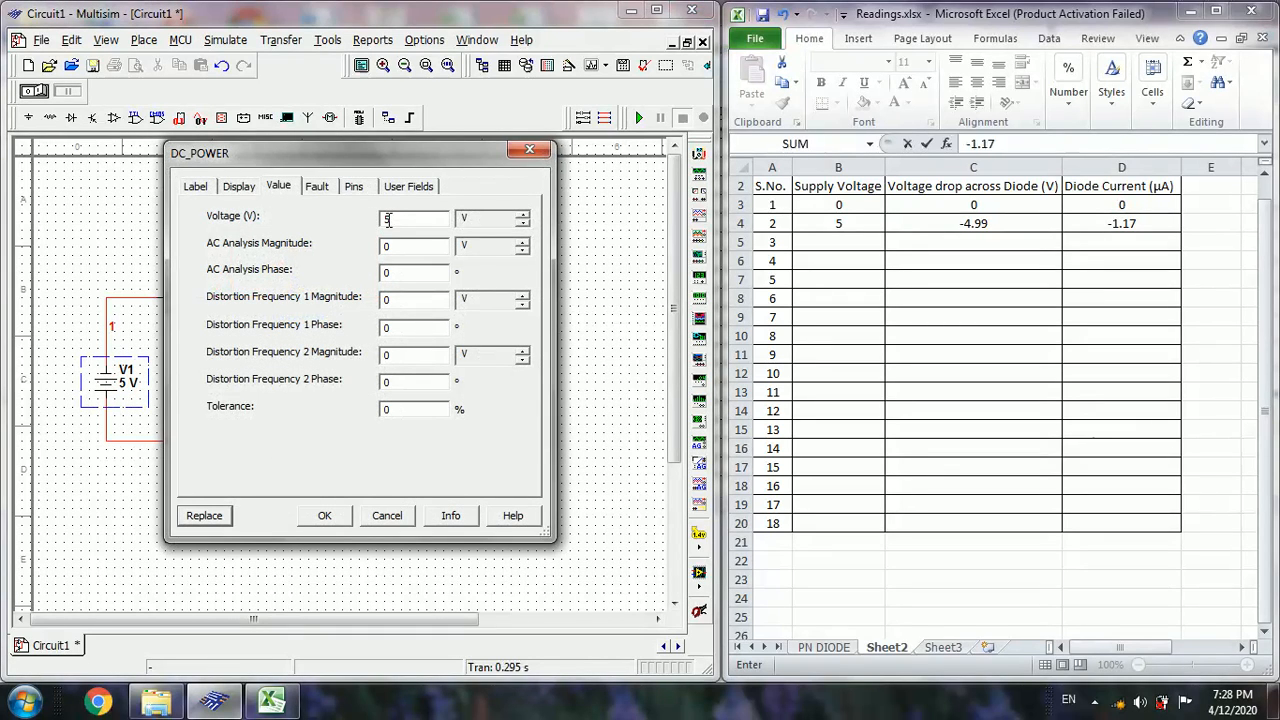
text(0)
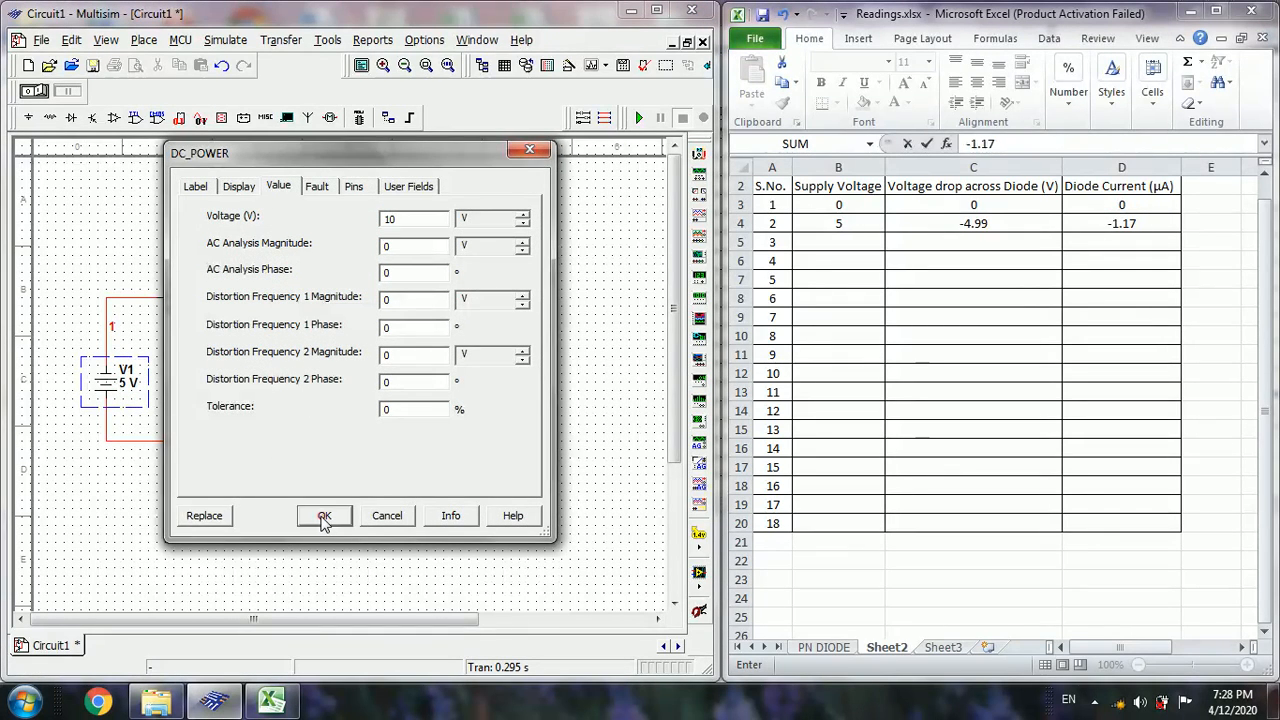
click(324, 516)
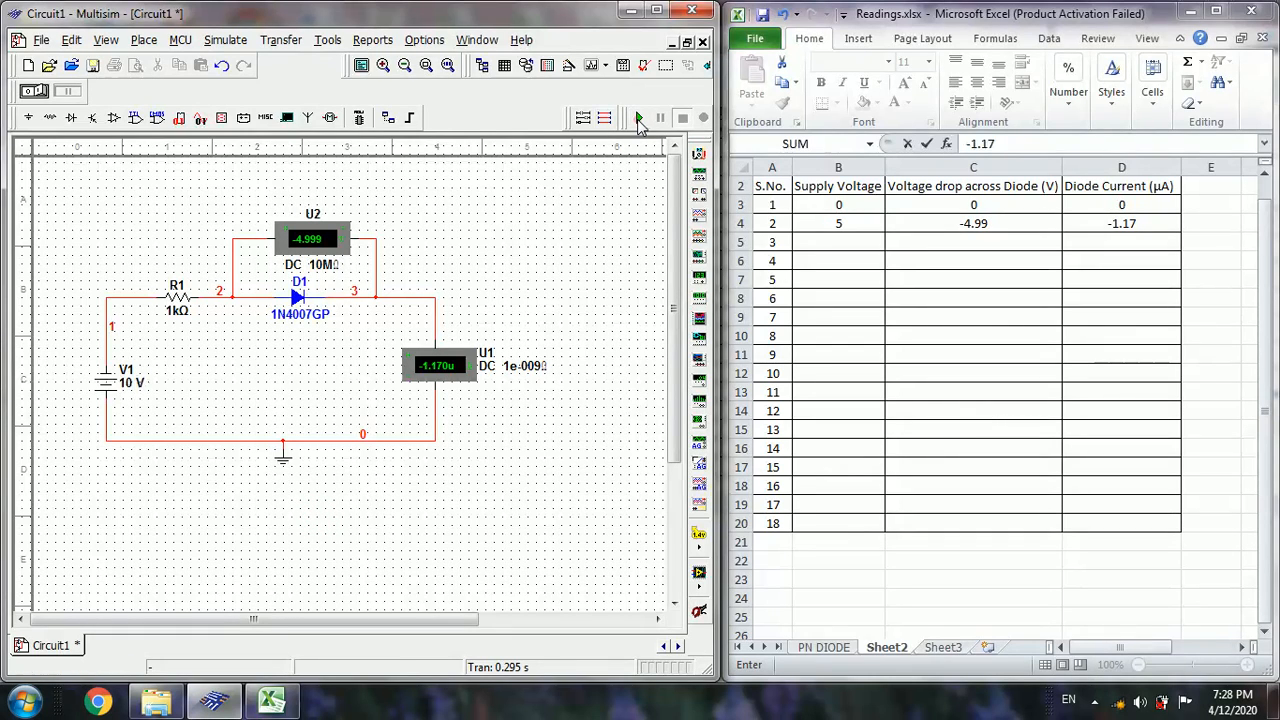
click(640, 116)
text(10)
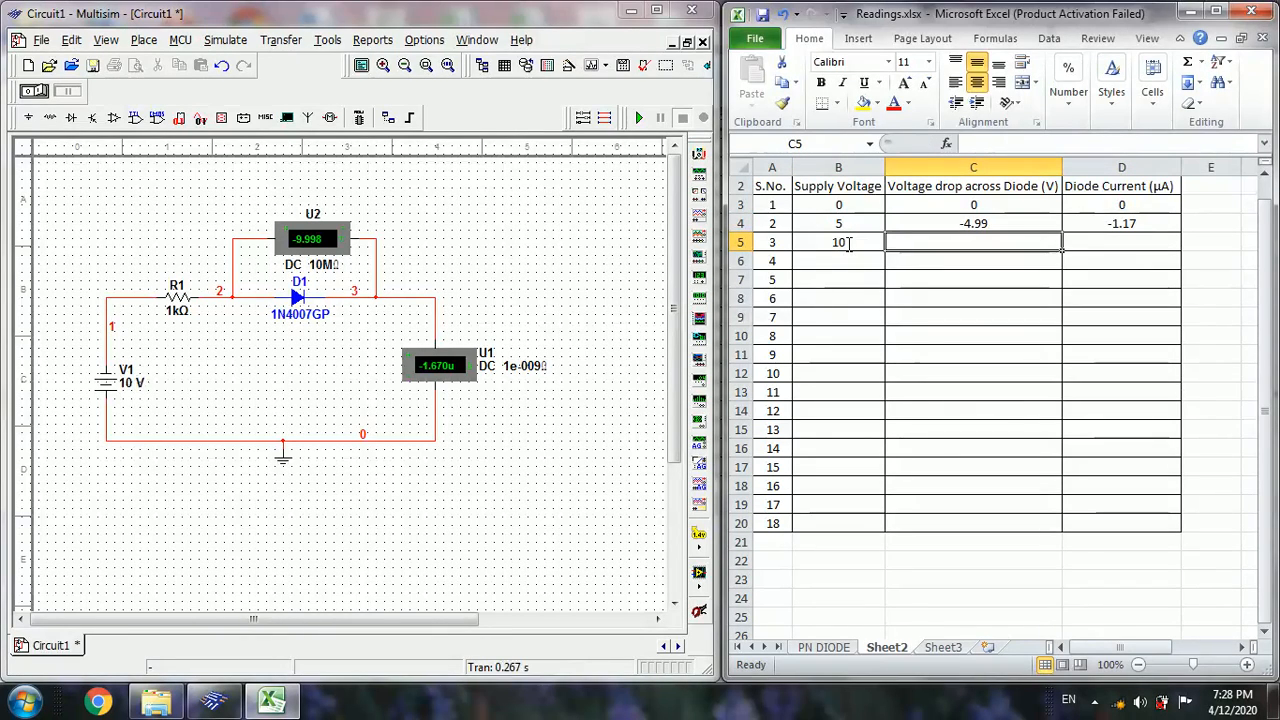
- Enter -9.99 V across the diode in C5 and -1.67 µA current in D5
text(-9)
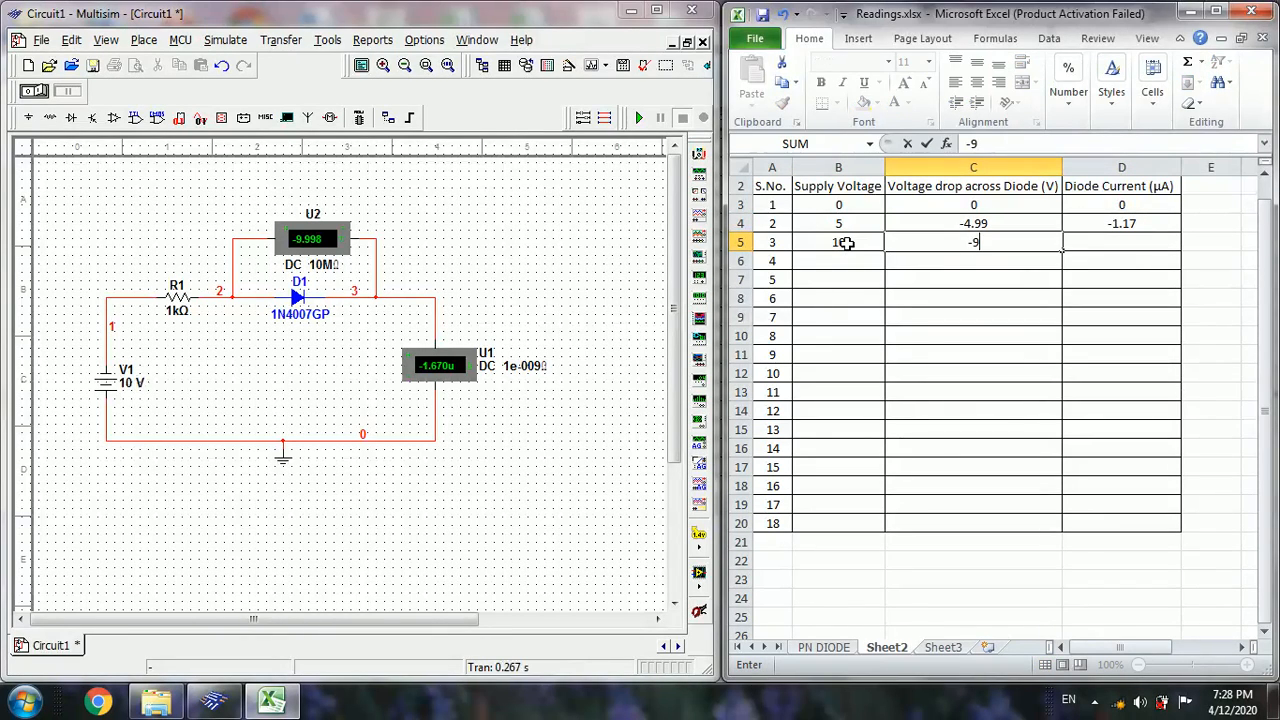
key(Enter)
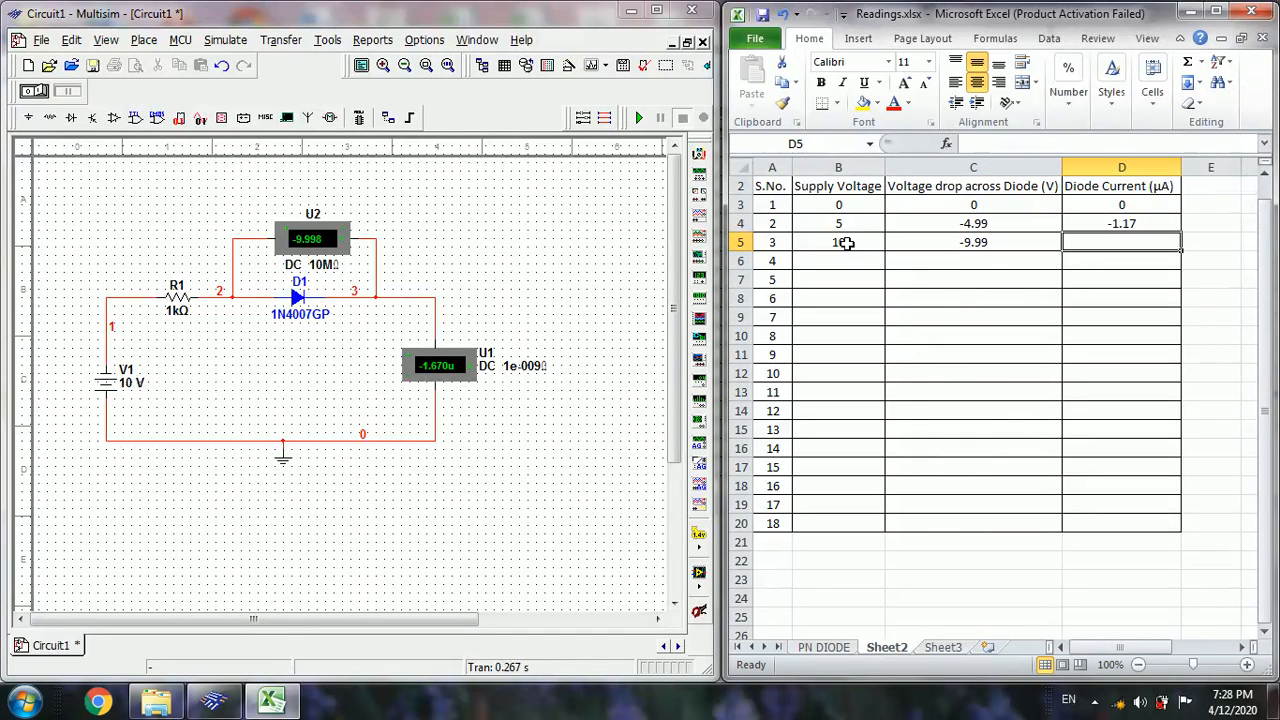
text(-1.67)
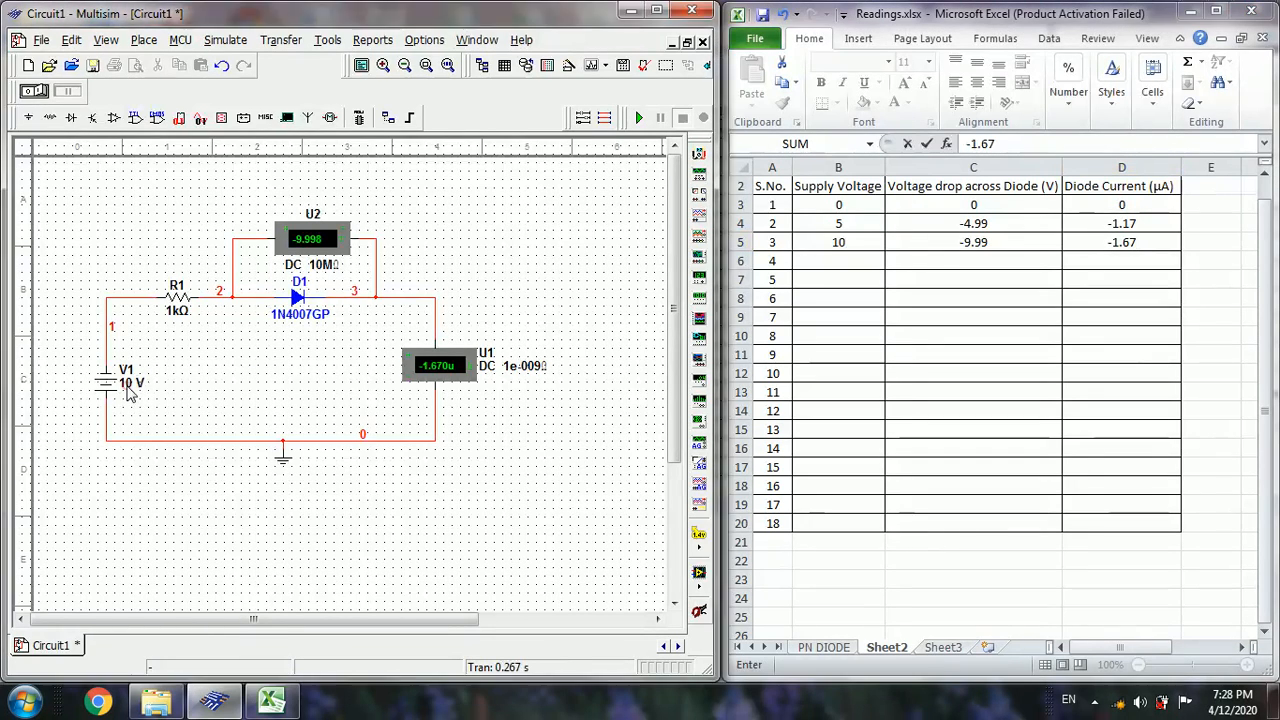
- Set the DC supply V1 to 15 V
double_click(128, 384)
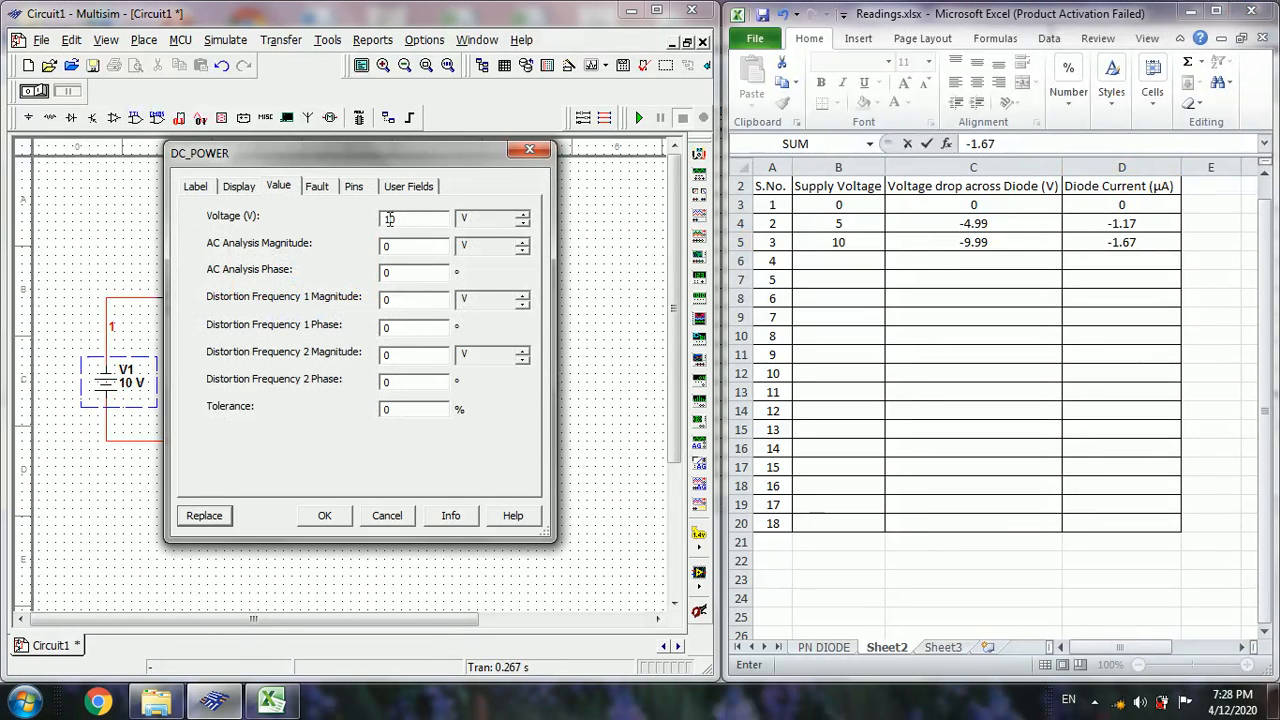
text(15)
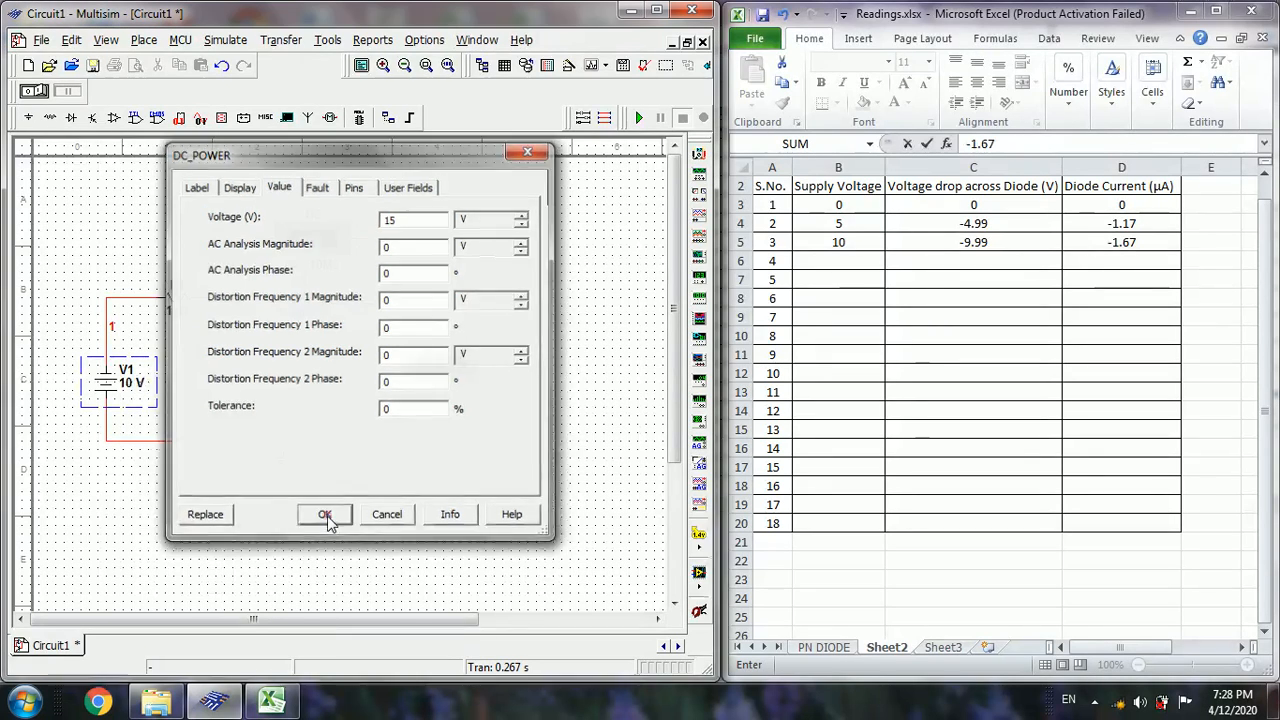
click(324, 514)
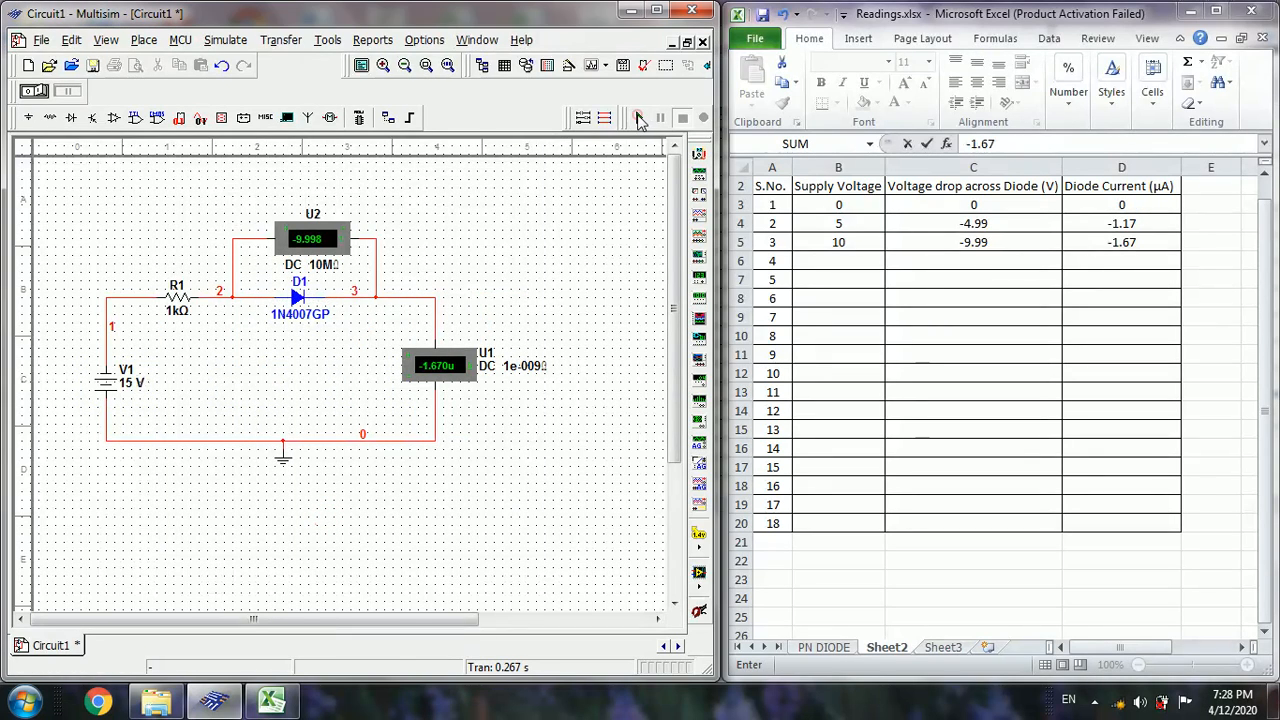
- Simulate at 15 V until the meters read -14.996 V and -2.170 µA, then select the row-4 supply cell
click(640, 118)
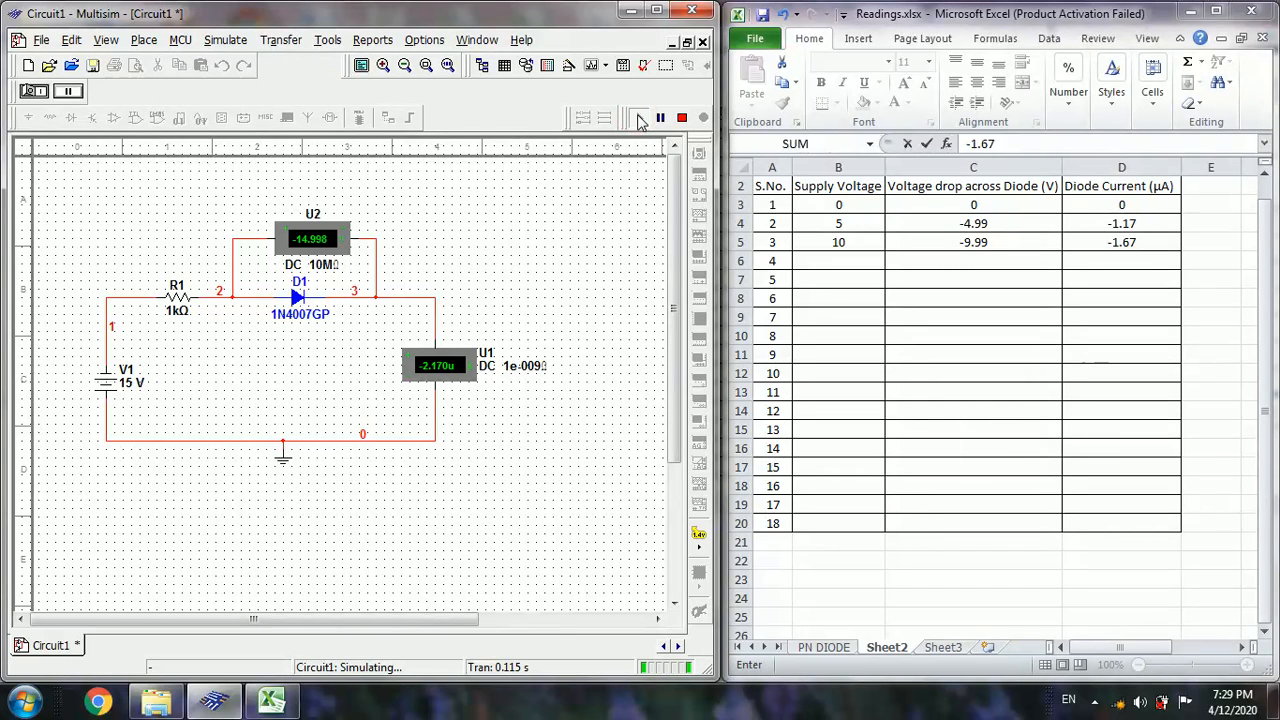
click(682, 118)
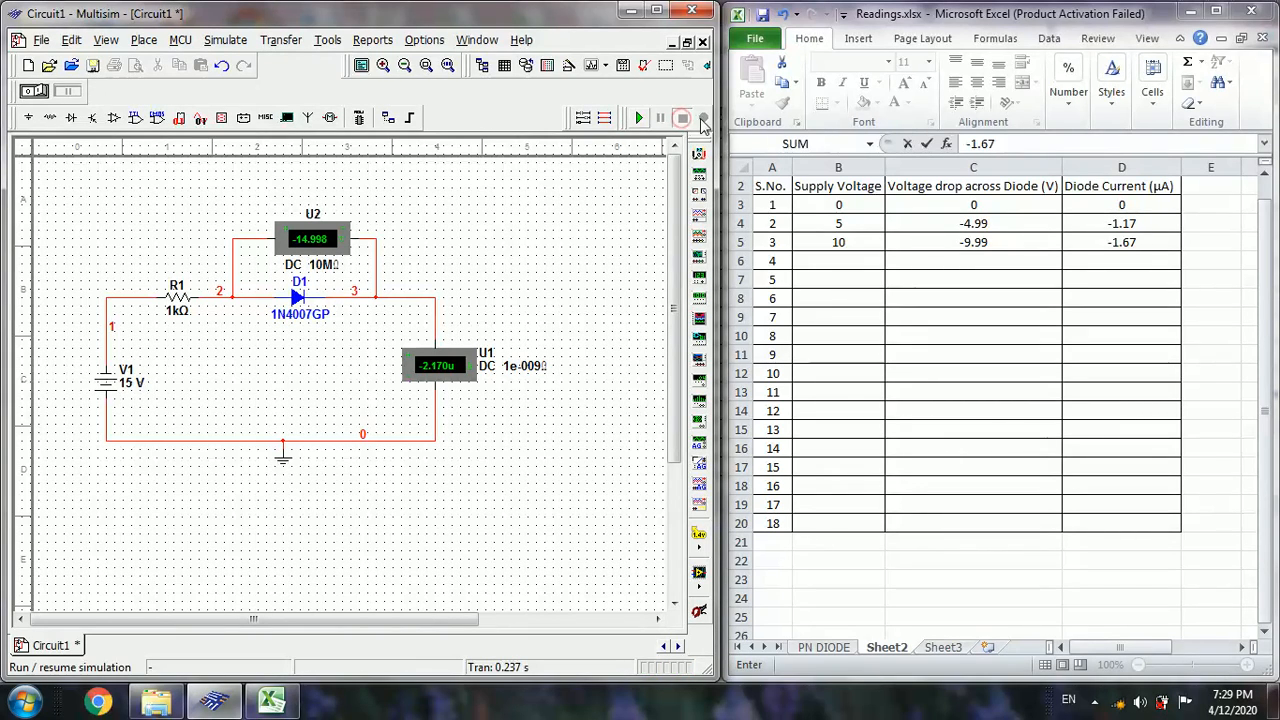
click(838, 260)
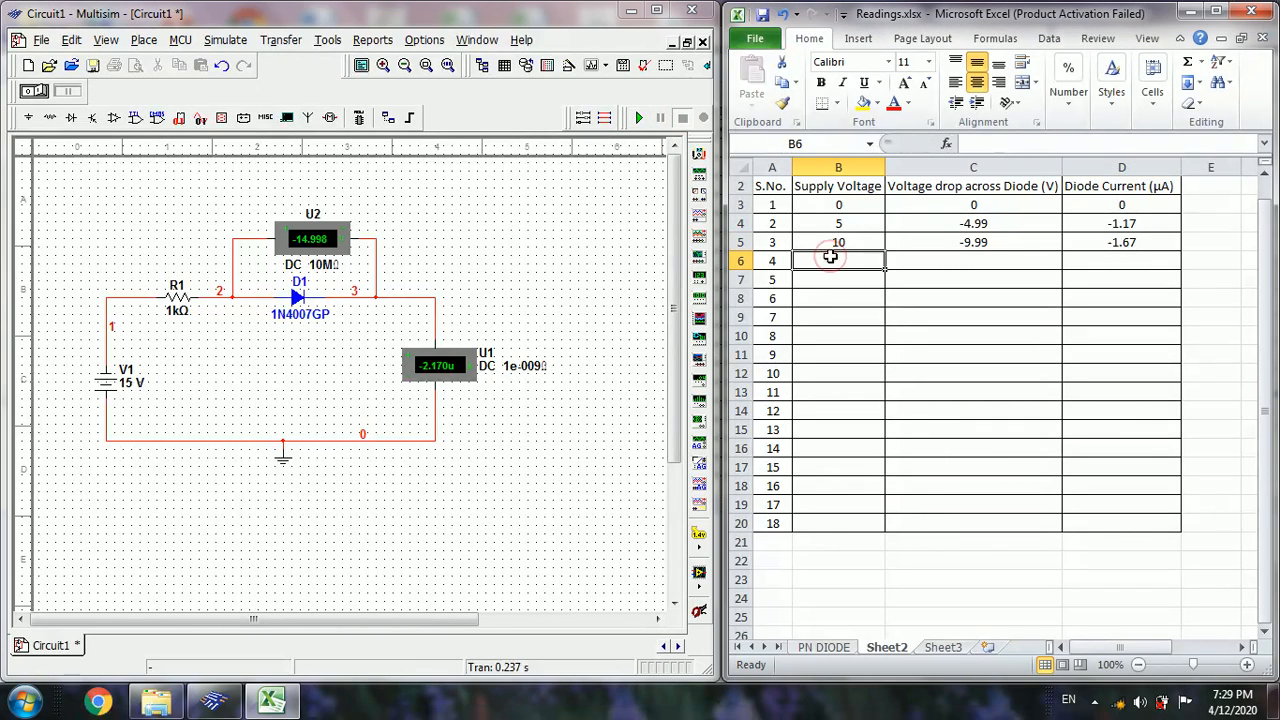
- Enter 15 V supply, -14.99 V drop and -2.17 µA current in row 6 of Sheet2
text(15)
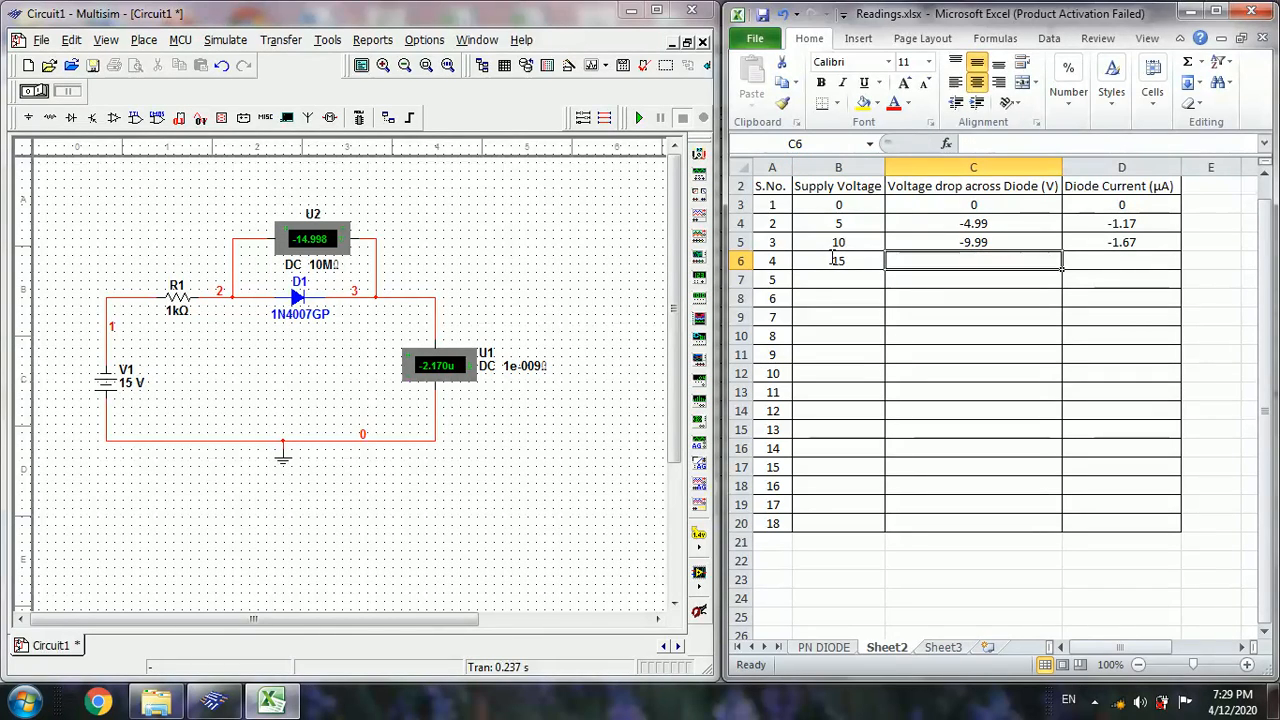
text(-)
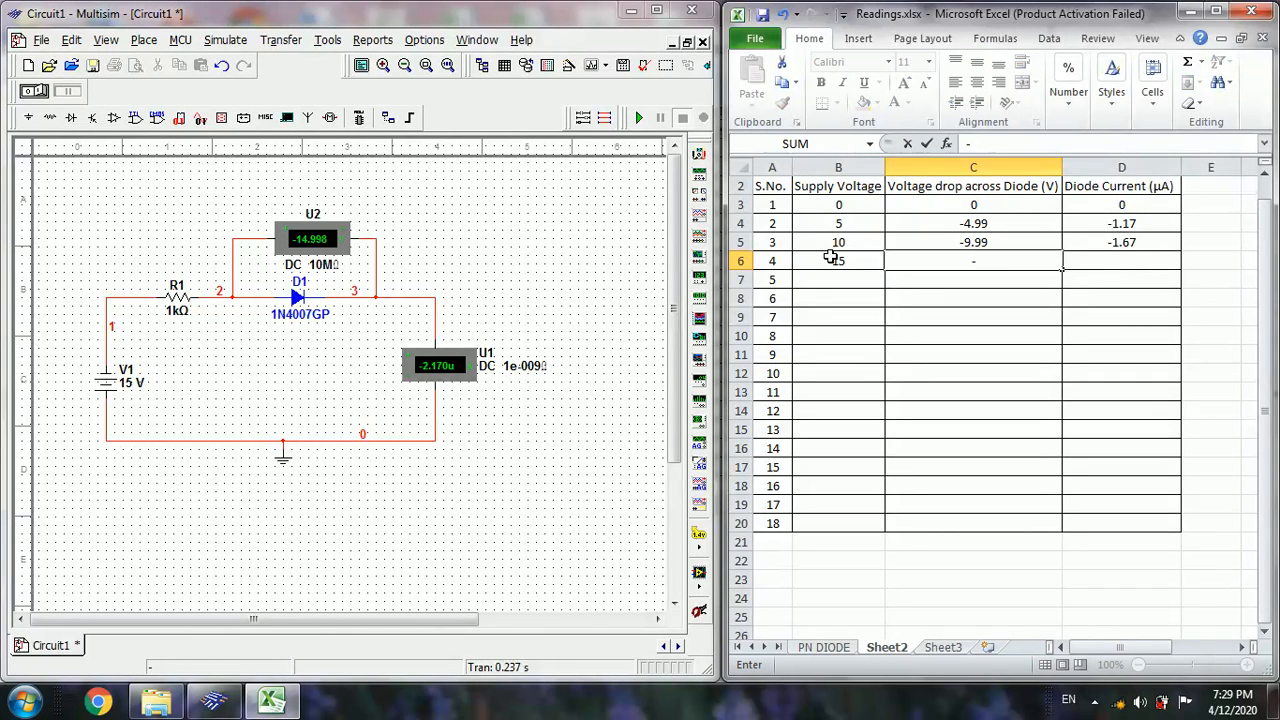
text(-14.99)
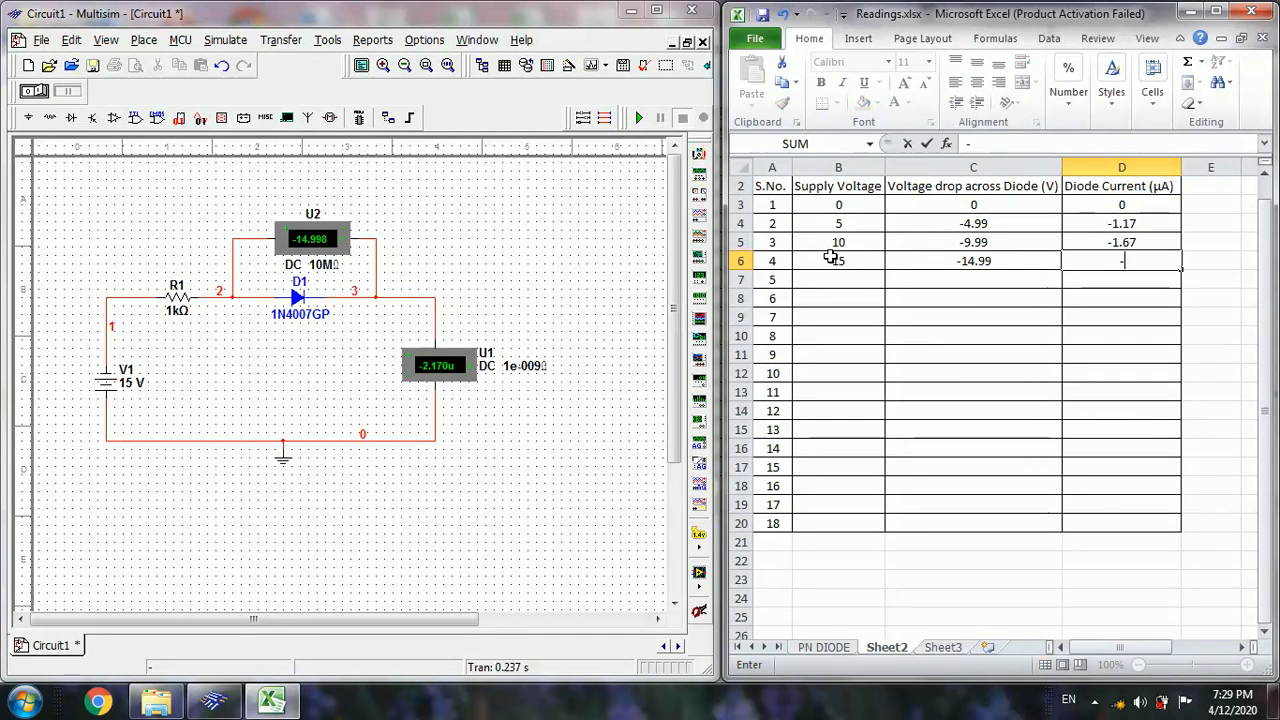
text(-2.17)
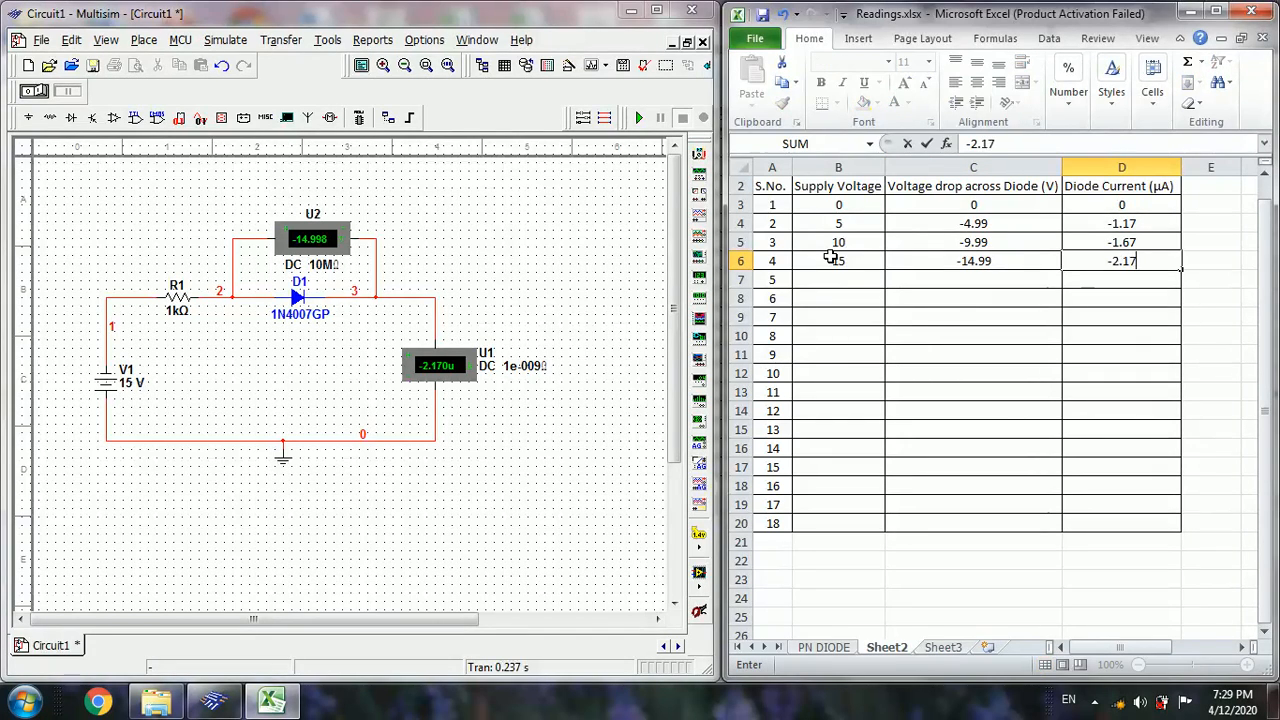
- Set the DC supply V1 to 20 V so the meters read -19.997 V and -2.670 µA
text(15)
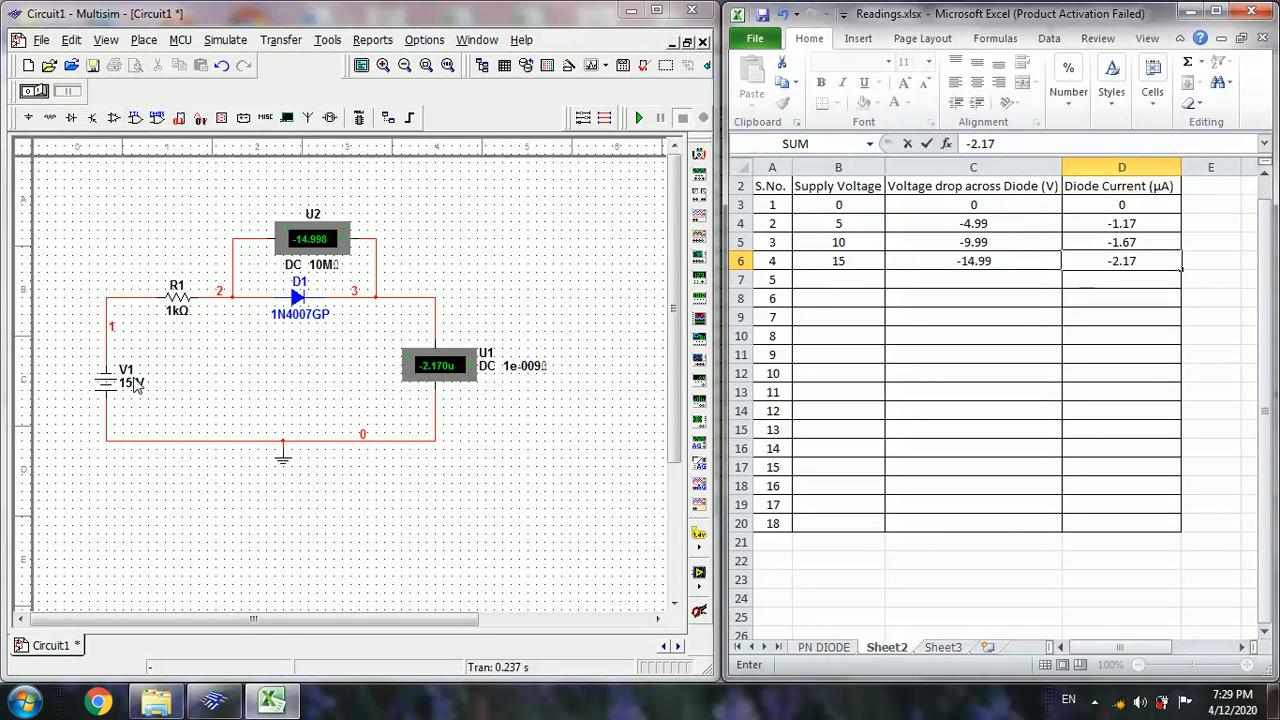
double_click(128, 384)
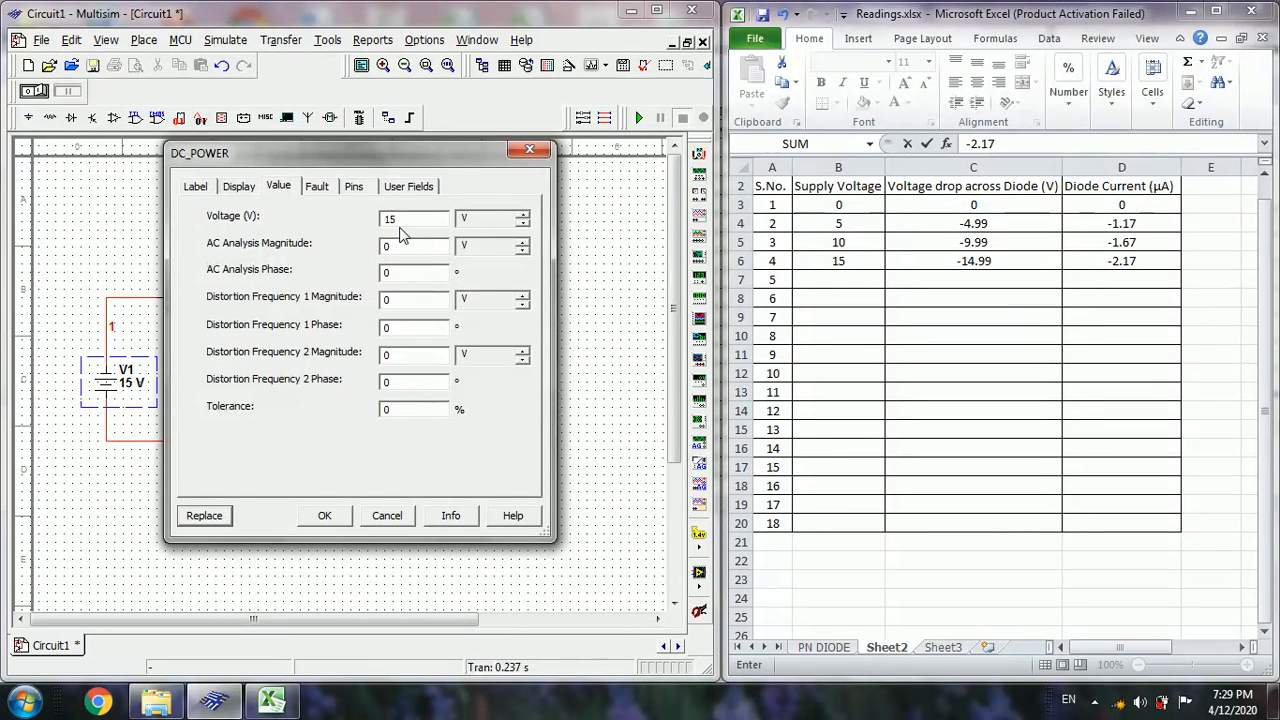
text(2)
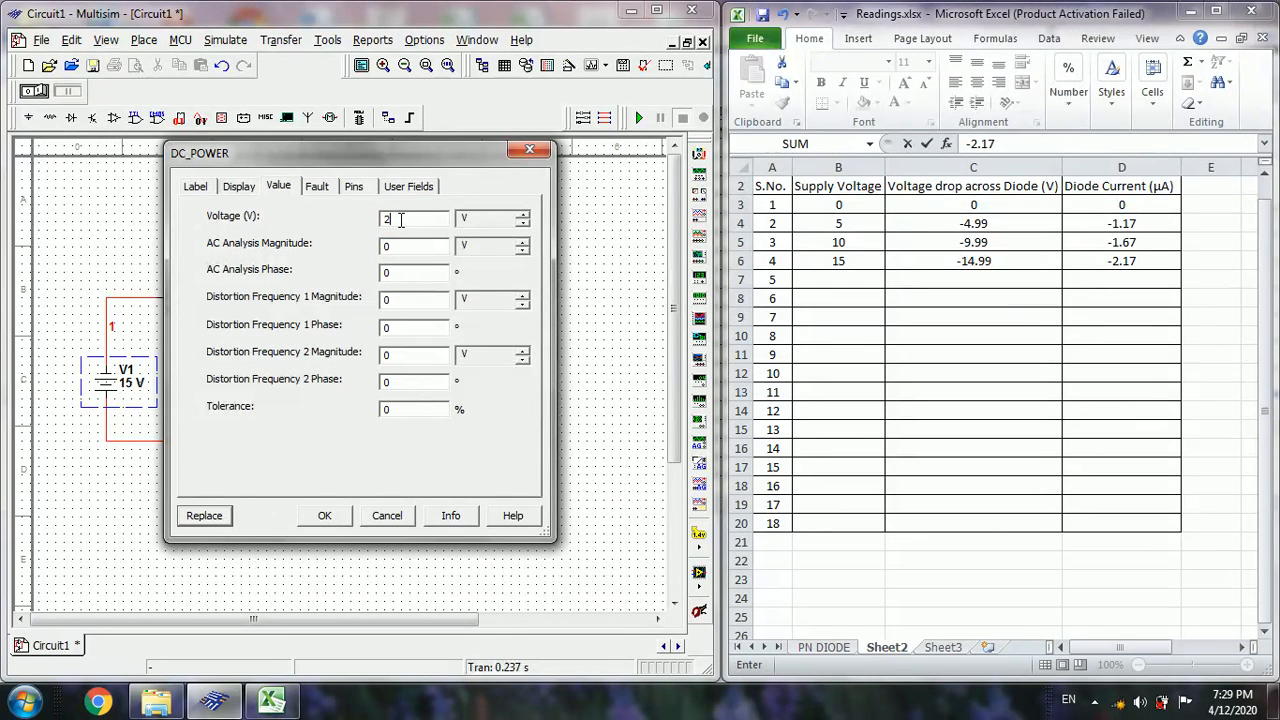
text(0)
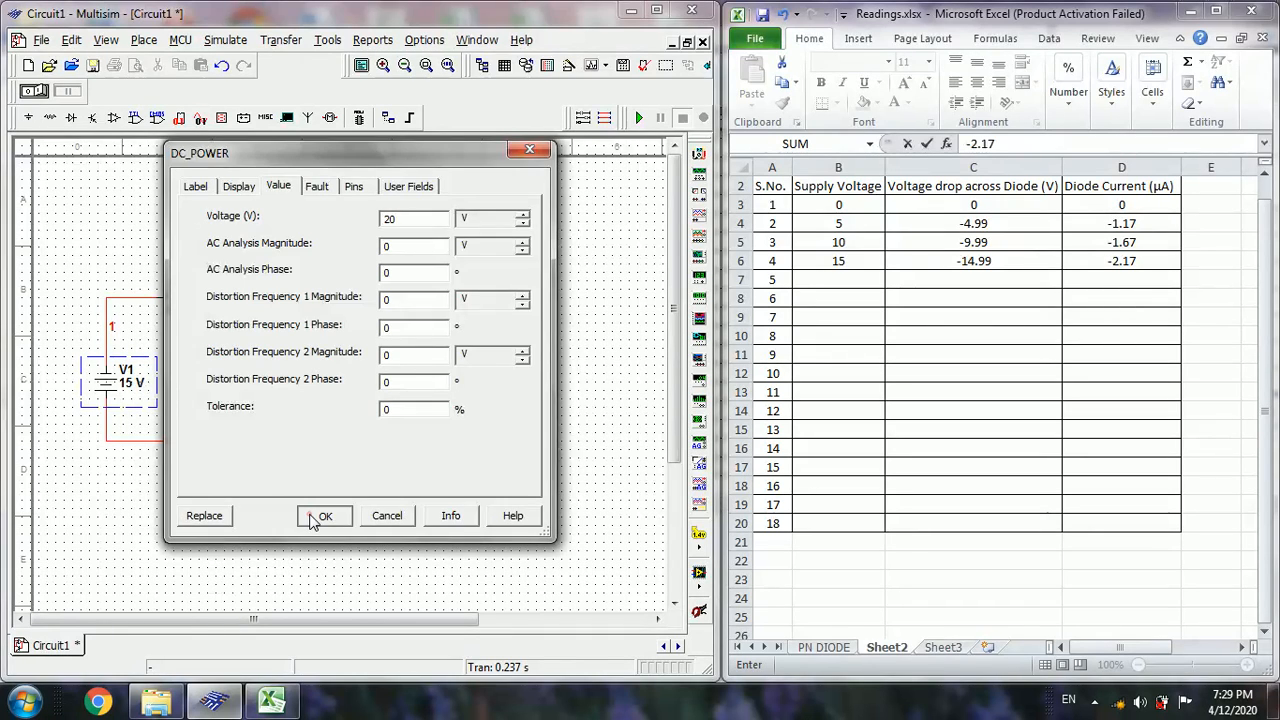
click(324, 516)
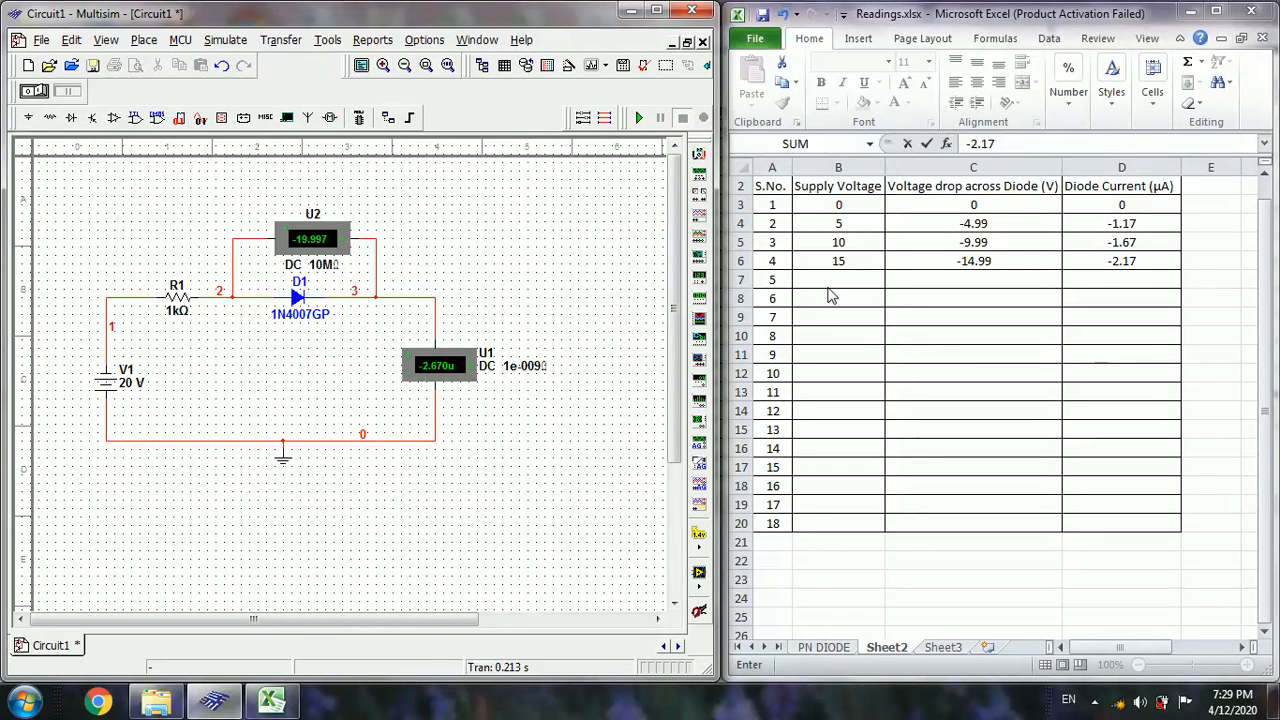
- Enter 20 V supply, -19.99 V drop and -2.67 µA current in row 7
click(838, 280)
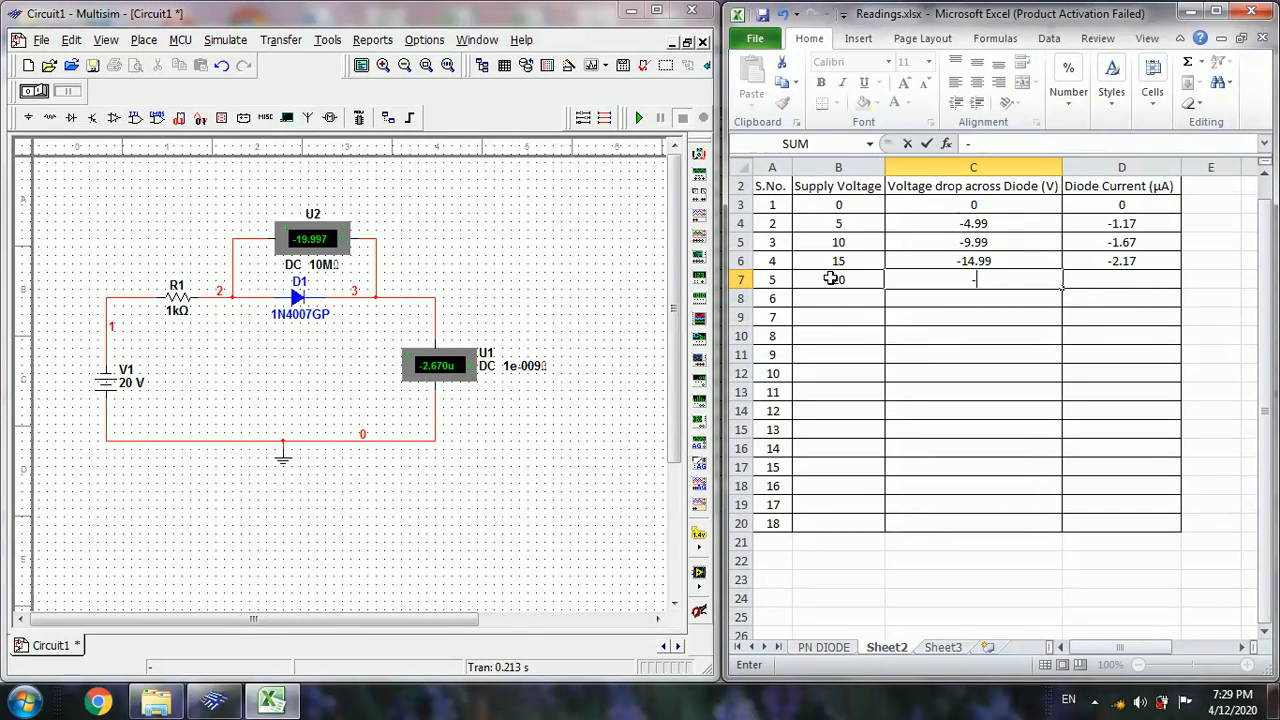
text(-19.99)
click(1120, 278)
text(-2.67)
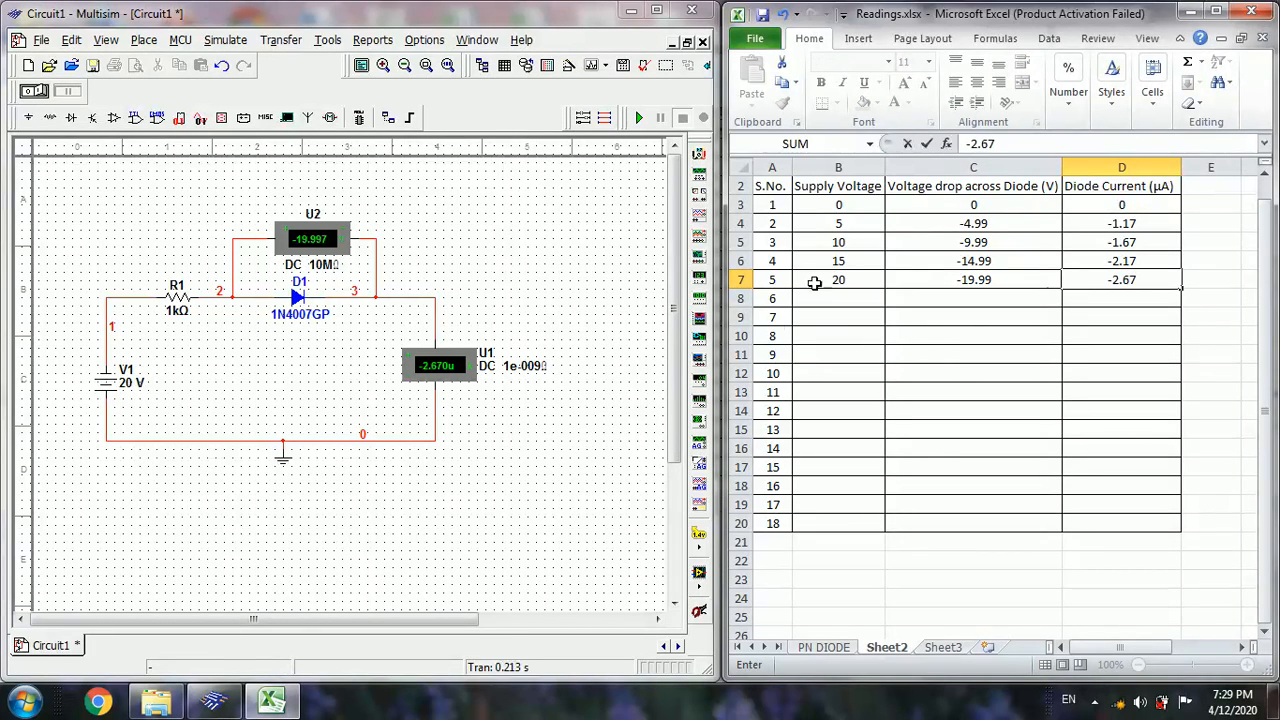
mouse_move(124, 392)
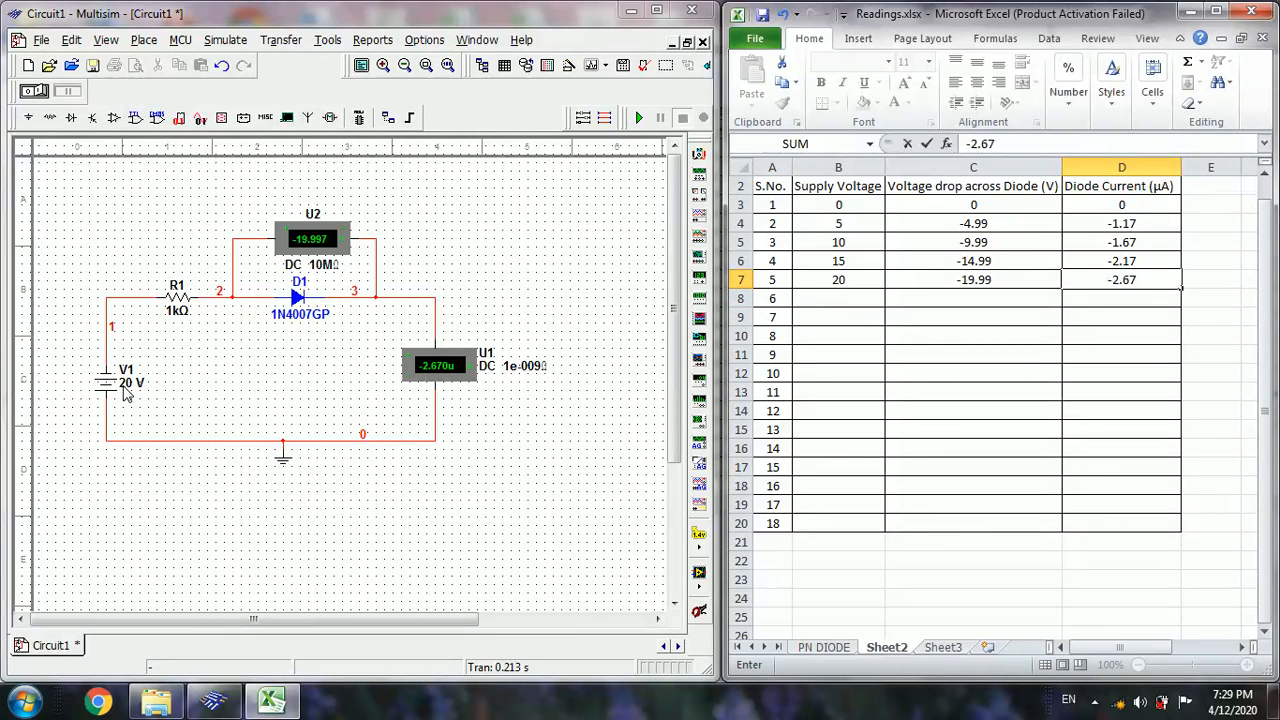
- Set supply V1 to 25 V and simulate until the meters settle
double_click(132, 384)
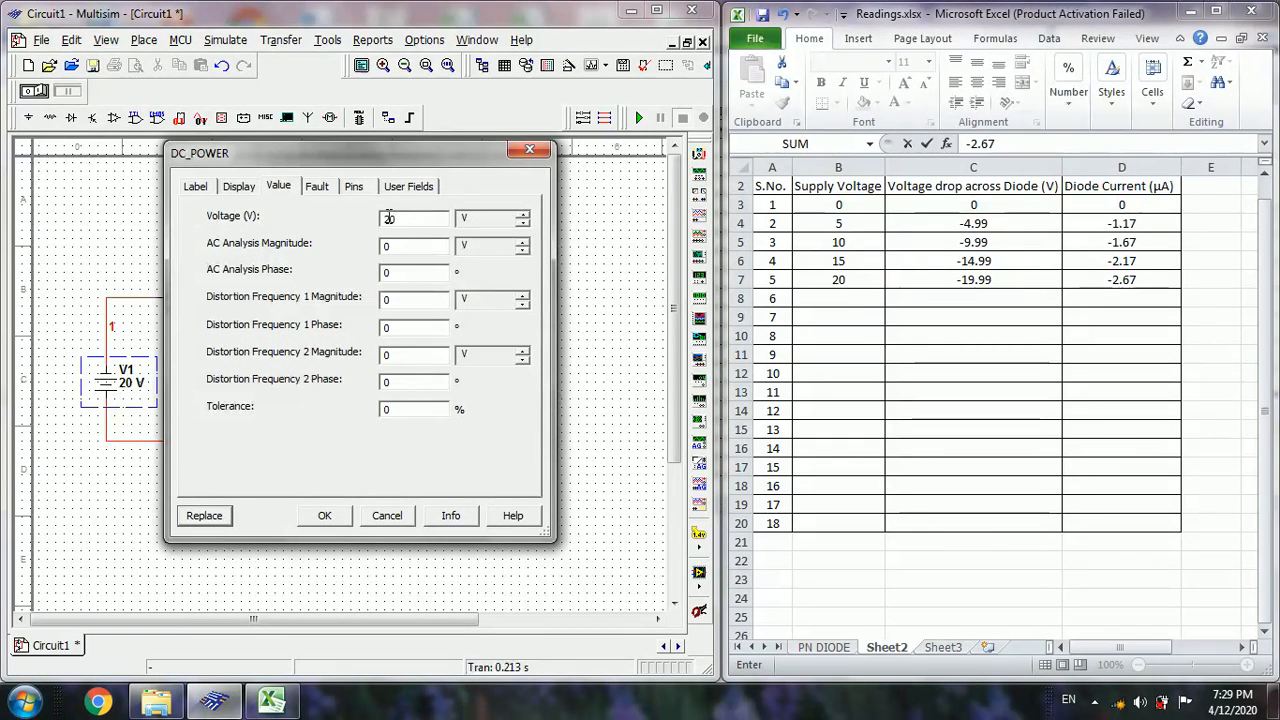
text(25)
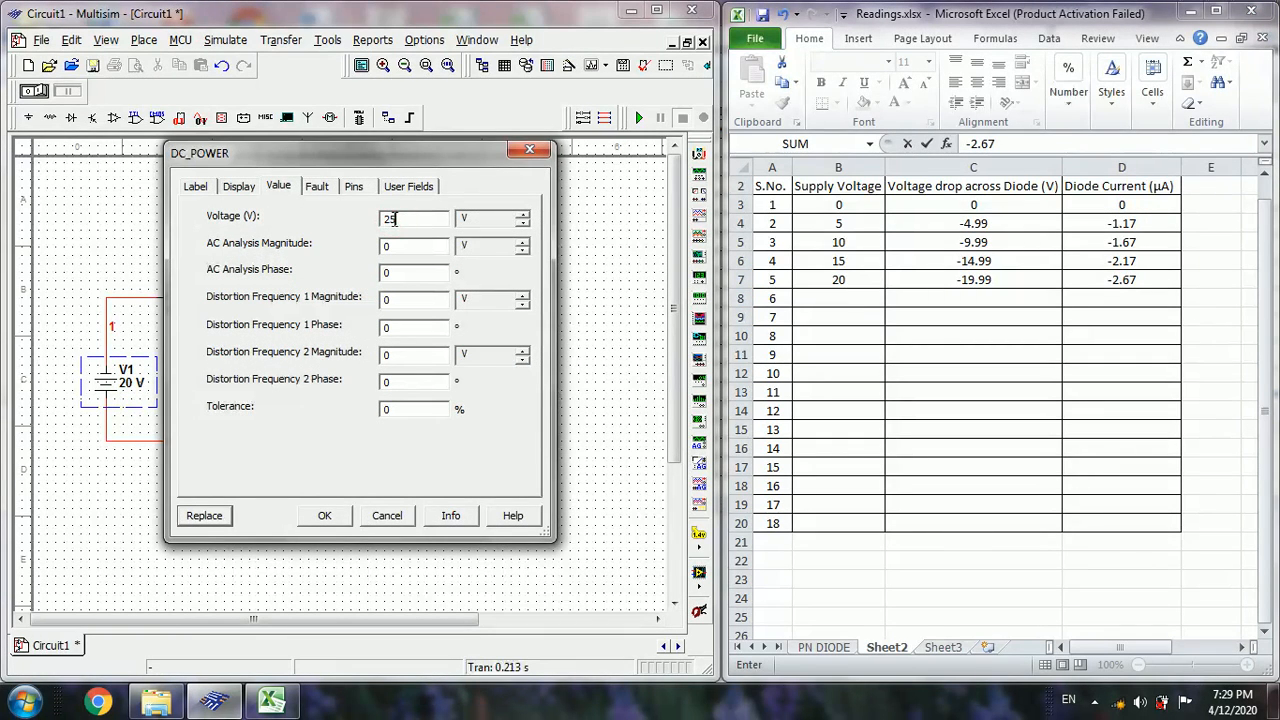
click(324, 516)
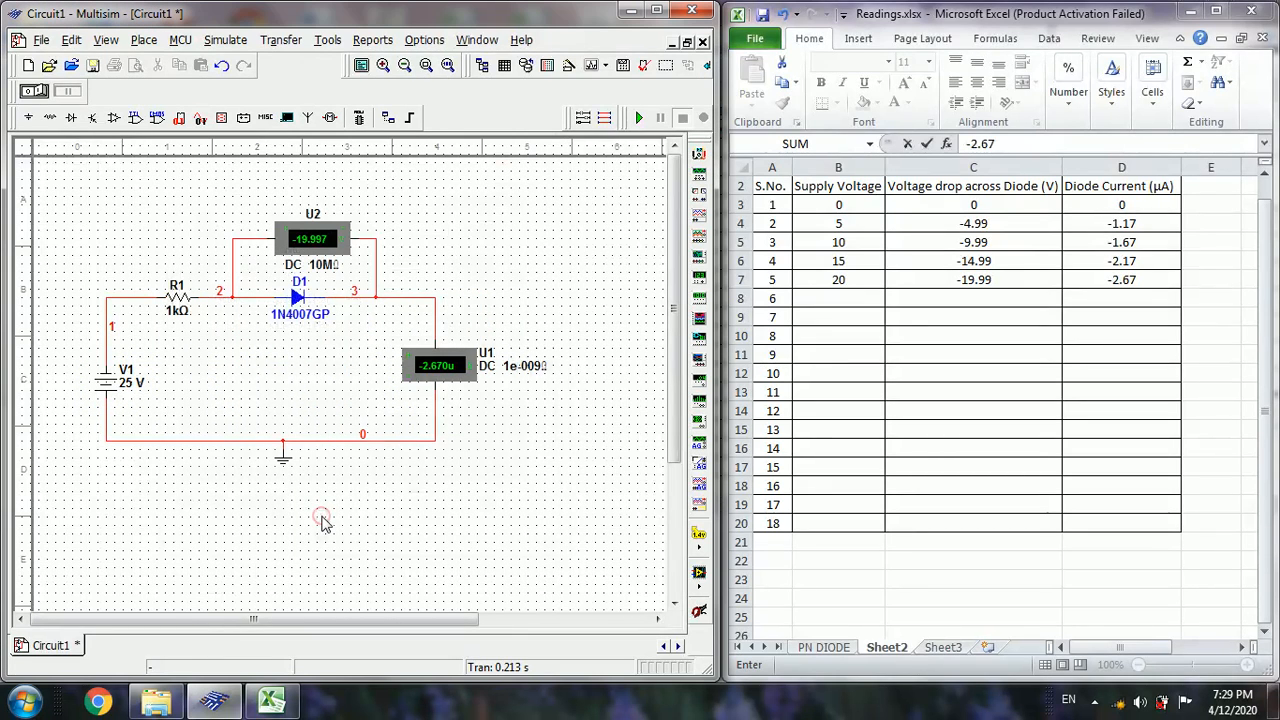
click(638, 116)
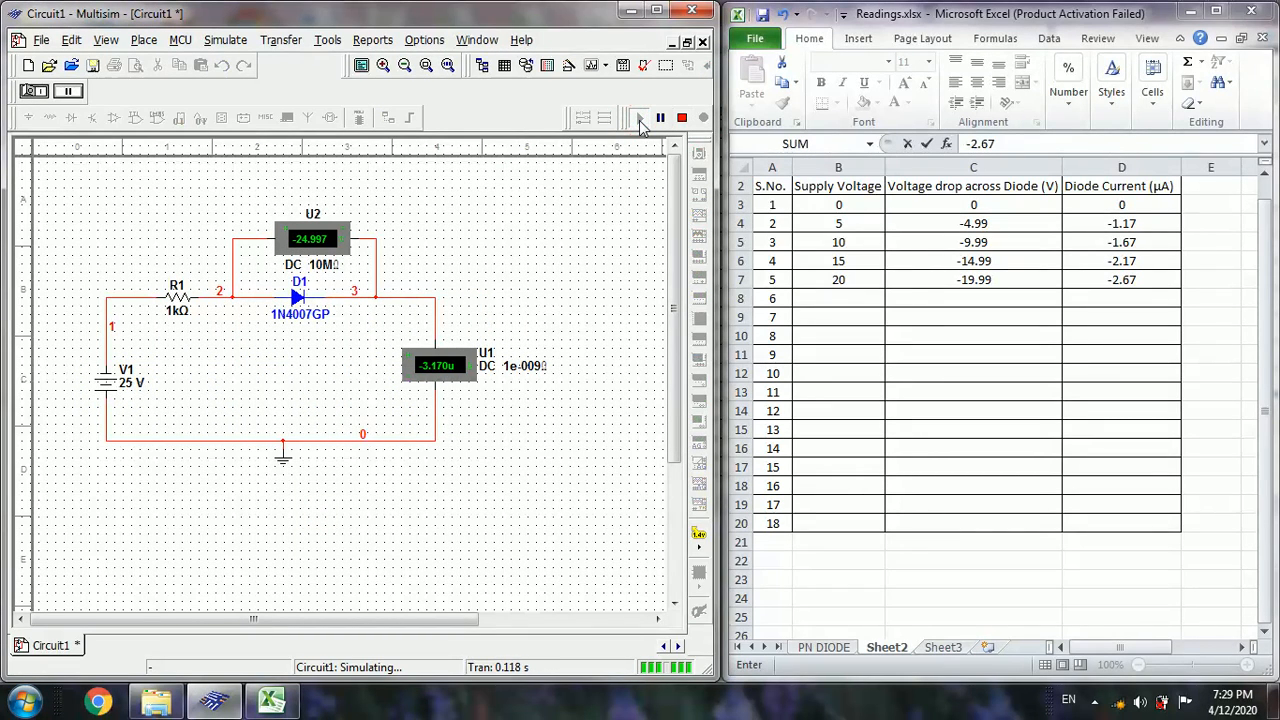
click(682, 118)
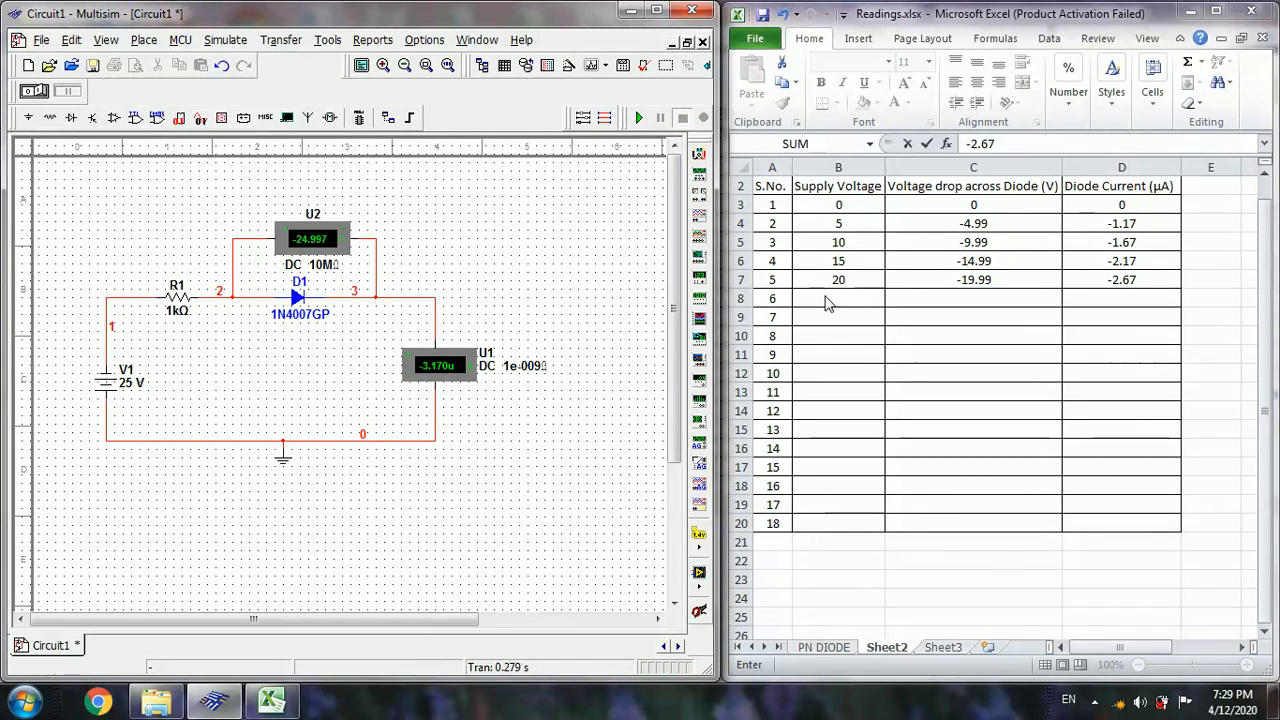
- Enter 25 V supply, -24.99 V drop and -3.17 µA current in row 8
text(25)
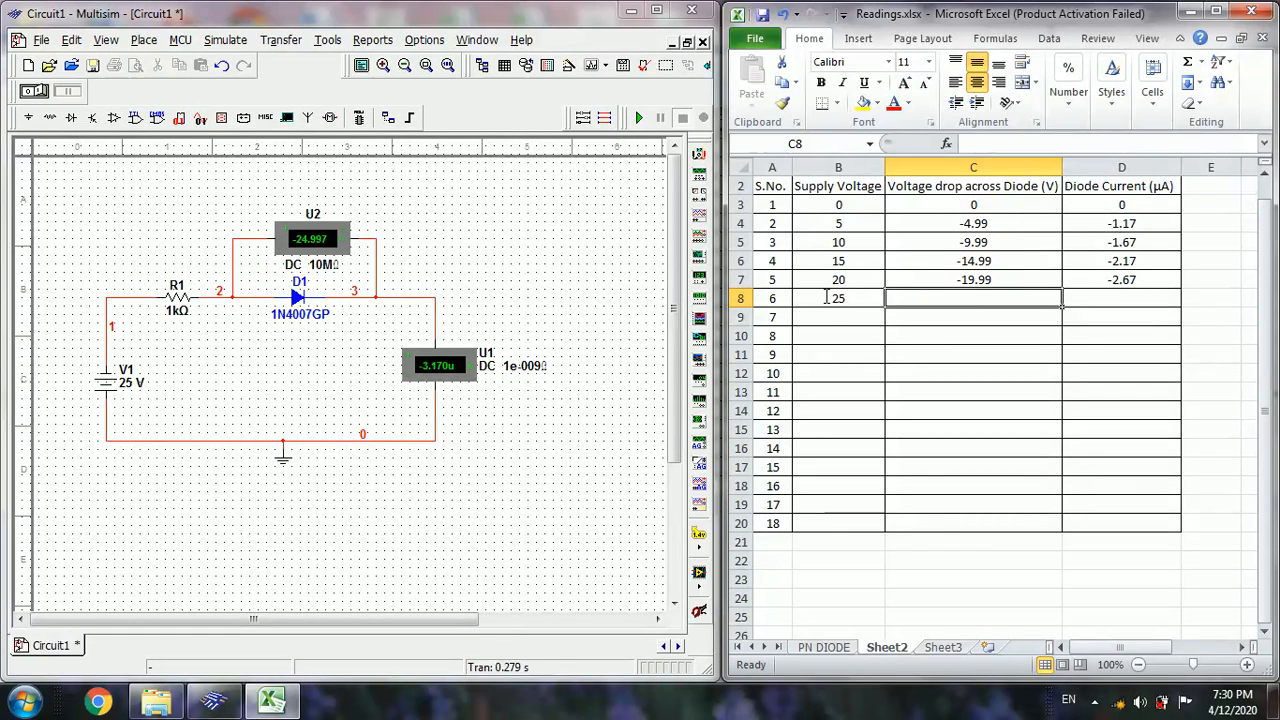
text(-24.99)
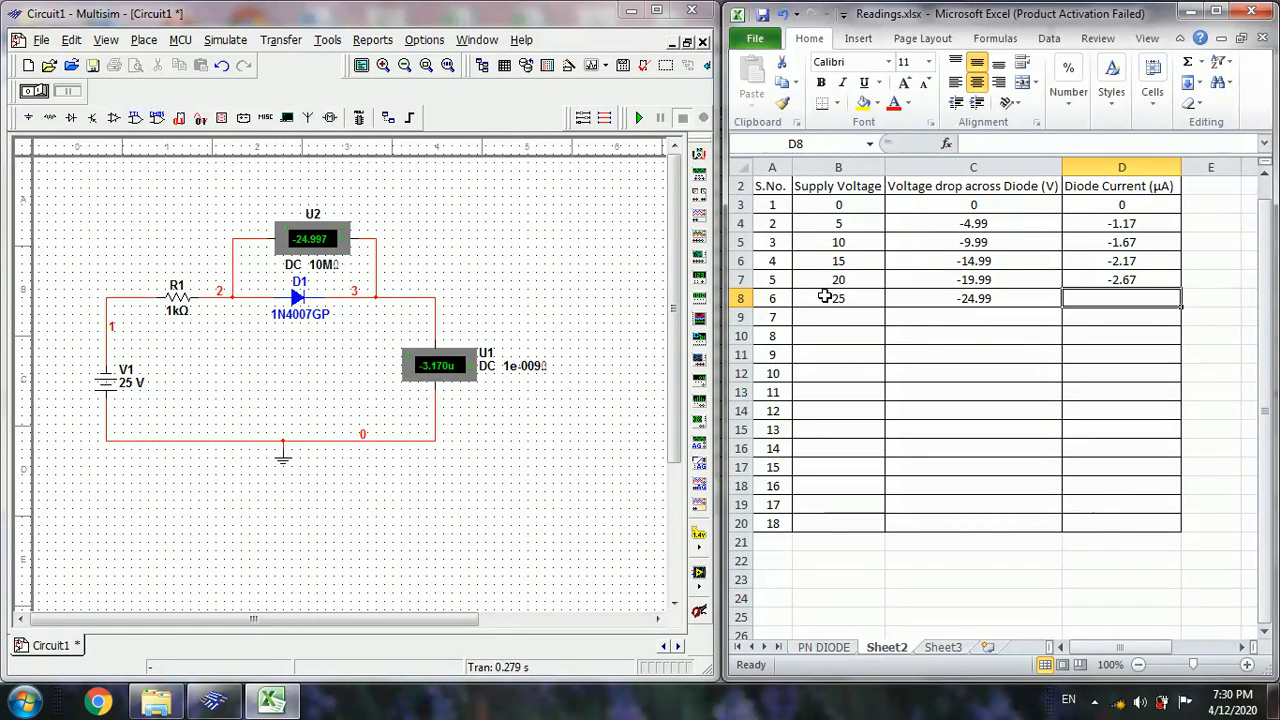
text(-3.17)
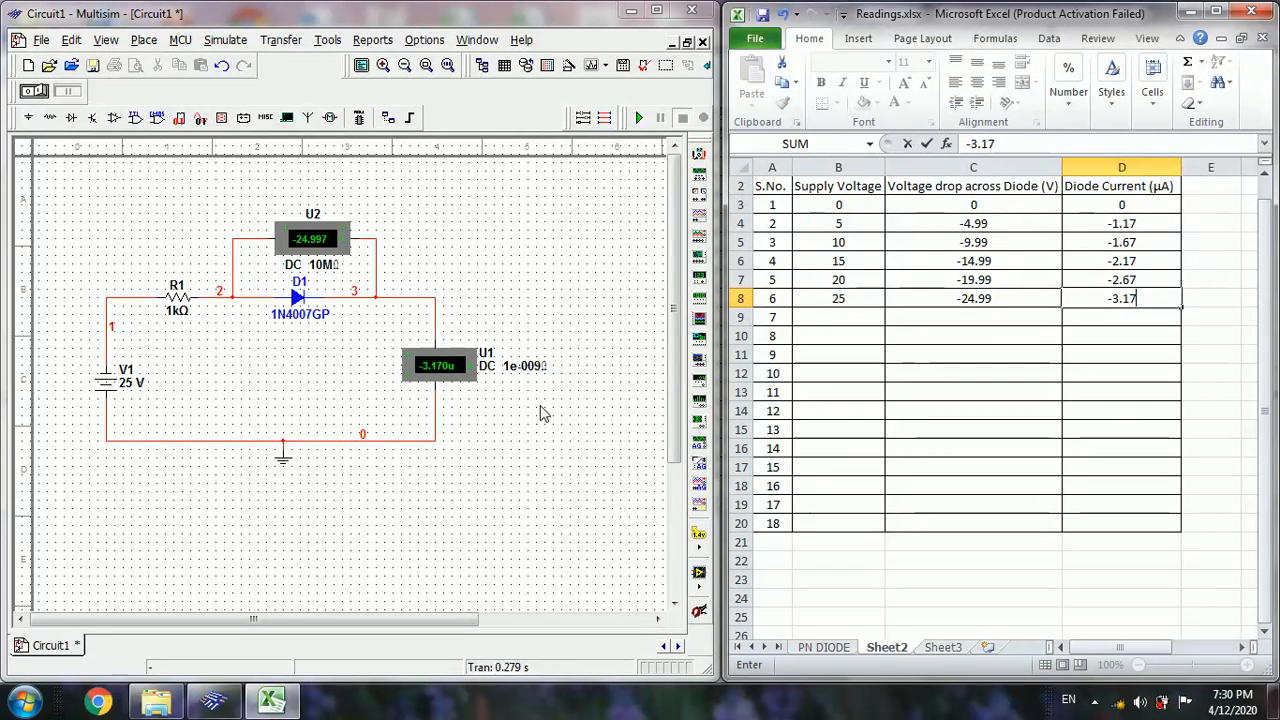
double_click(124, 380)
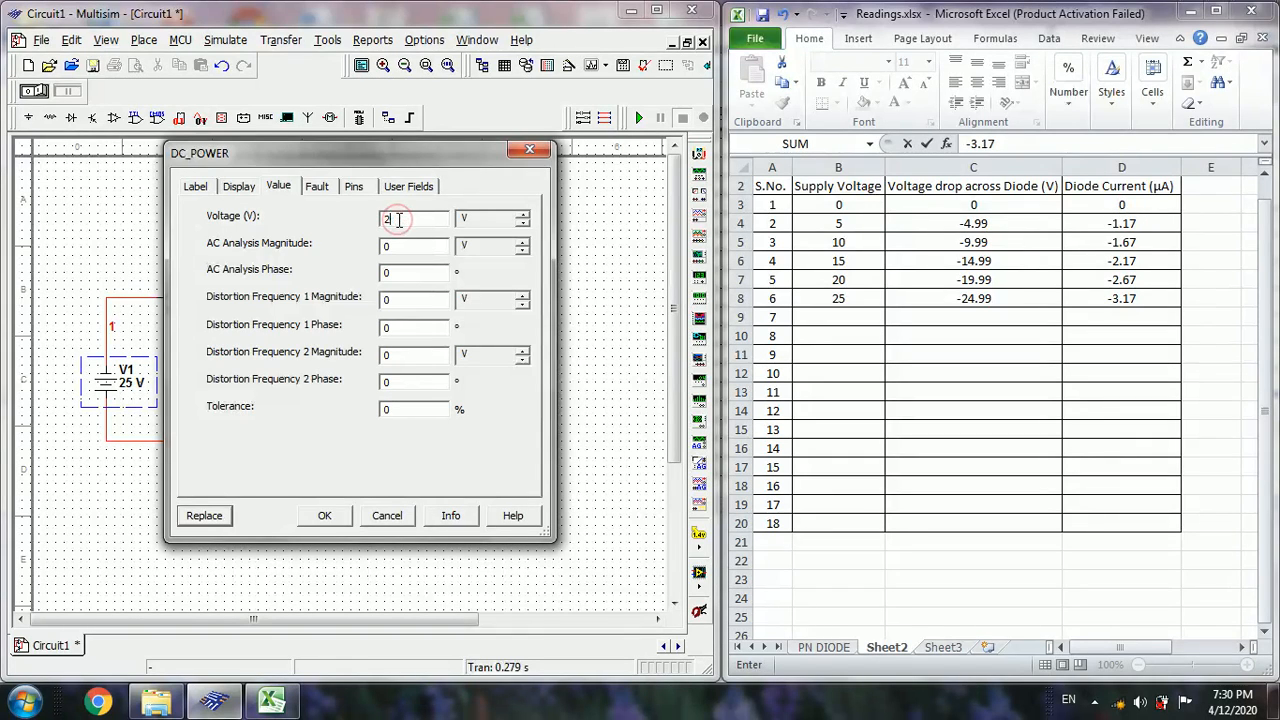
- Set supply V1 to 30 V and simulate the circuit
text(30)
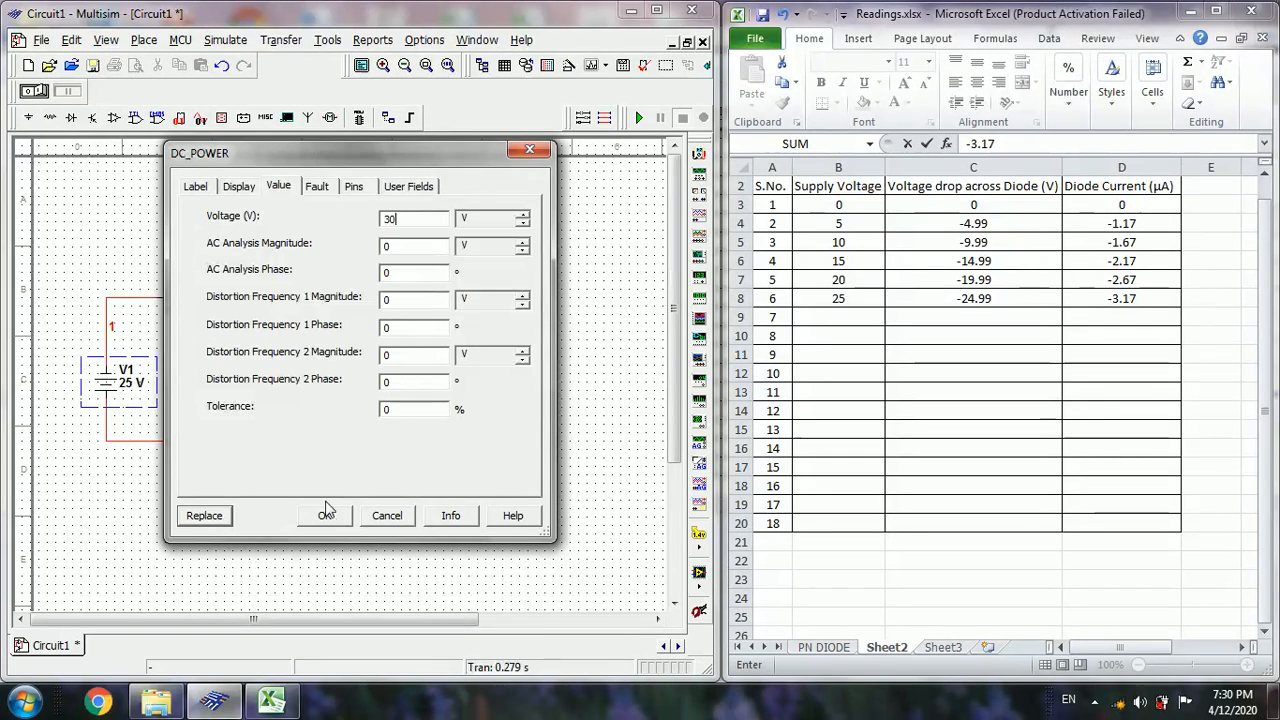
click(324, 516)
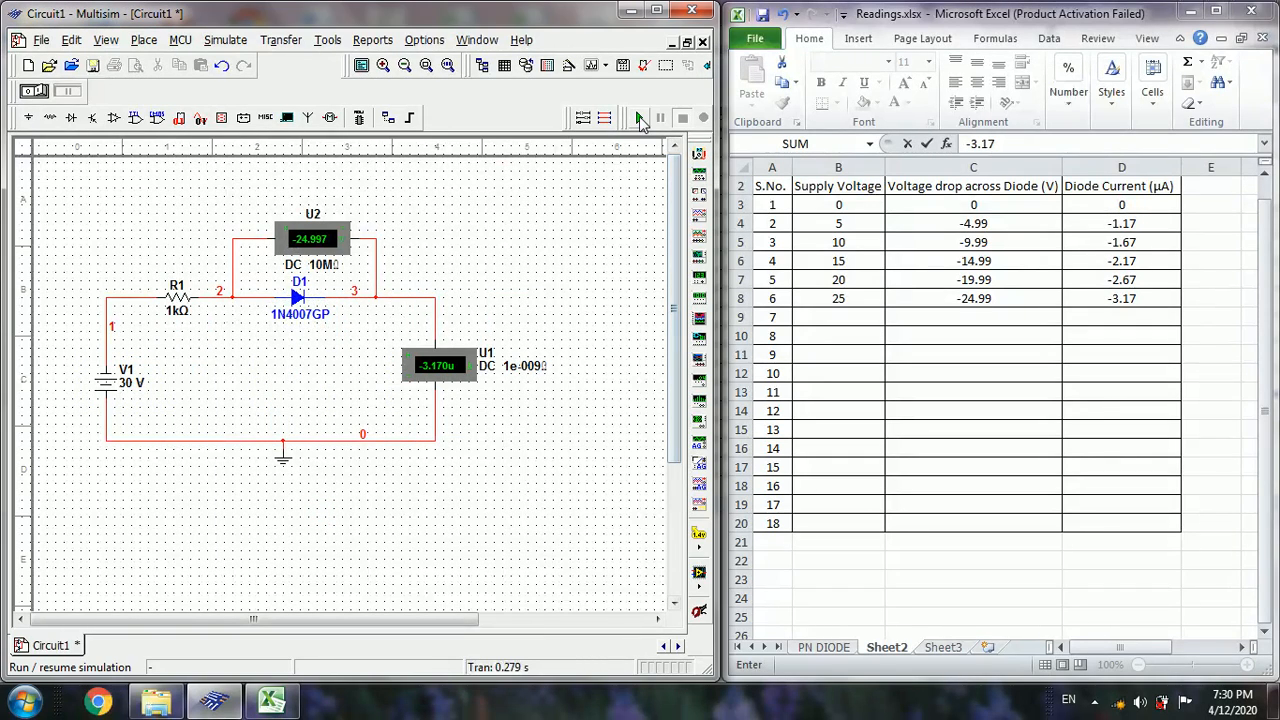
click(638, 118)
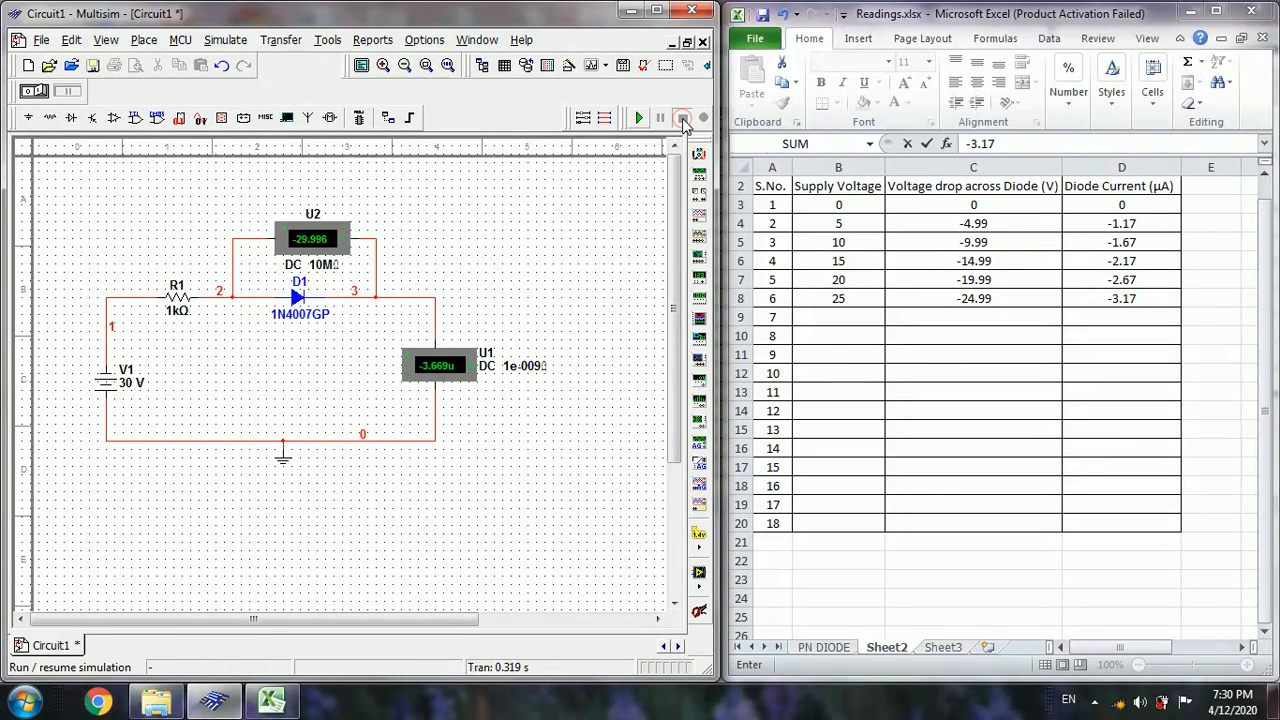
click(684, 116)
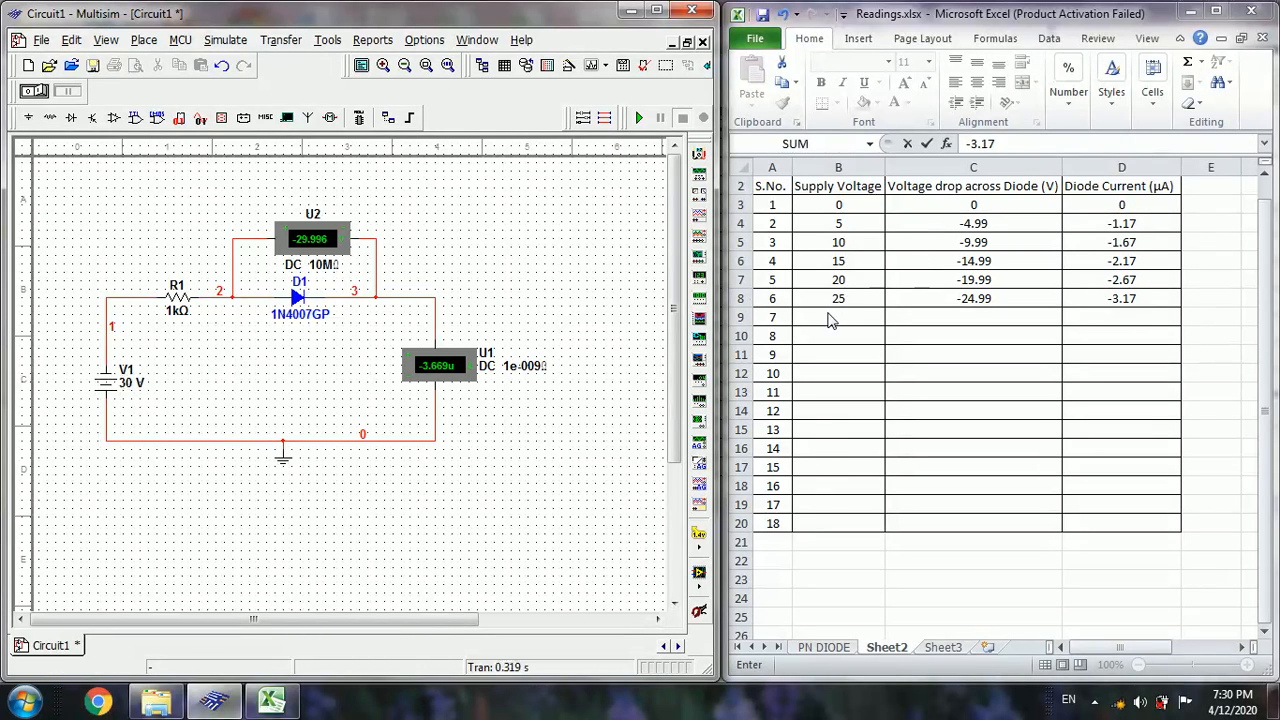
- Enter 30 V supply, -29.99 V drop and -3.66 µA current in row 9
click(838, 316)
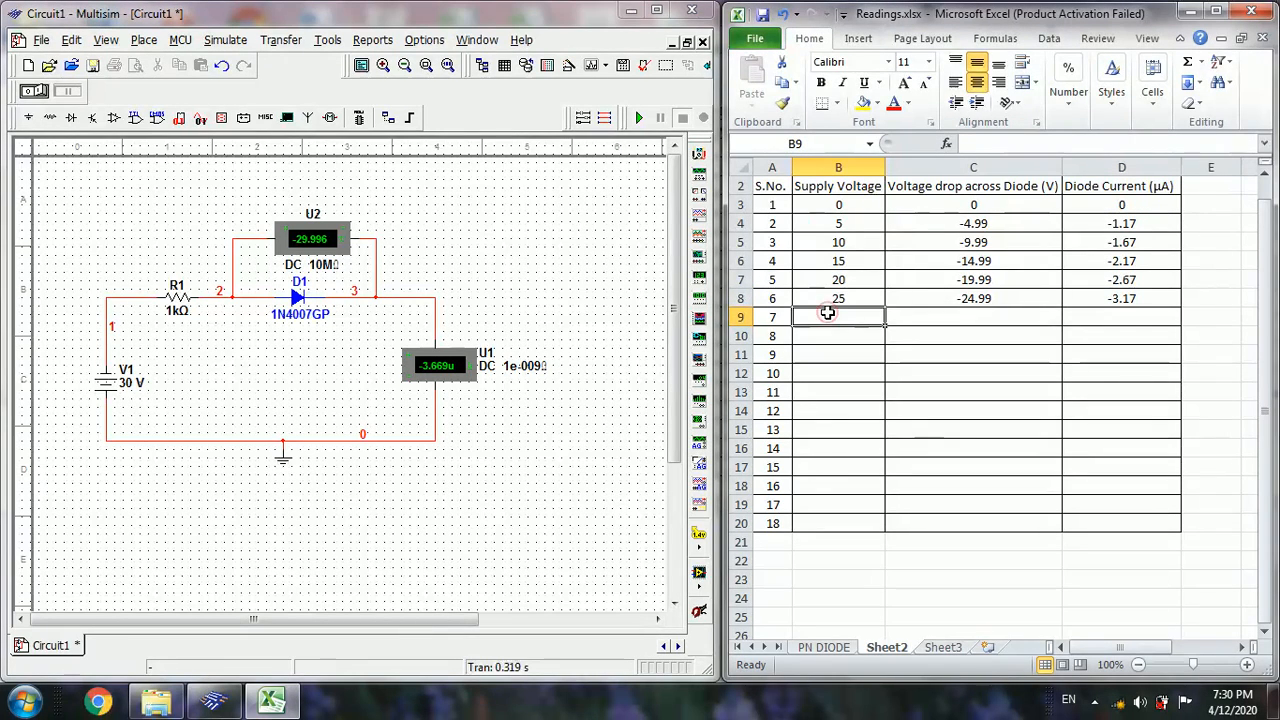
text(30)
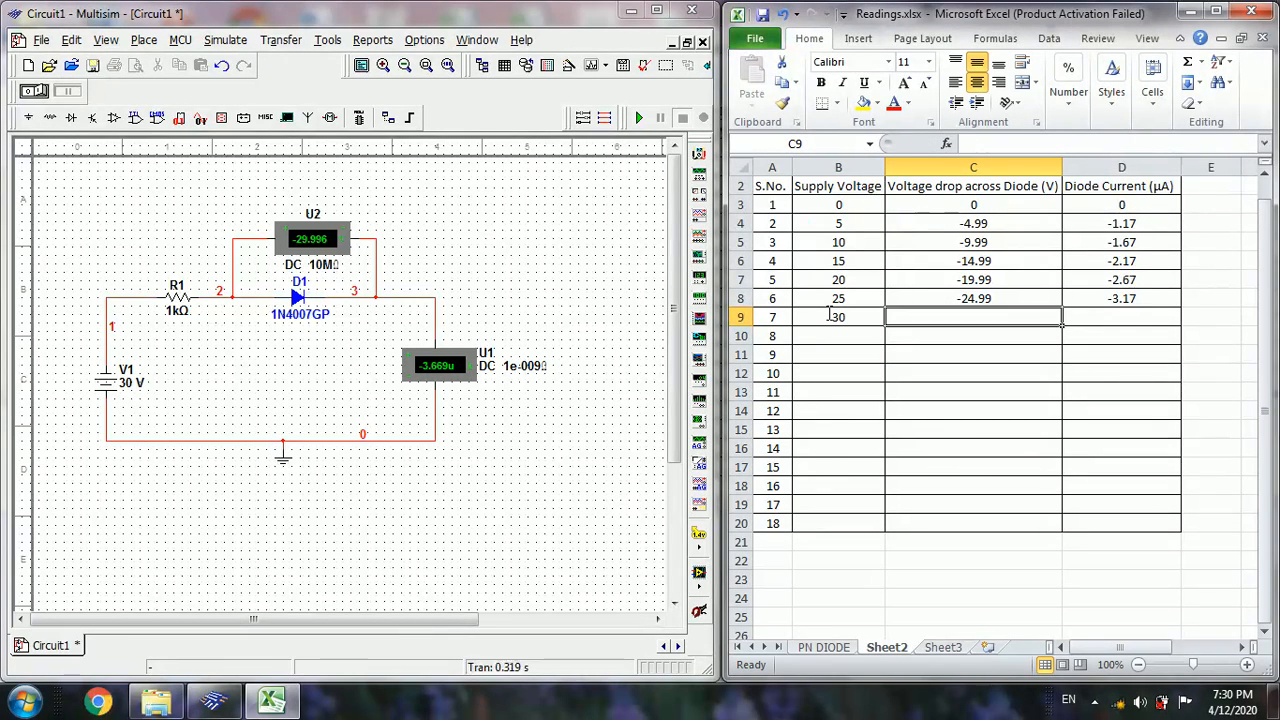
text(-29.)
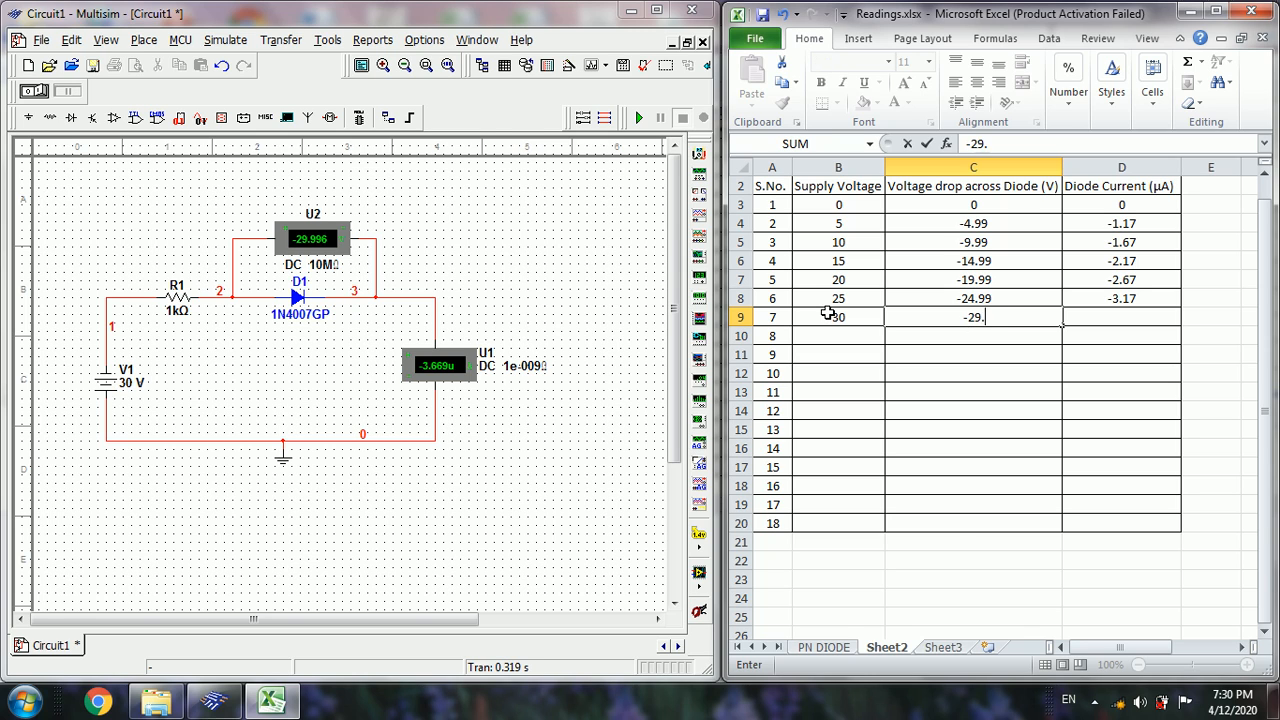
text(-3.66)
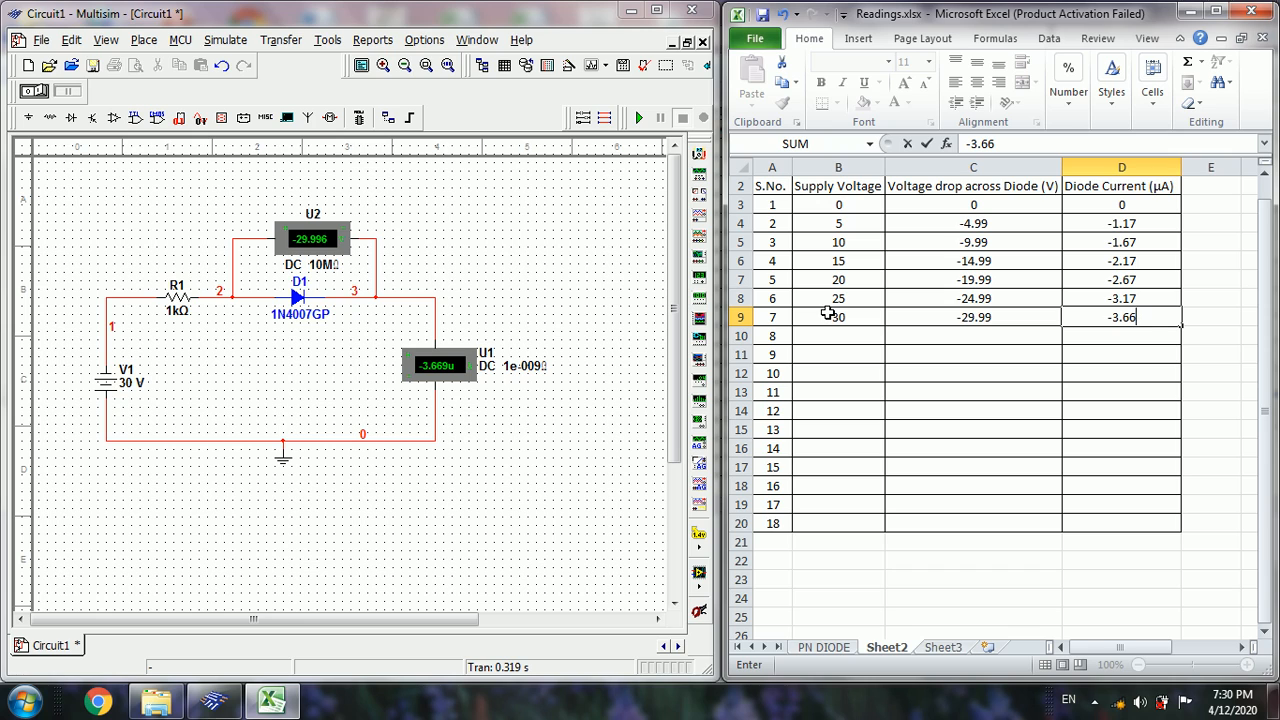
mouse_move(332, 318)
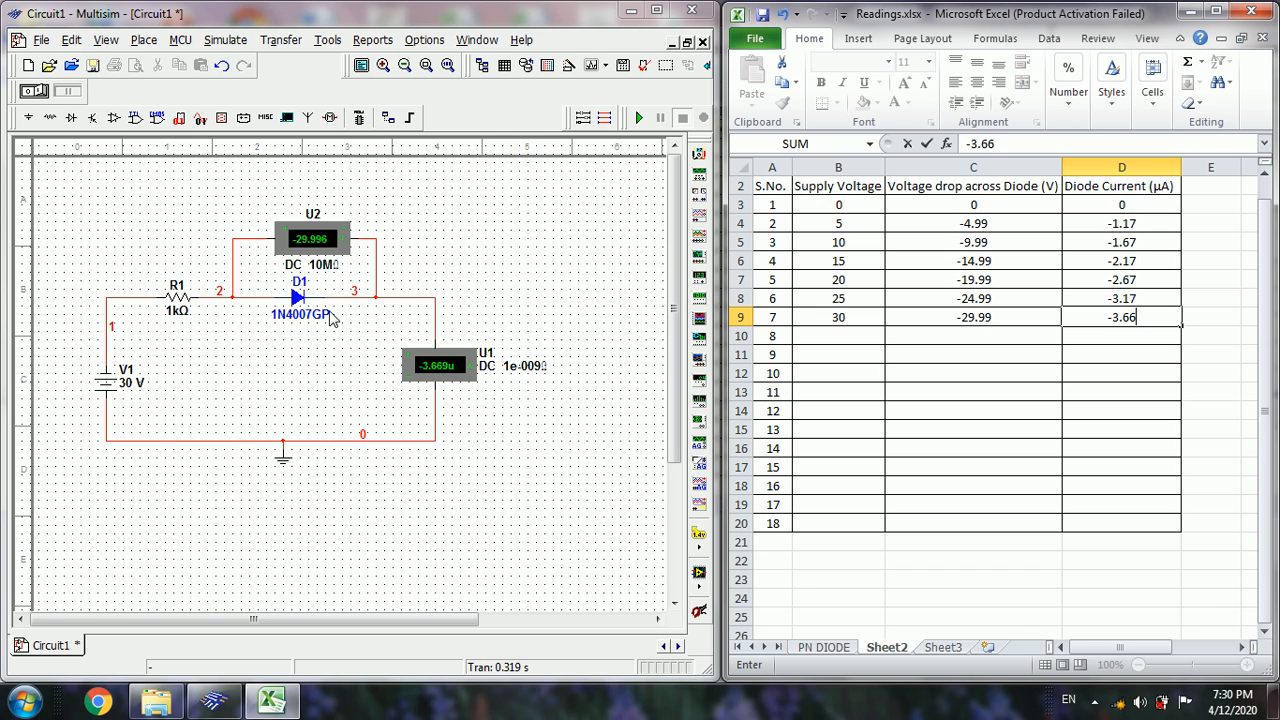
mouse_move(376, 306)
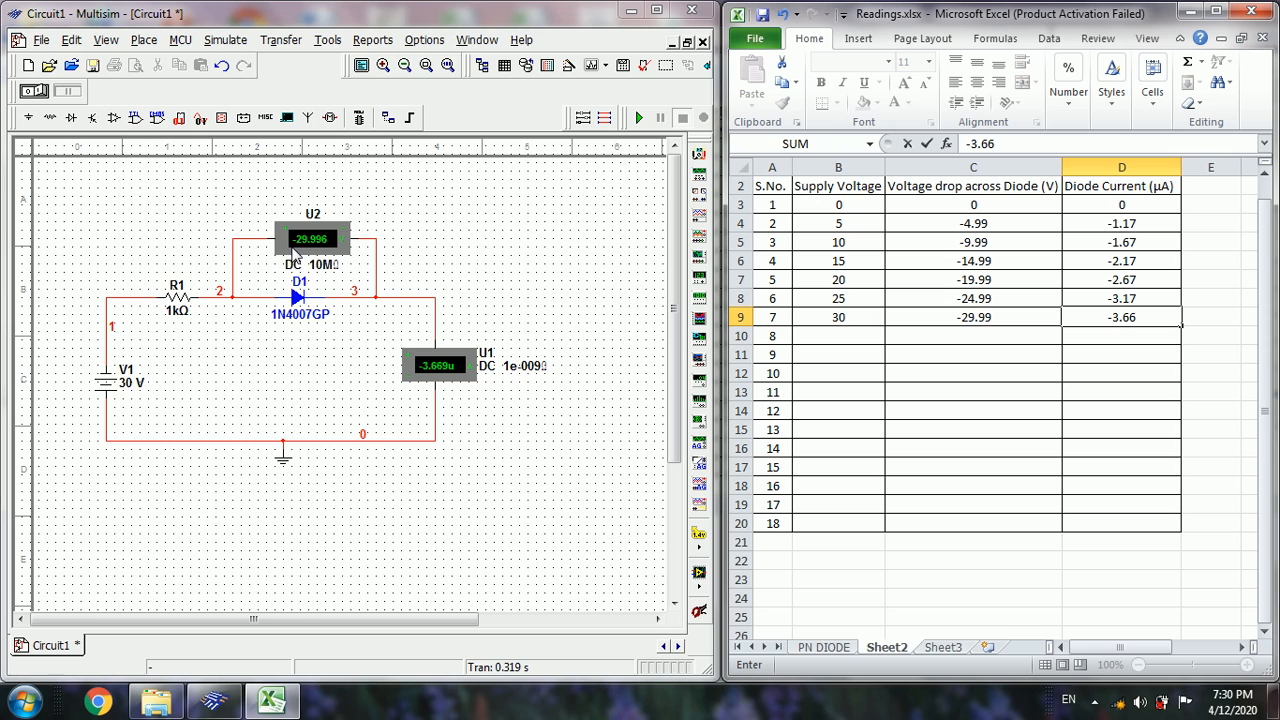
mouse_move(324, 260)
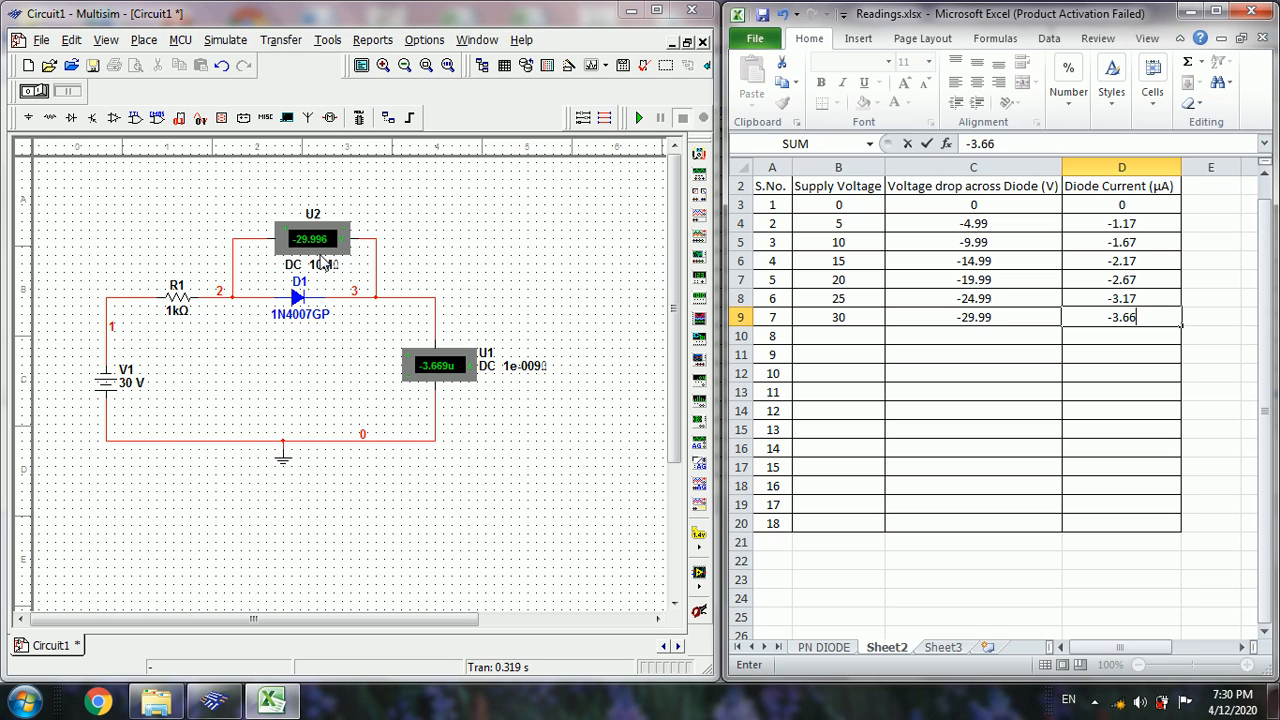
mouse_move(824, 324)
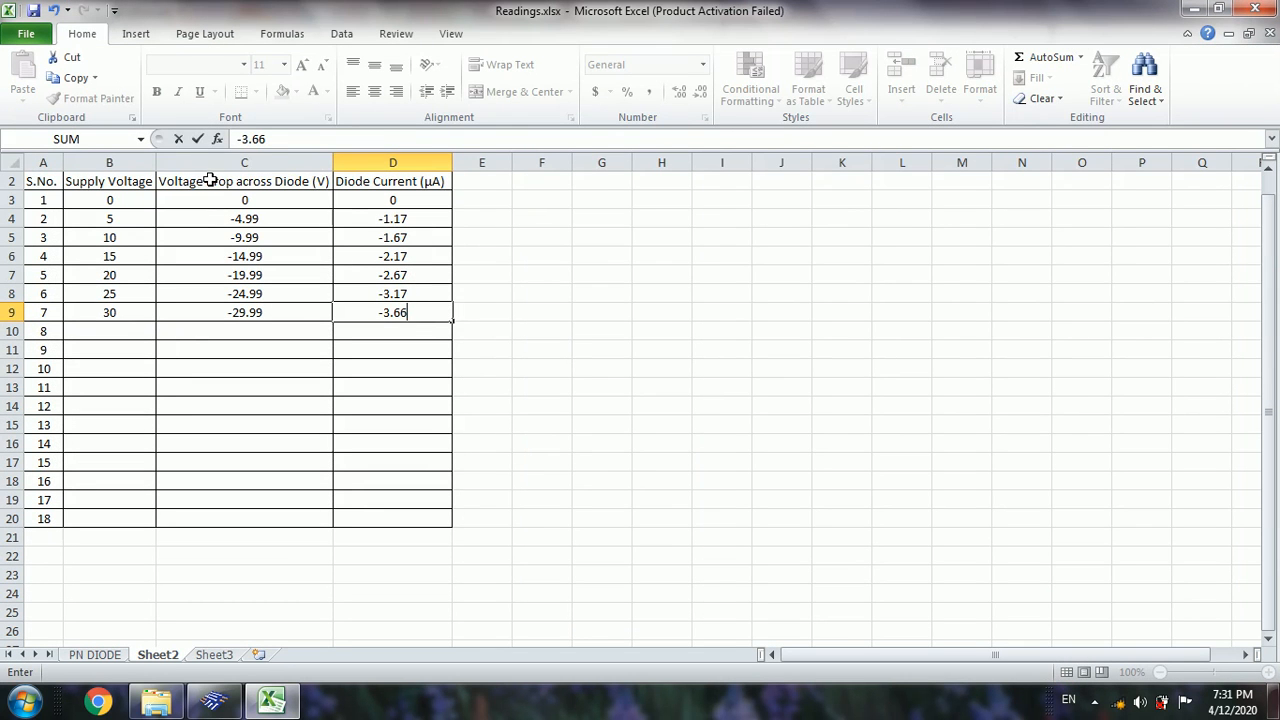
- Select the voltage drop and current readings C3:D9 and list the scatter chart types from Insert
click(244, 180)
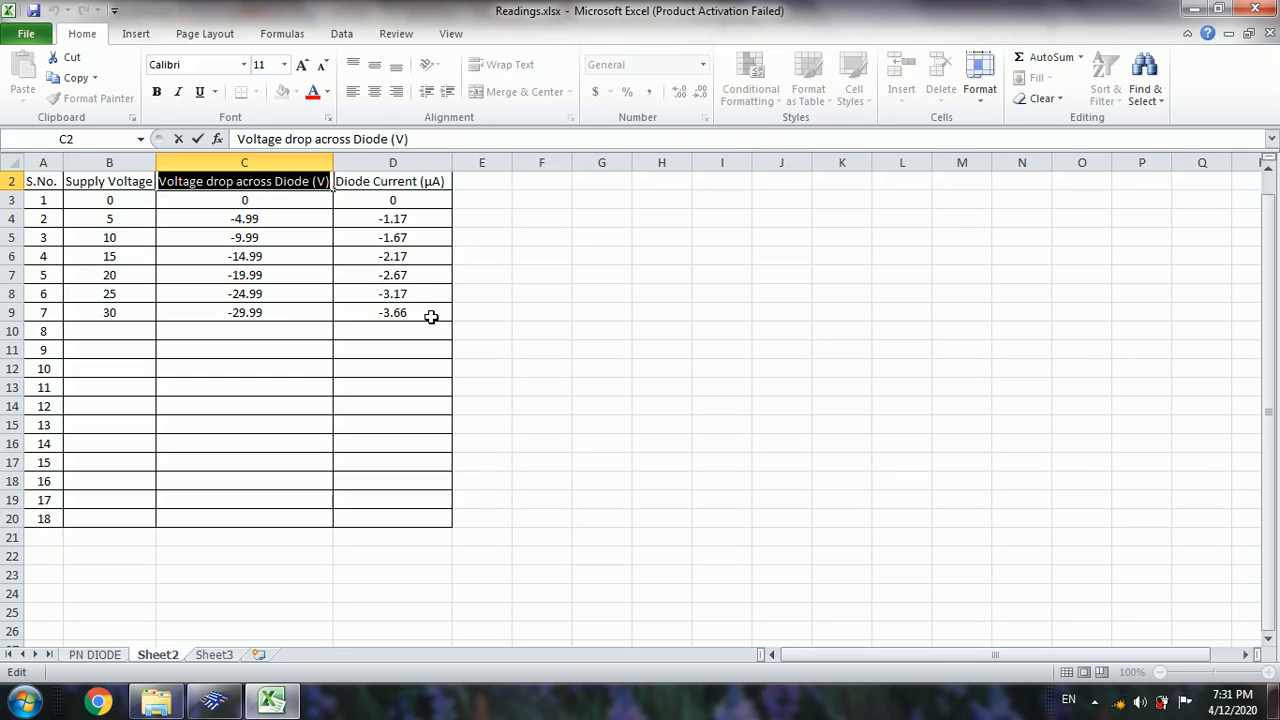
drag(244, 180, 392, 312)
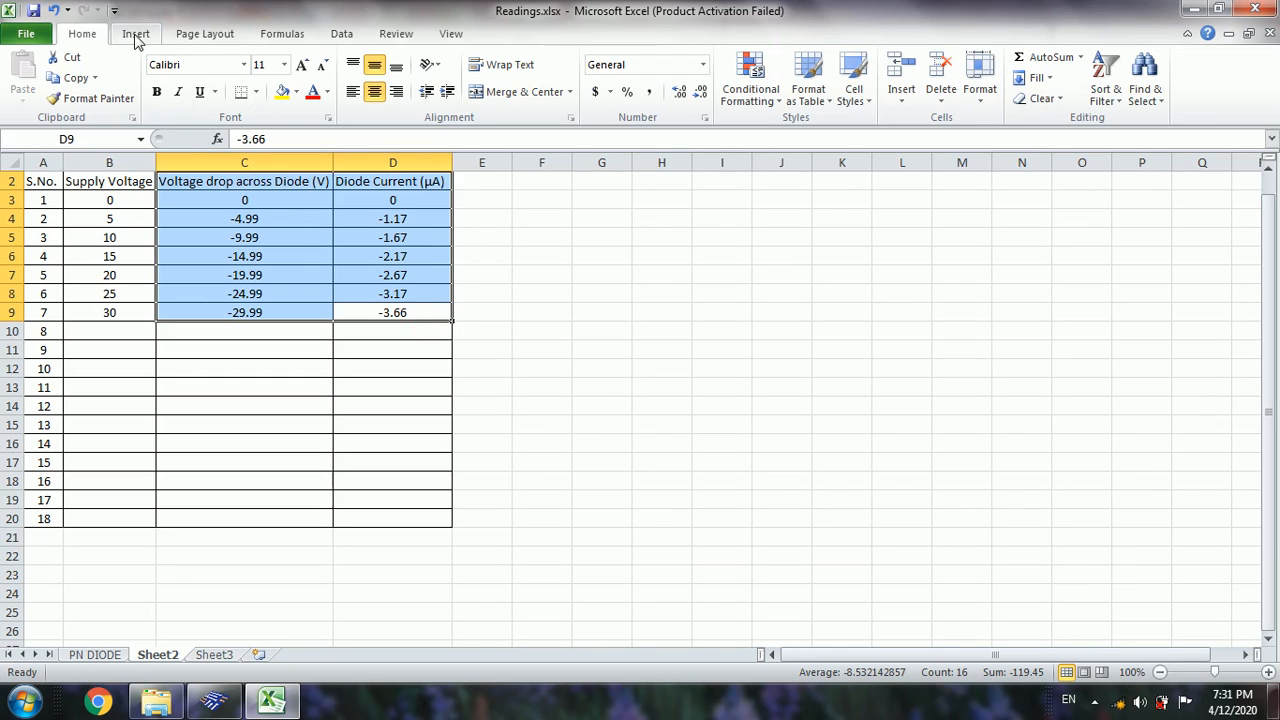
click(136, 32)
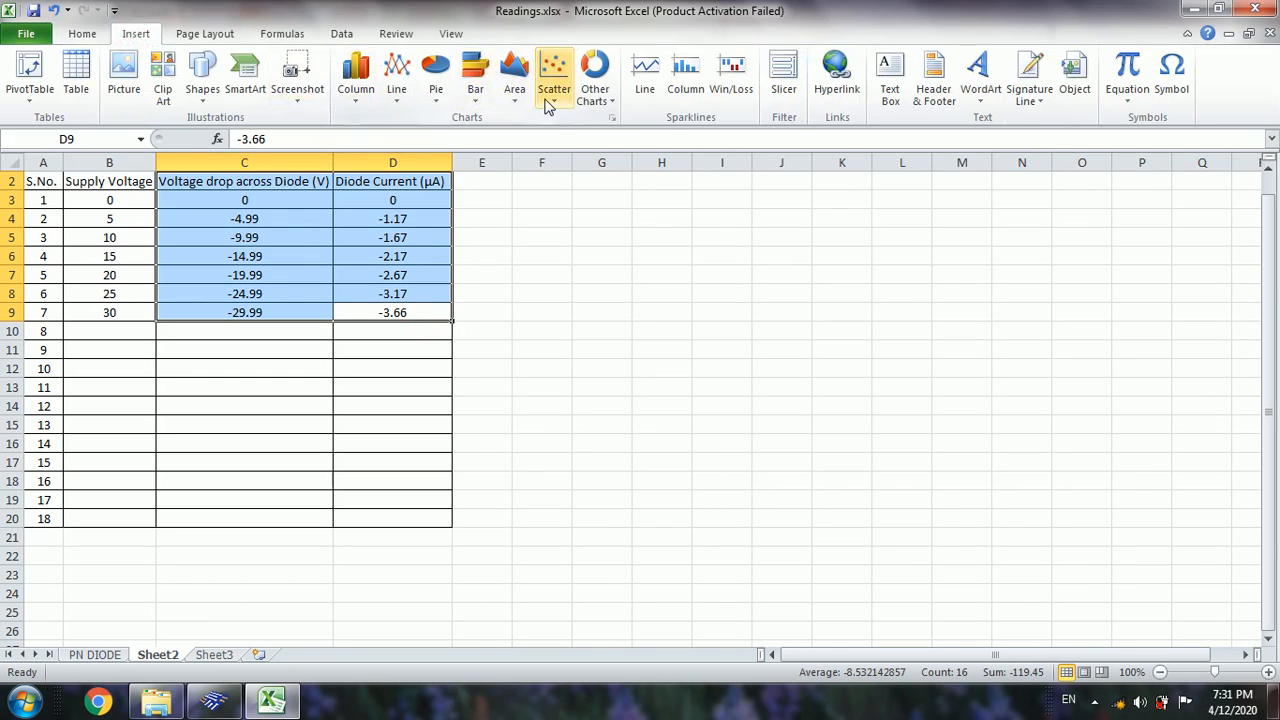
click(554, 70)
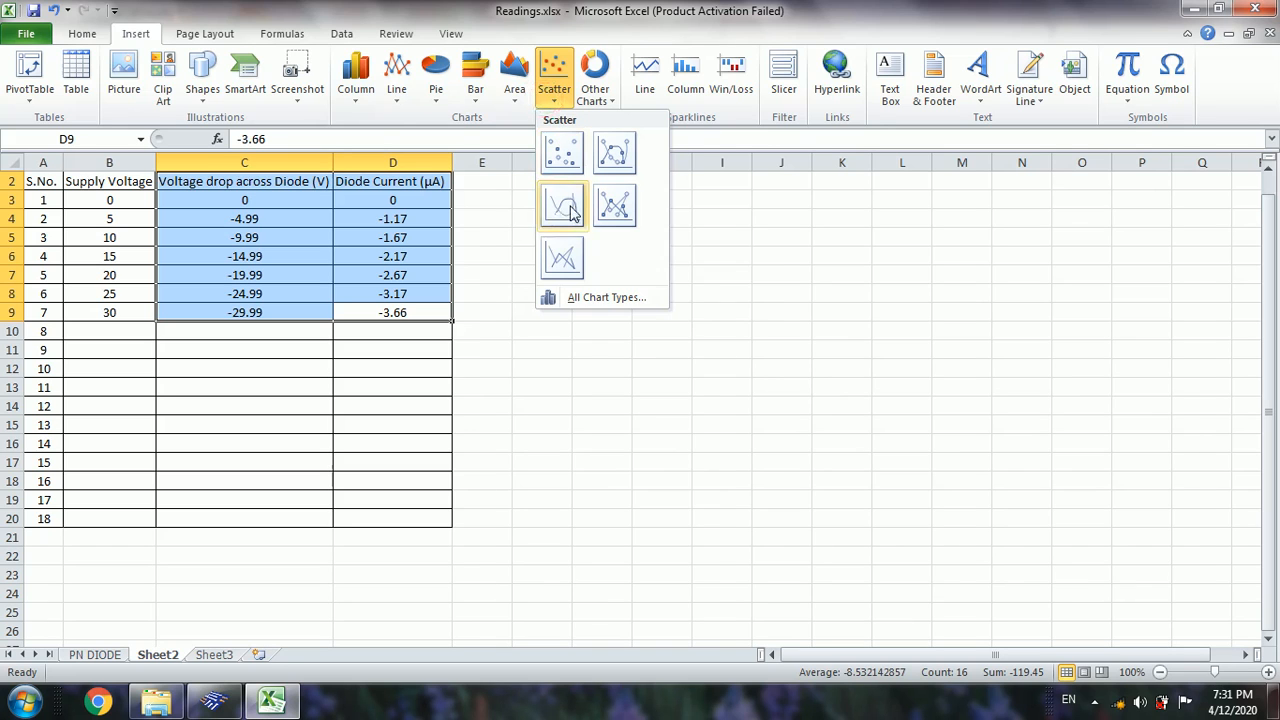
- Insert a smooth-line scatter chart titled Diode Current (µA) and place it beside the table
click(562, 204)
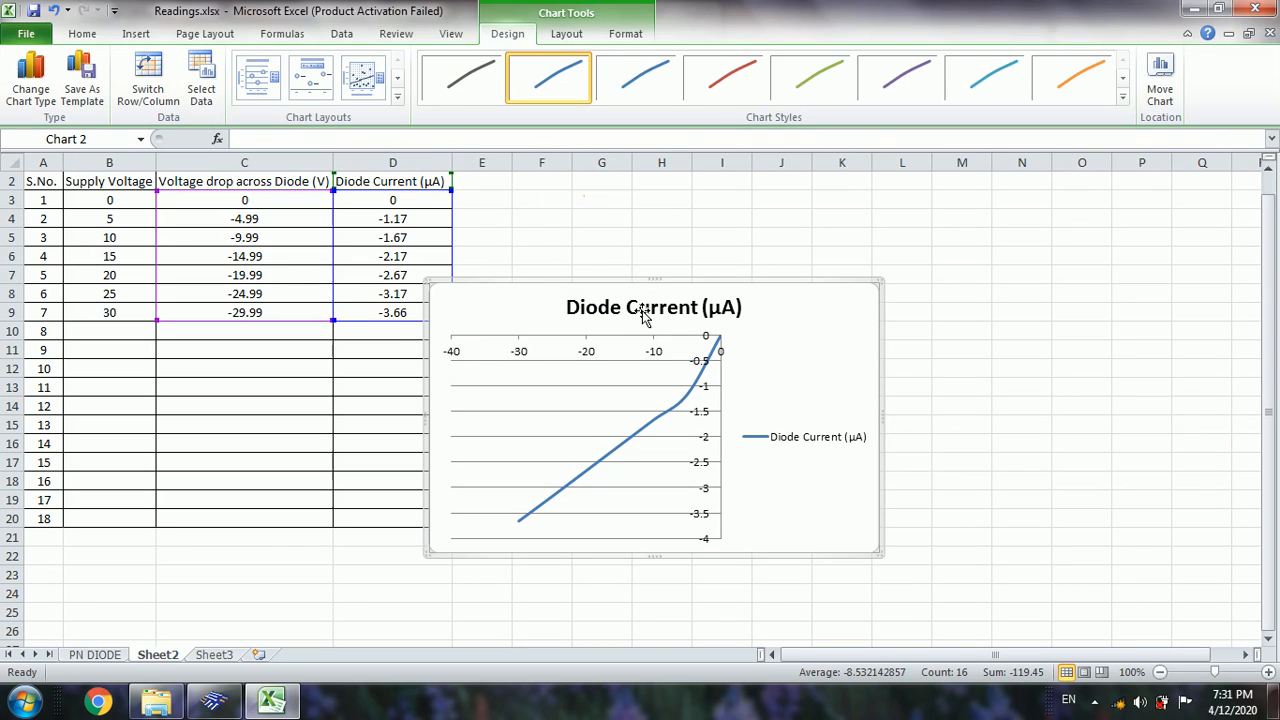
click(652, 308)
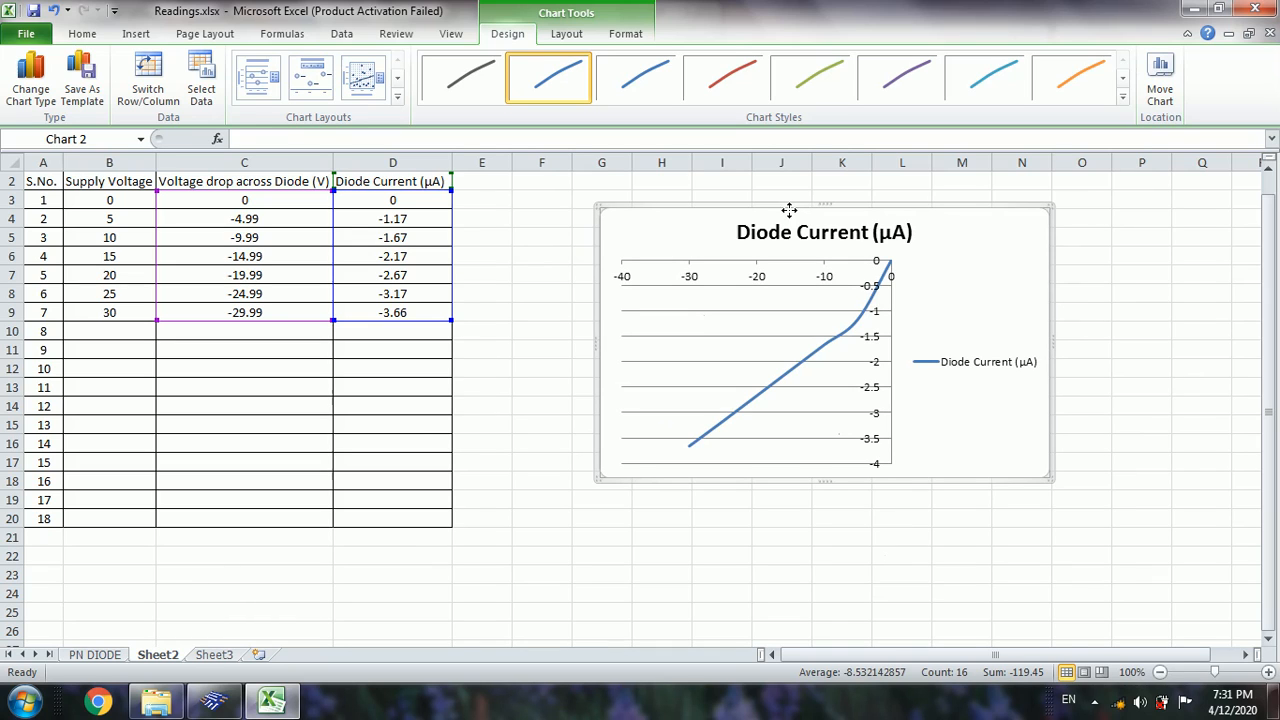
mouse_move(838, 268)
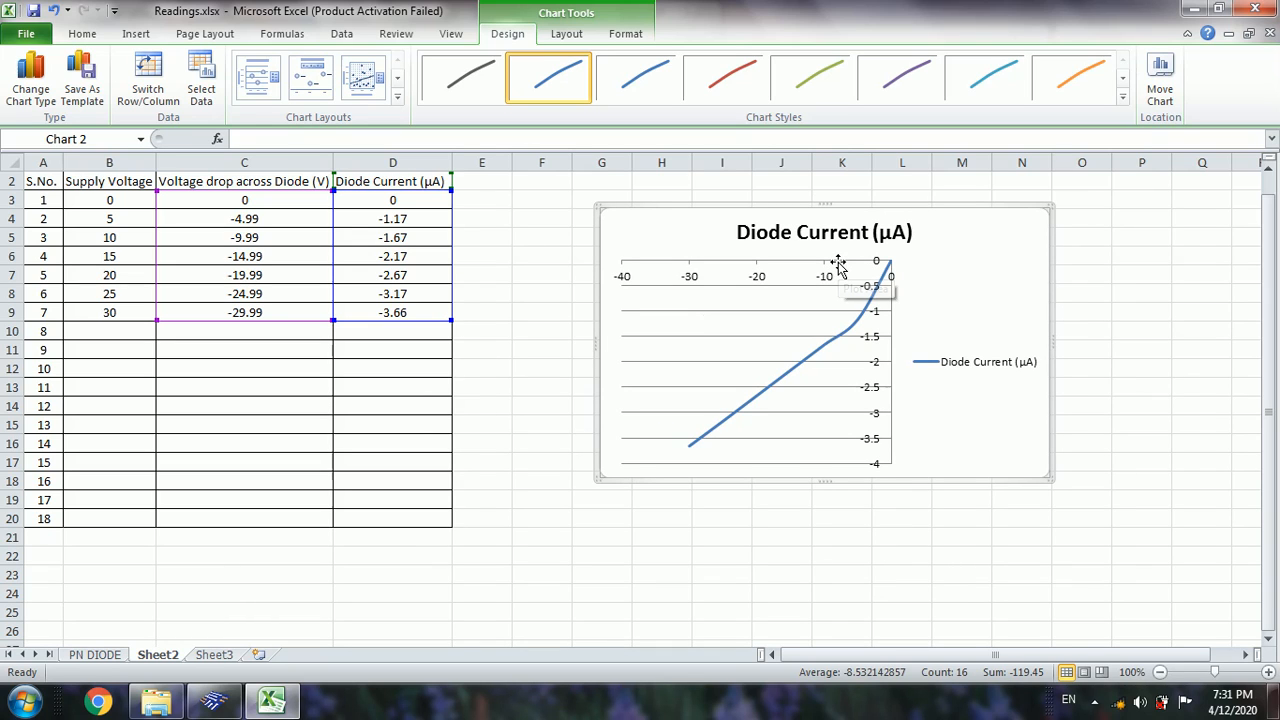
mouse_move(838, 264)
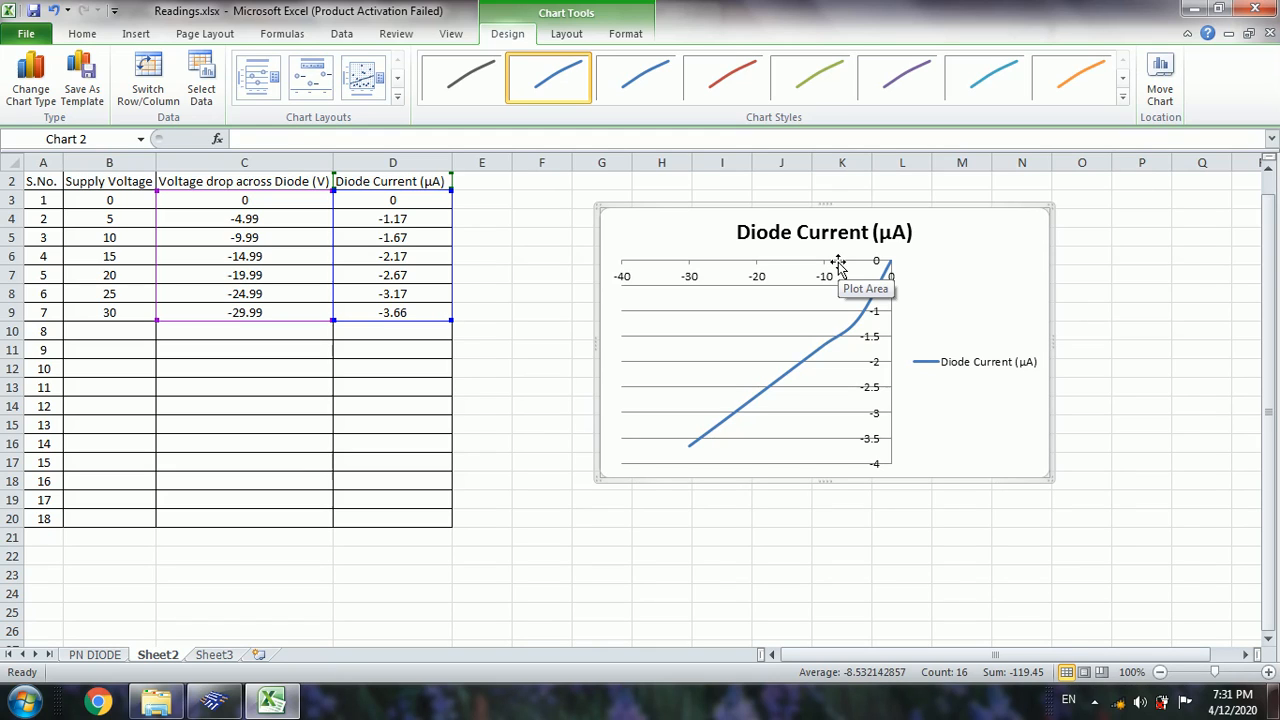
mouse_move(888, 270)
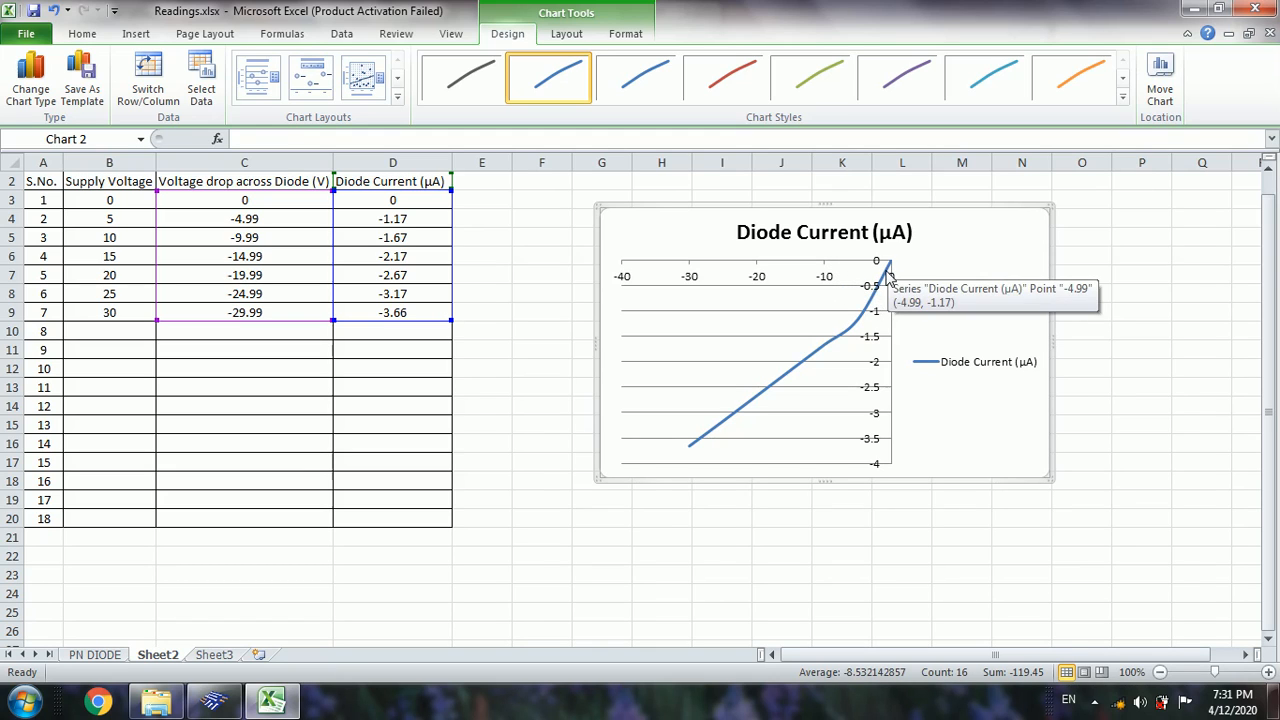
mouse_move(812, 338)
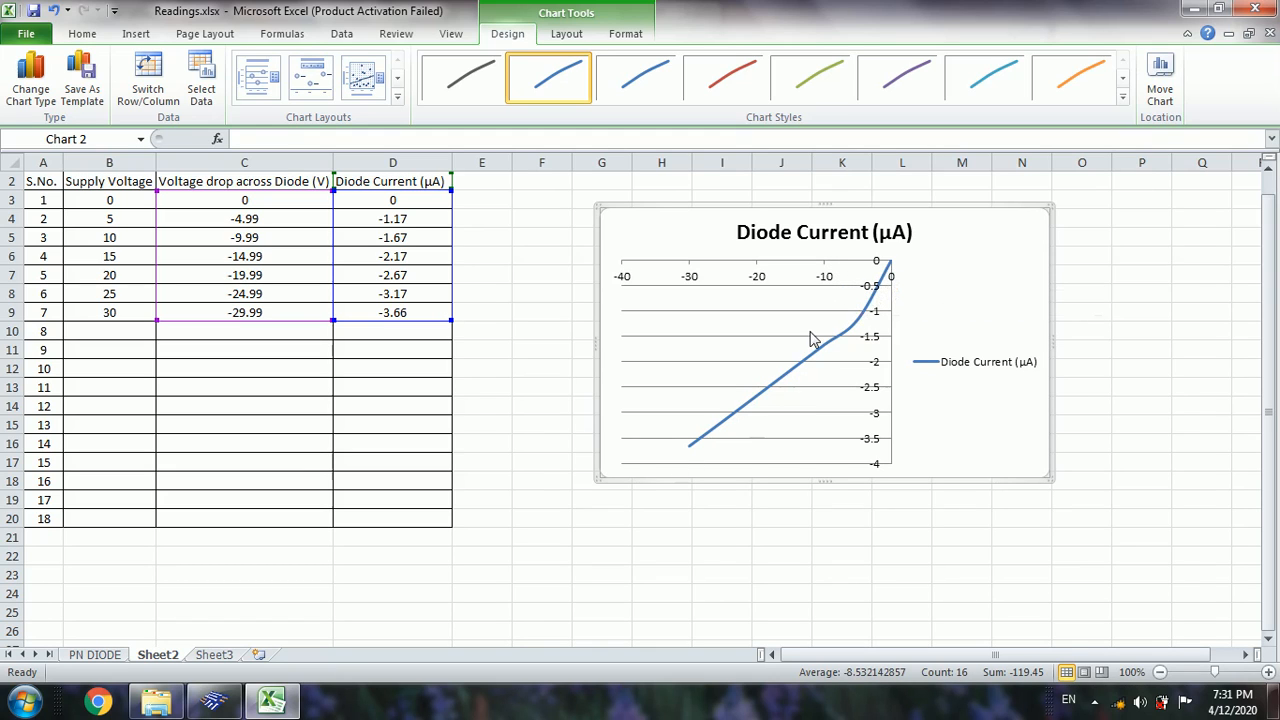
mouse_move(730, 278)
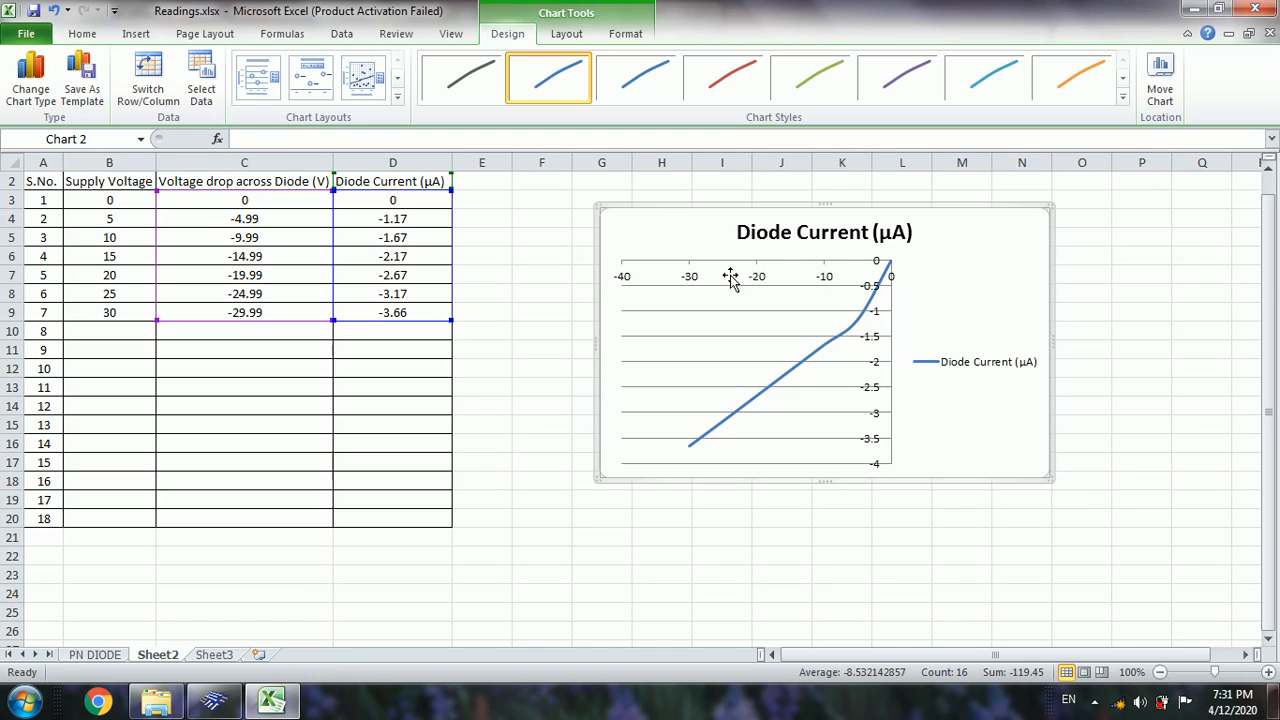
mouse_move(890, 340)
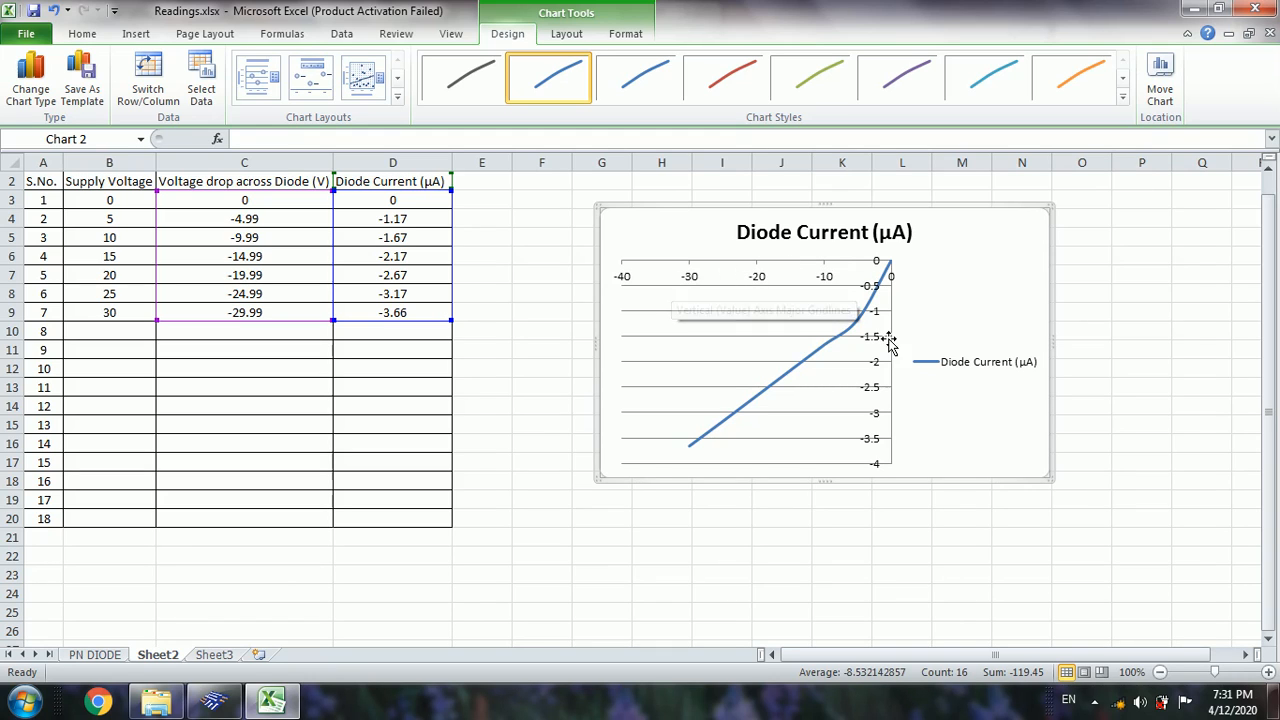
mouse_move(986, 388)
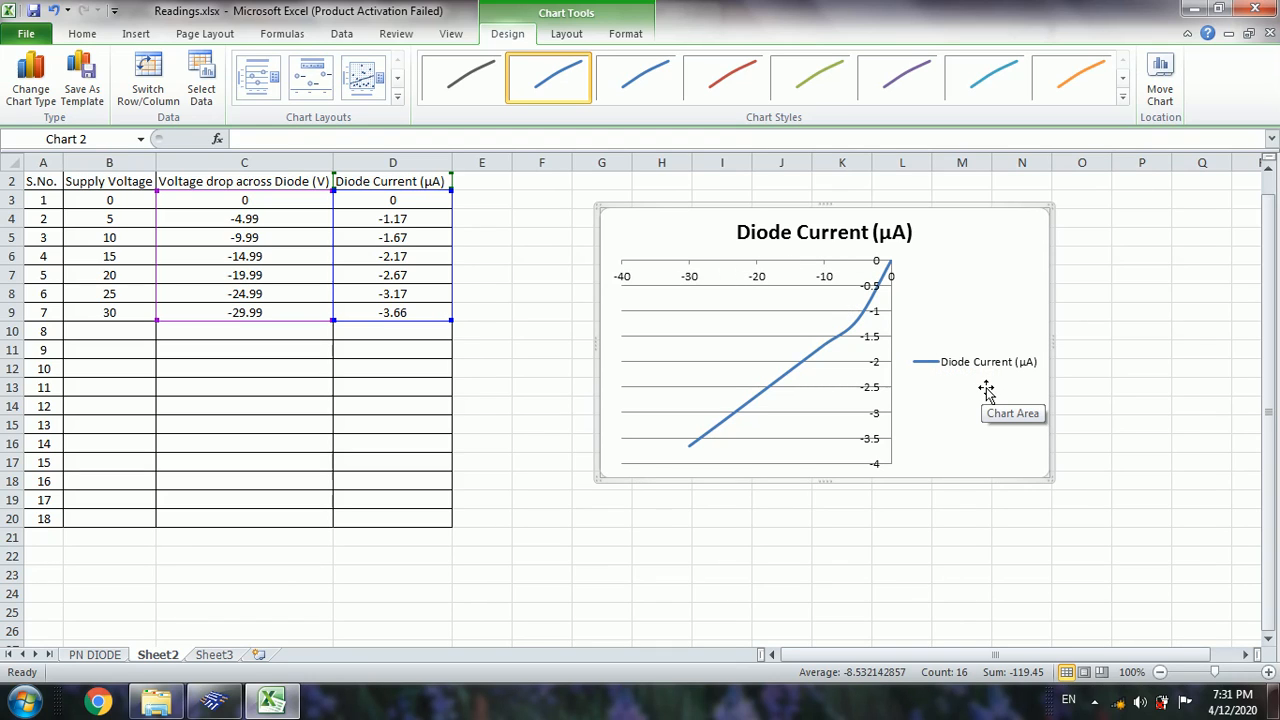
mouse_move(992, 382)
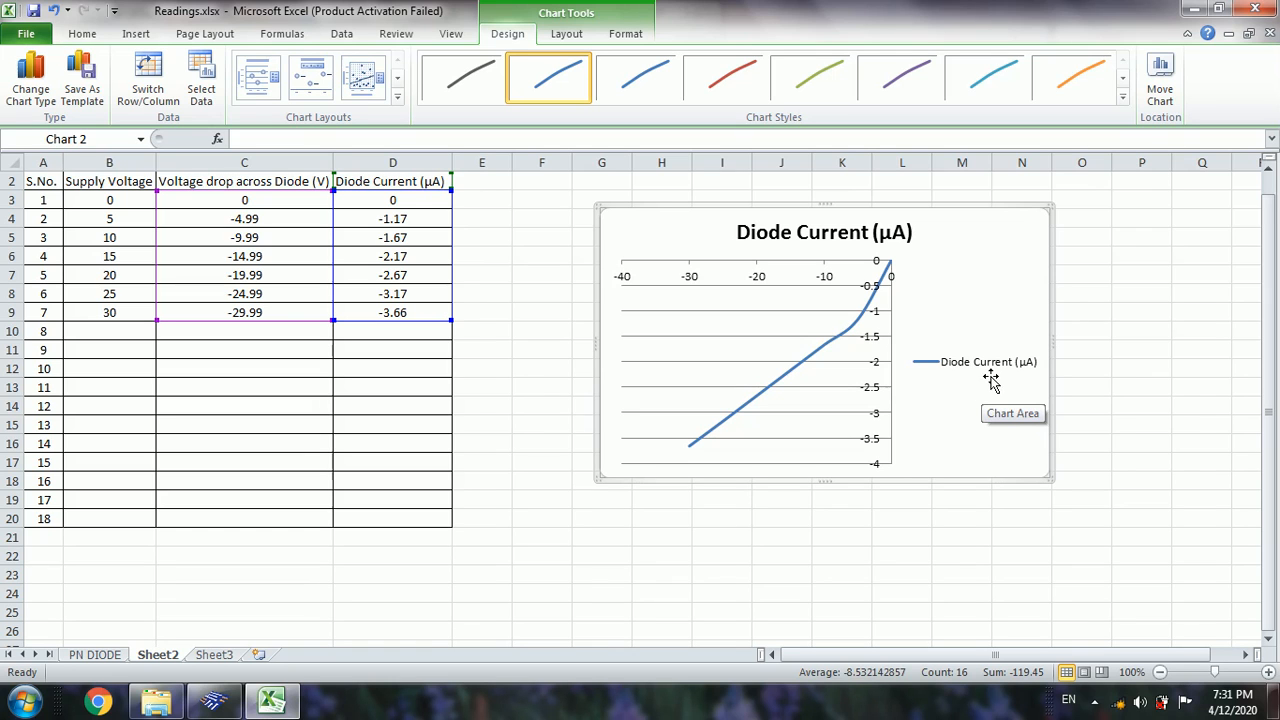
mouse_move(1012, 382)
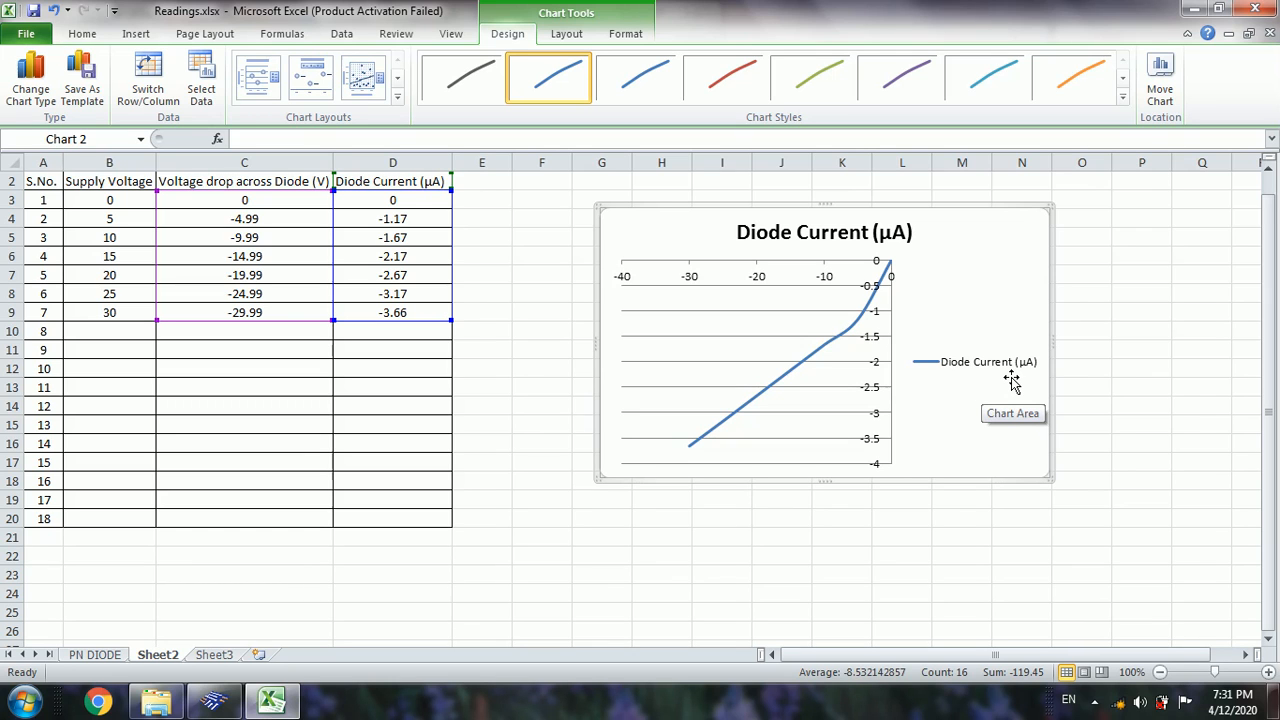